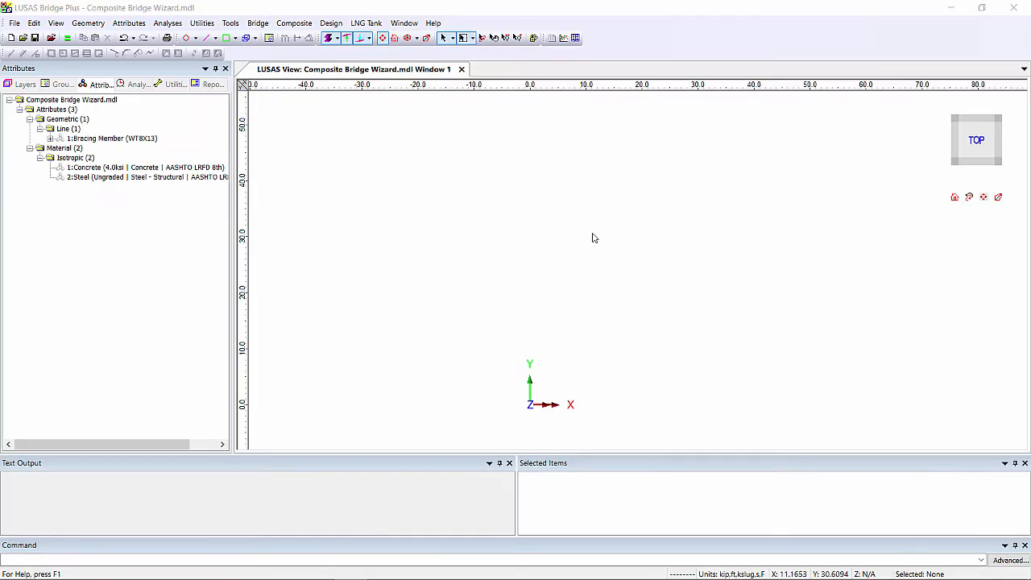
{"action": "mouse_move", "coordinate": [738, 574]}
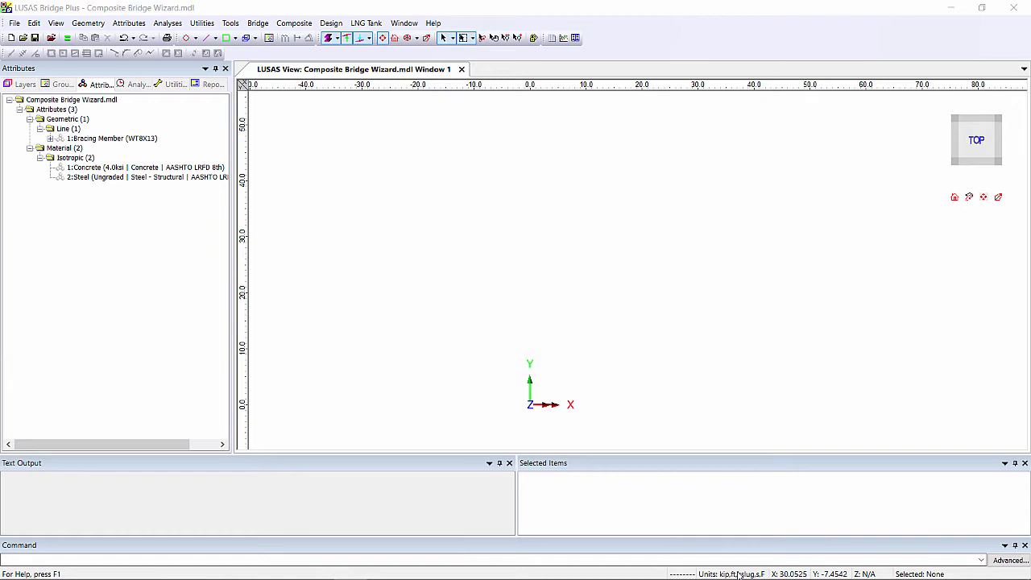
Bring up the Bridge menu to reach the Steel Composite Bridge Wizard definitions.
{"action": "left_click", "coordinate": [71, 99]}
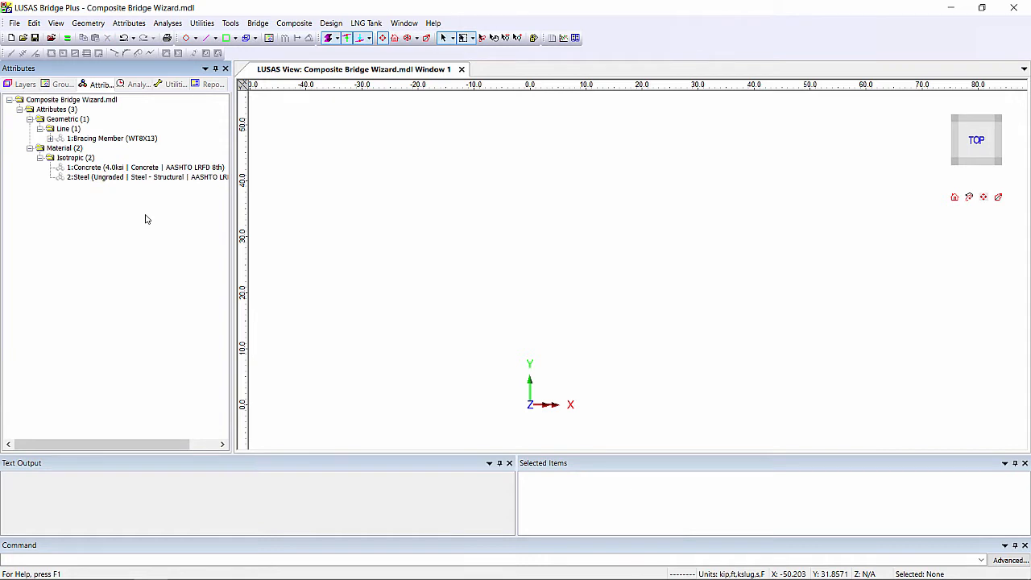
{"action": "mouse_move", "coordinate": [497, 192]}
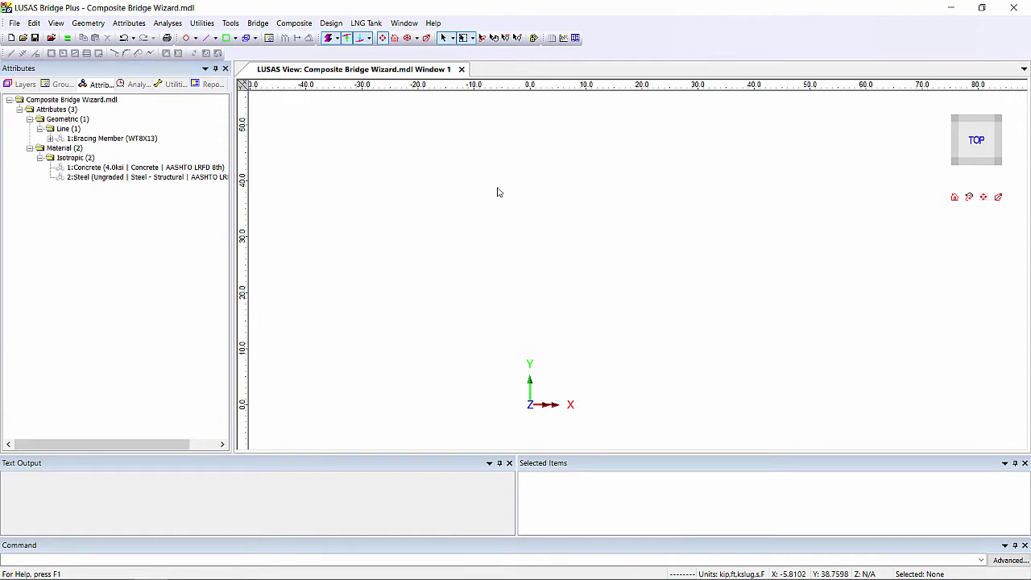
{"action": "left_click", "coordinate": [258, 23]}
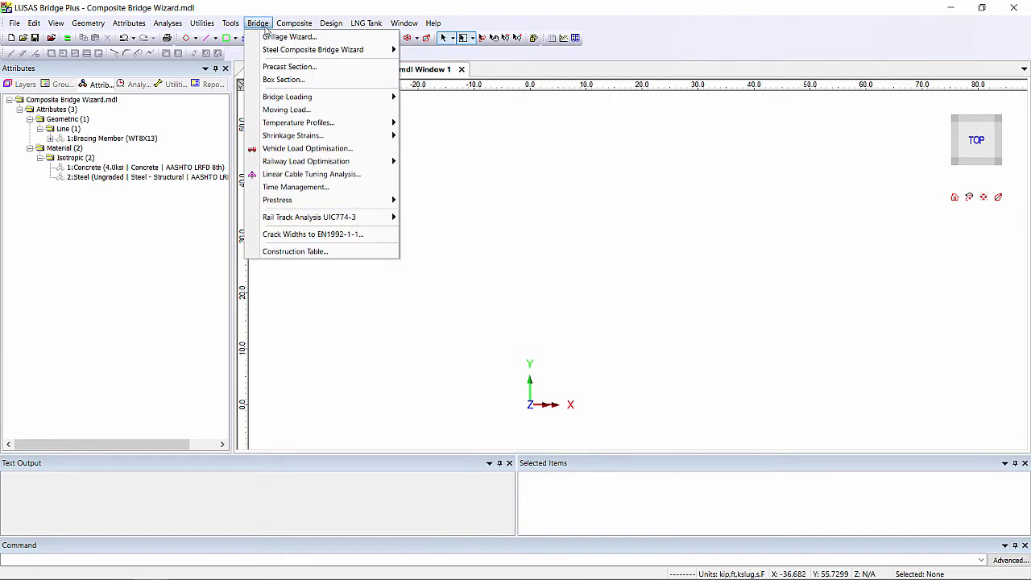
{"action": "mouse_move", "coordinate": [312, 48]}
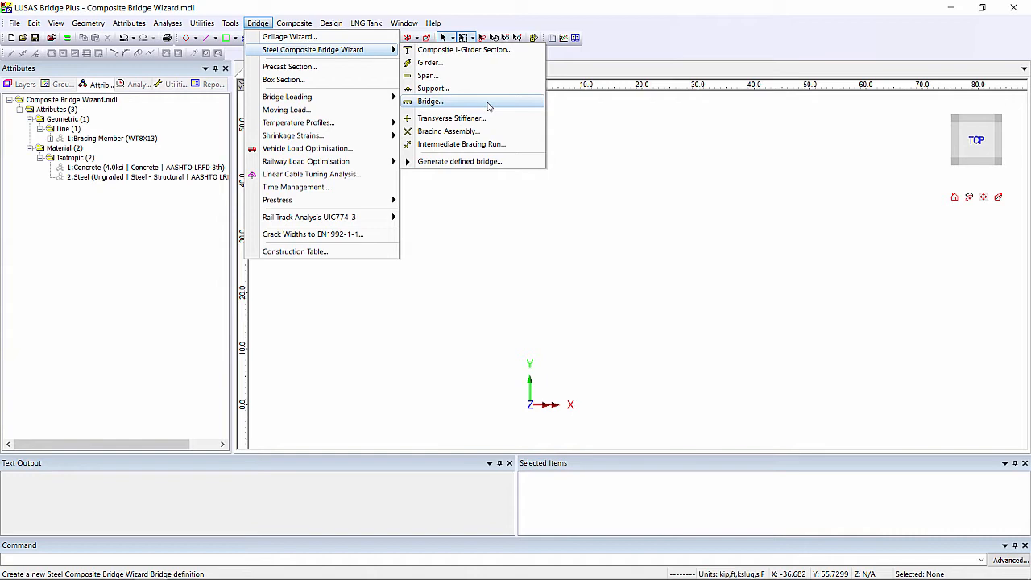
{"action": "mouse_move", "coordinate": [464, 48]}
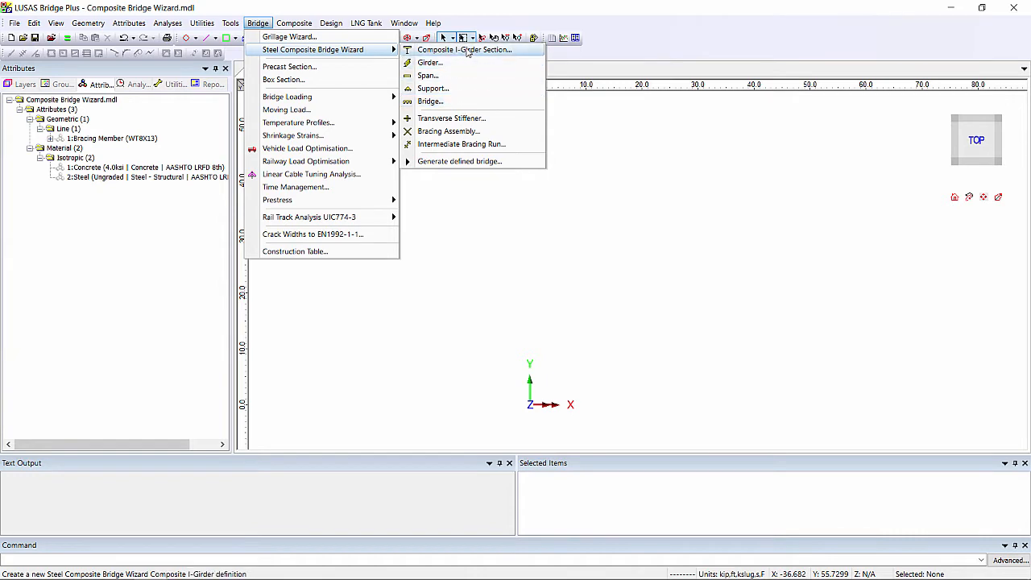
Start a composite I-girder section with slab dimensions and an 18 wide, 0.5 thick top flange.
{"action": "left_click", "coordinate": [464, 49]}
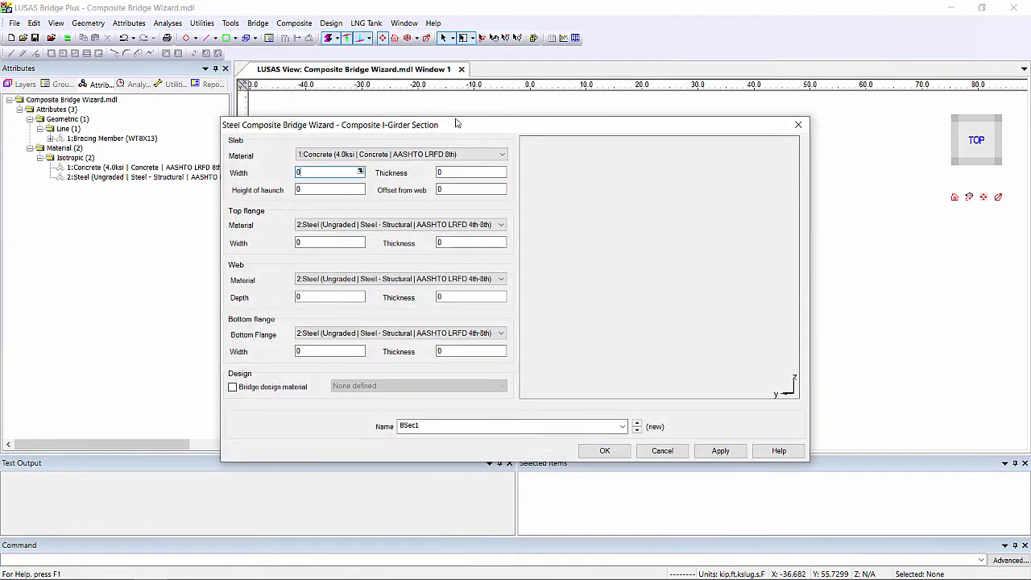
{"action": "left_click", "coordinate": [326, 172]}
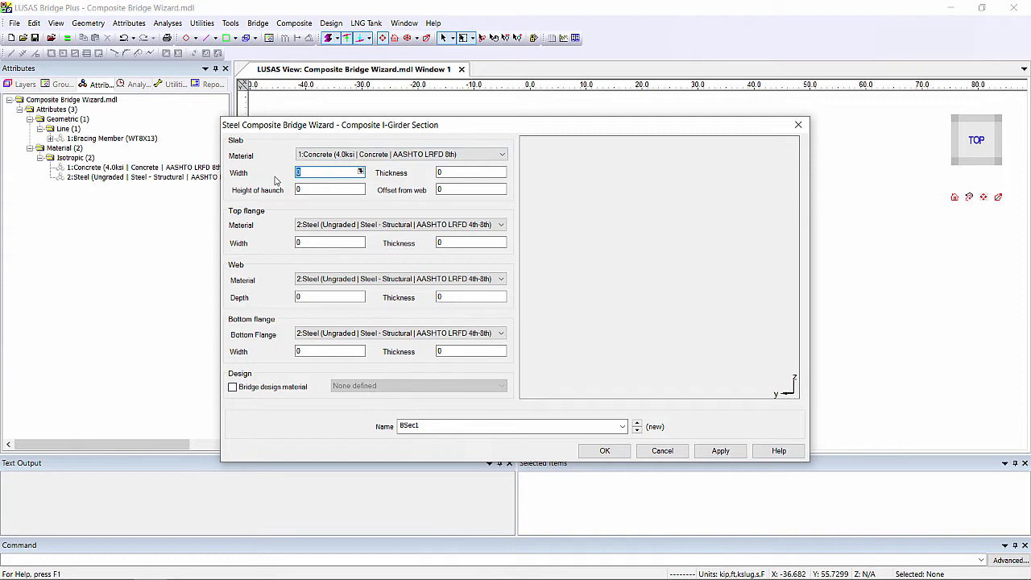
{"action": "left_click", "coordinate": [470, 171]}
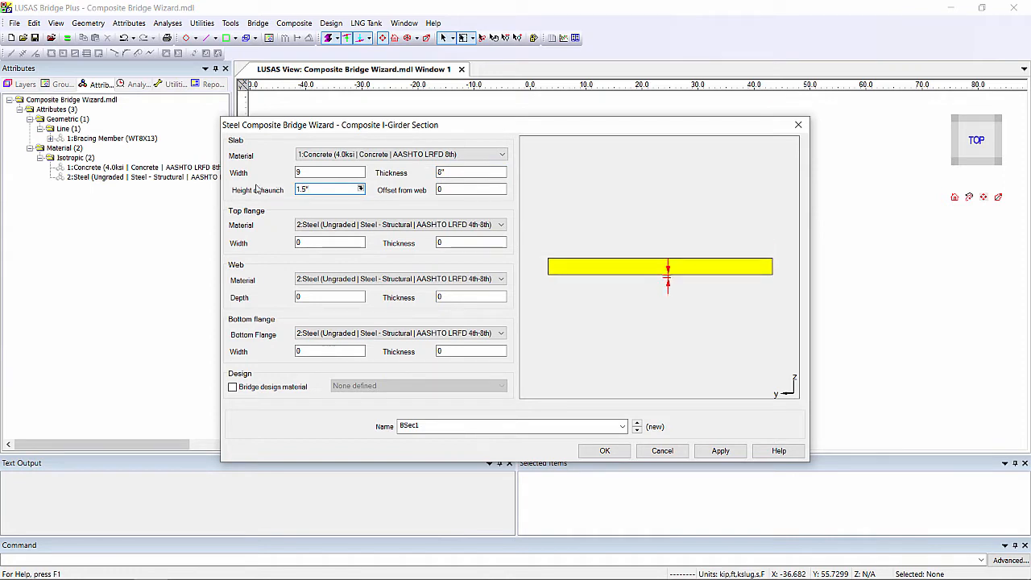
{"action": "left_click", "coordinate": [326, 241]}
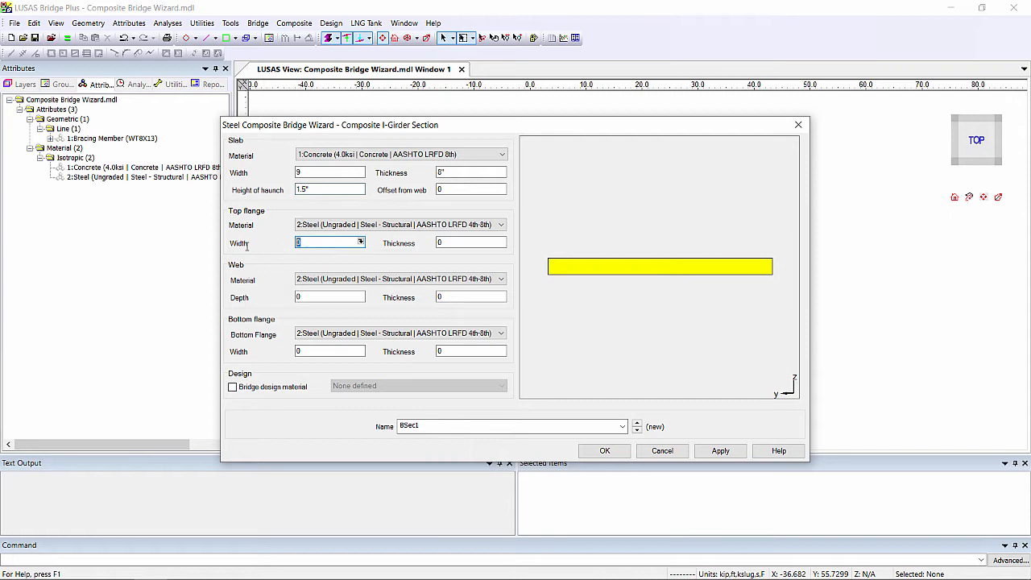
{"action": "type", "text": "18"}
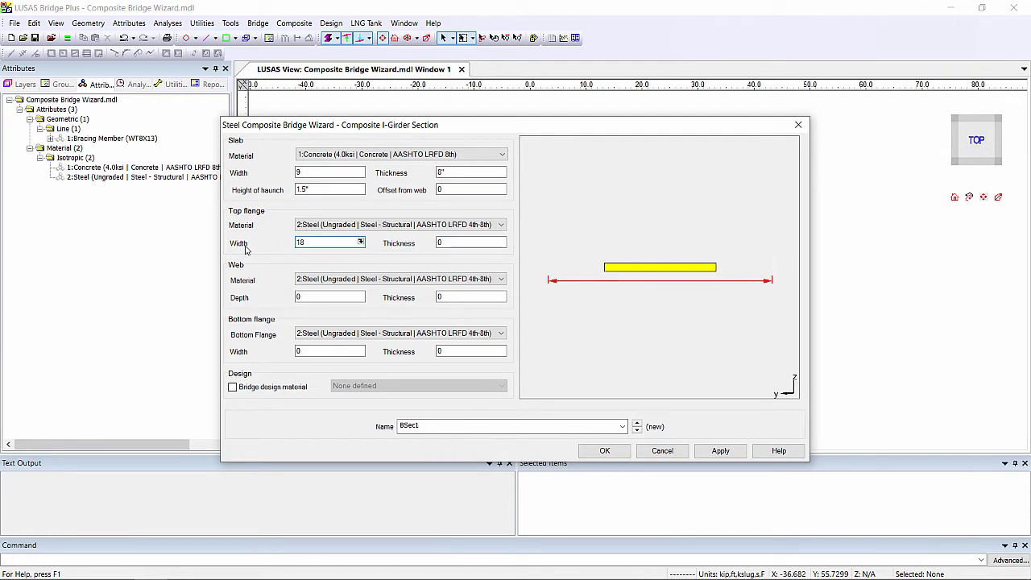
{"action": "left_click", "coordinate": [471, 242]}
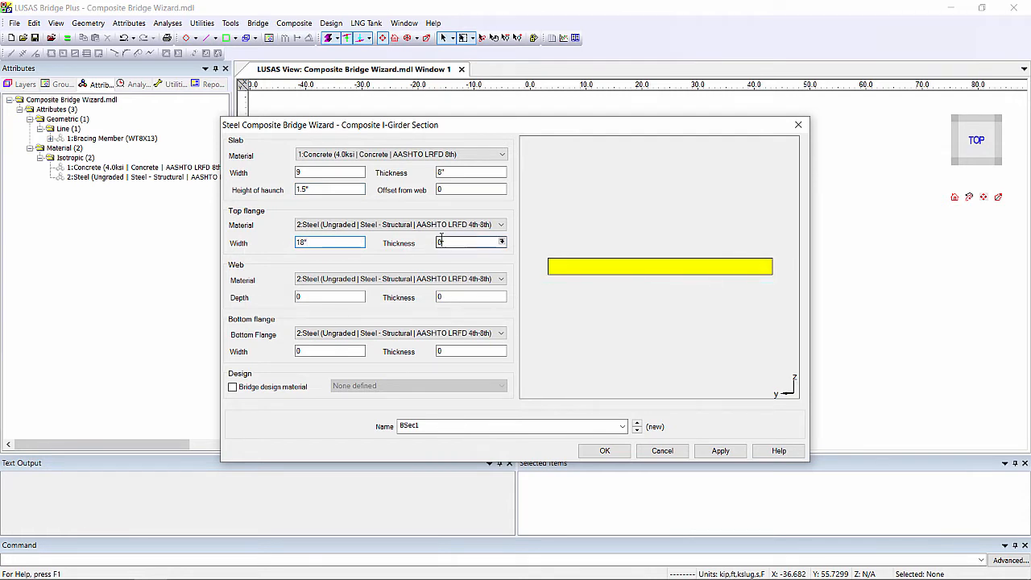
{"action": "type", "text": "0.5\""}
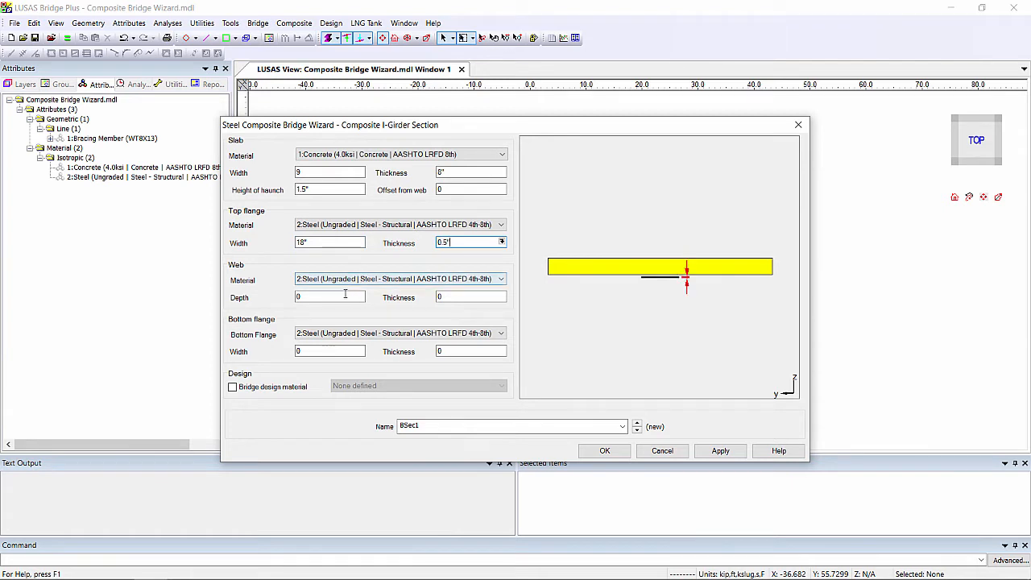
Set web 4 by 0.5, bottom flange 24 by 0.7, save as Midspan section then Pier section.
{"action": "left_click", "coordinate": [329, 297]}
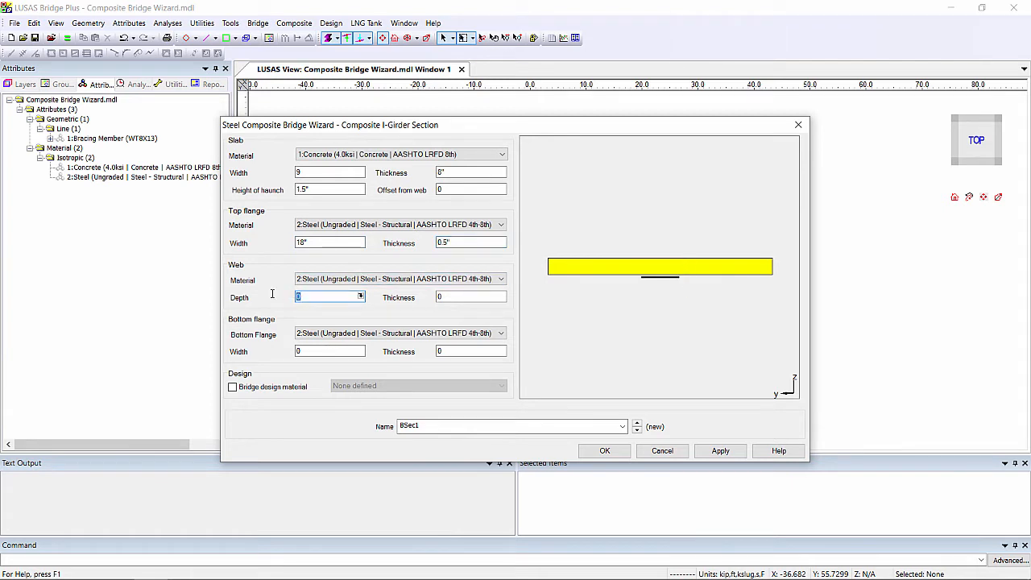
{"action": "type", "text": "4"}
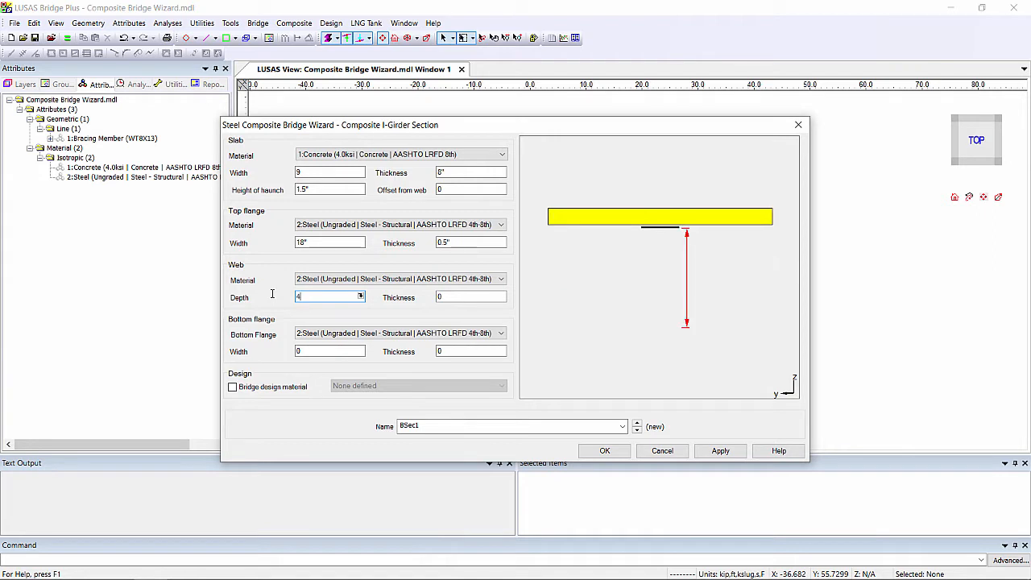
{"action": "left_click", "coordinate": [467, 296]}
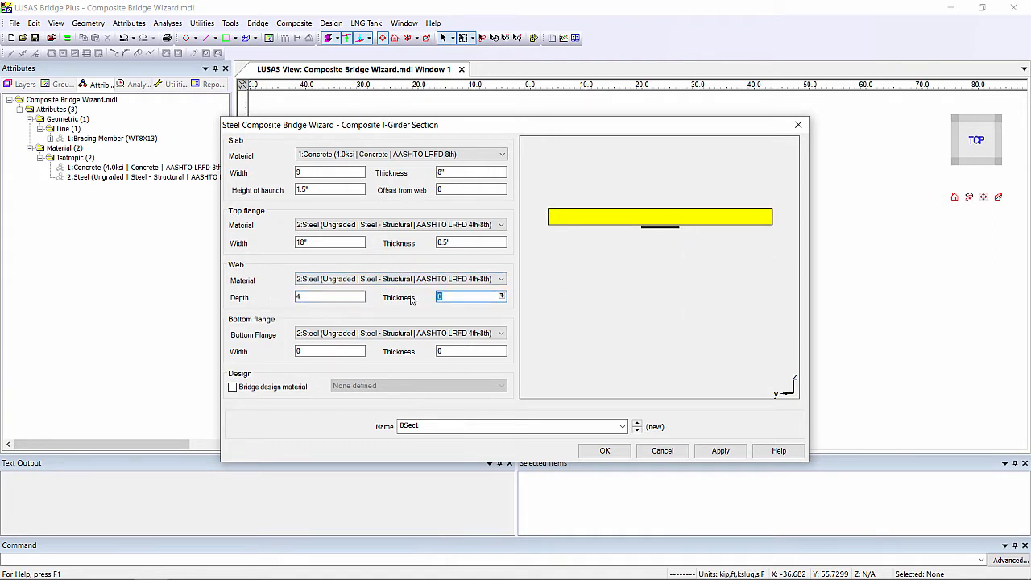
{"action": "type", "text": "0.5\""}
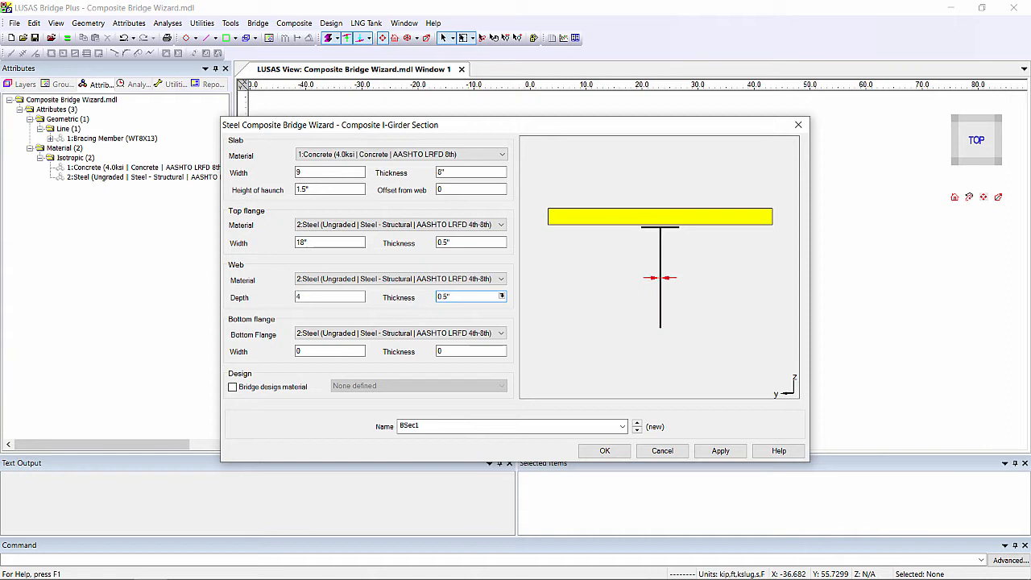
{"action": "left_click", "coordinate": [330, 351]}
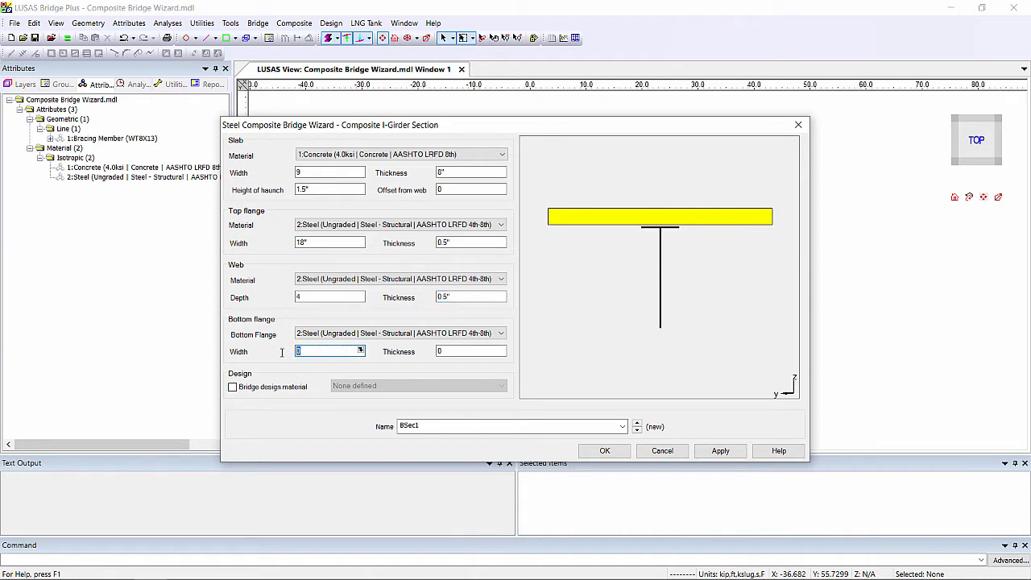
{"action": "type", "text": "24\""}
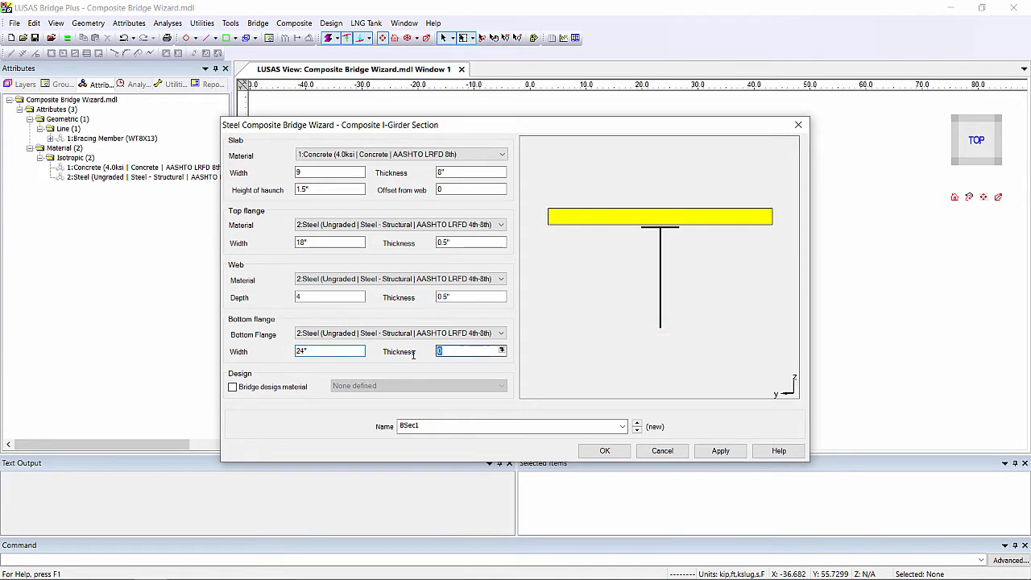
{"action": "type", "text": "0.75\""}
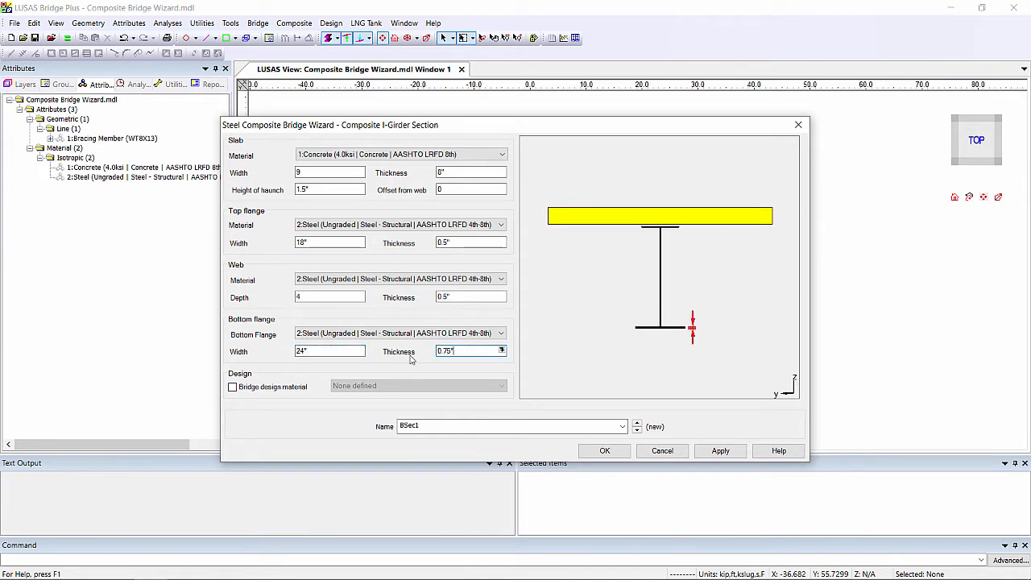
{"action": "type", "text": "Midsp"}
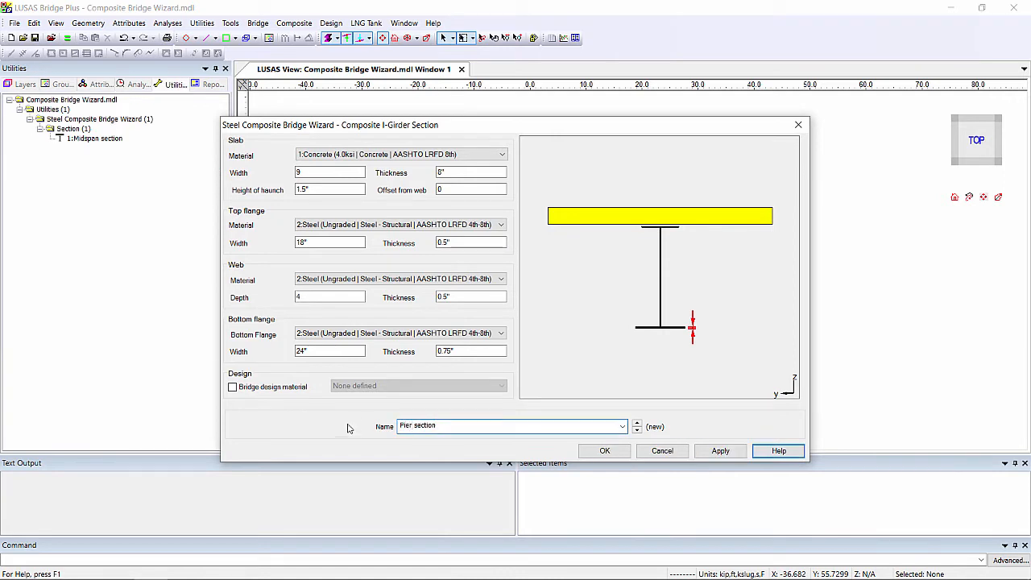
{"action": "left_click", "coordinate": [471, 242]}
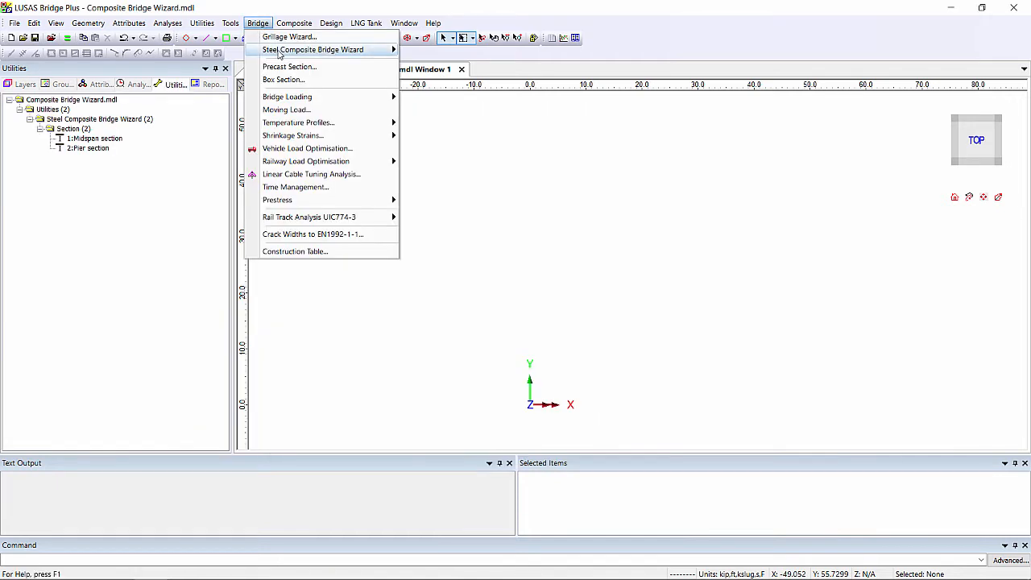
Define Span 1 Girder: Midspan section at 0, Pier section at 64' 0", step interpolation.
{"action": "left_click", "coordinate": [312, 49]}
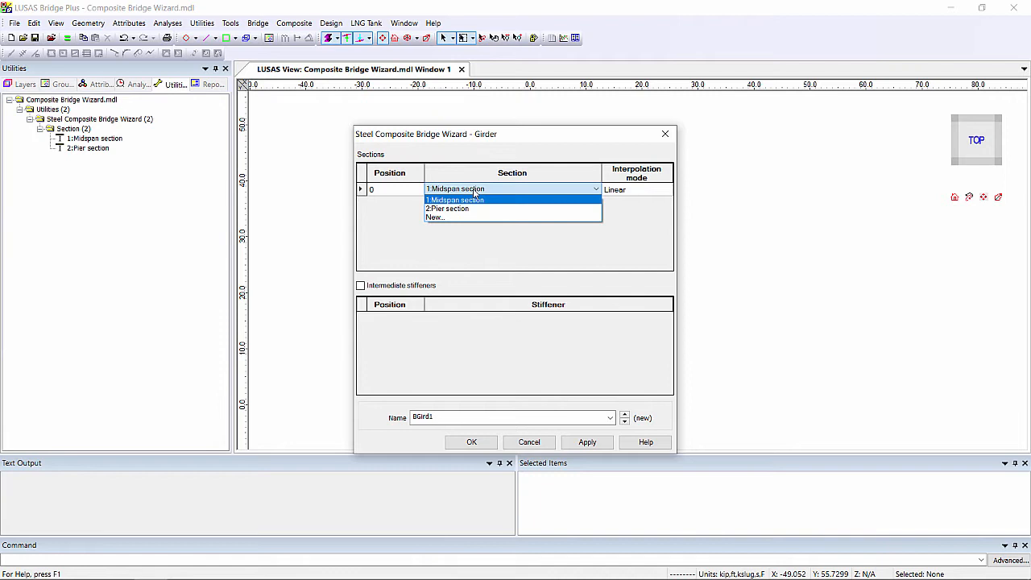
{"action": "mouse_move", "coordinate": [480, 201]}
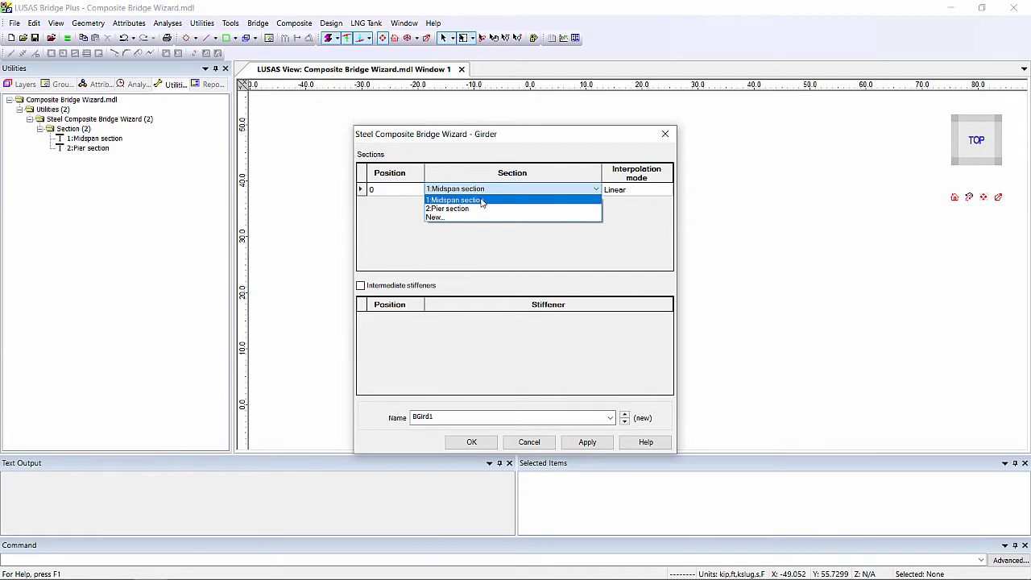
{"action": "left_click", "coordinate": [455, 200]}
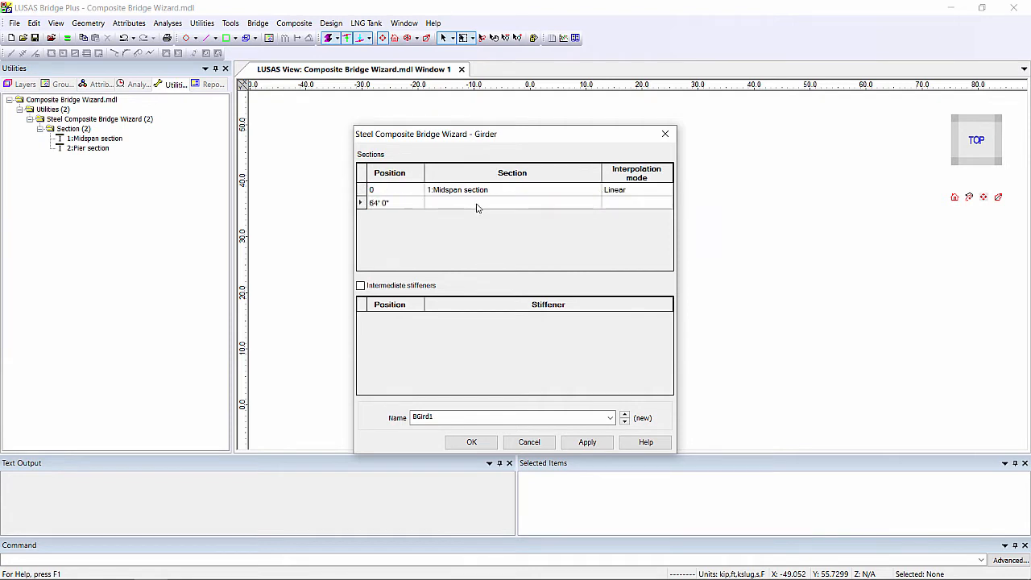
{"action": "left_click", "coordinate": [513, 203]}
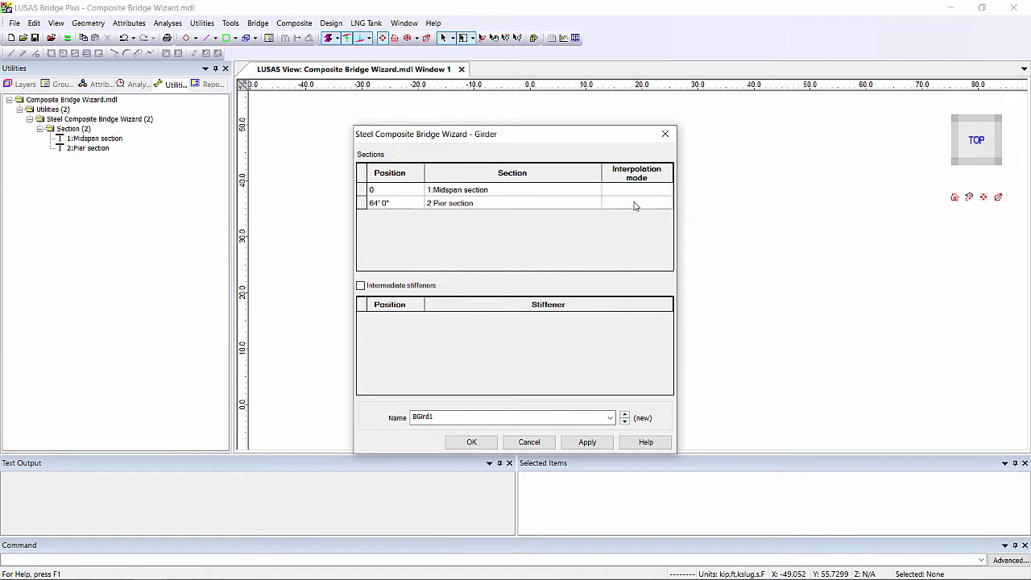
{"action": "left_click", "coordinate": [637, 203]}
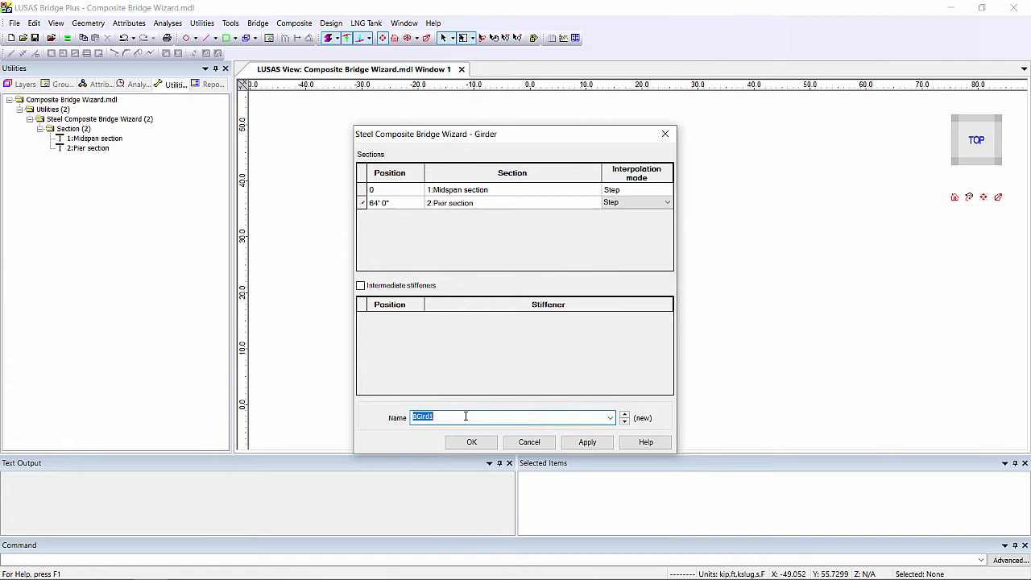
{"action": "type", "text": "Span 1"}
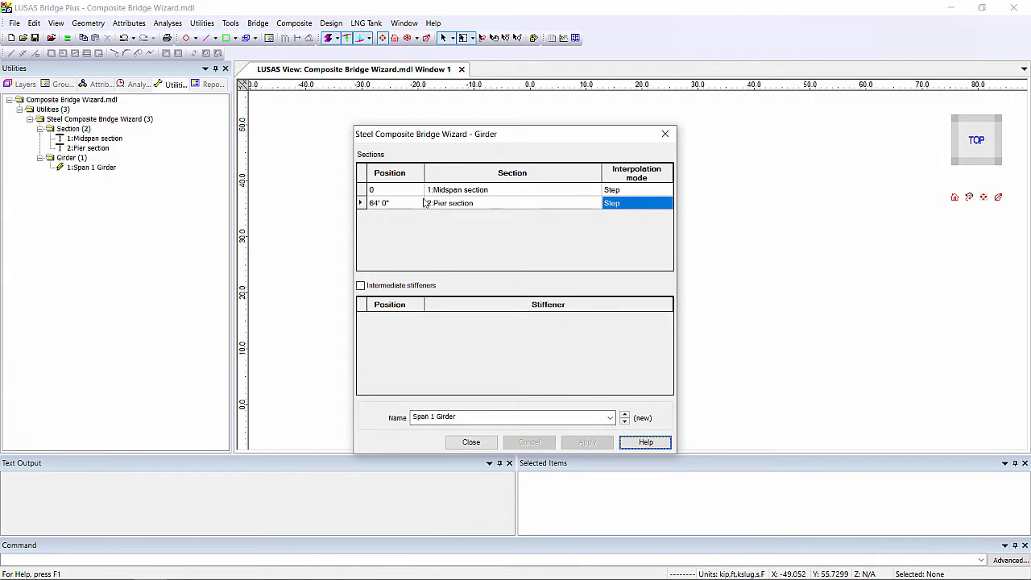
Define Span 2 Girder: Pier section at 0, Midspan section from 20 ft, further section at 80.
{"action": "left_click", "coordinate": [484, 190]}
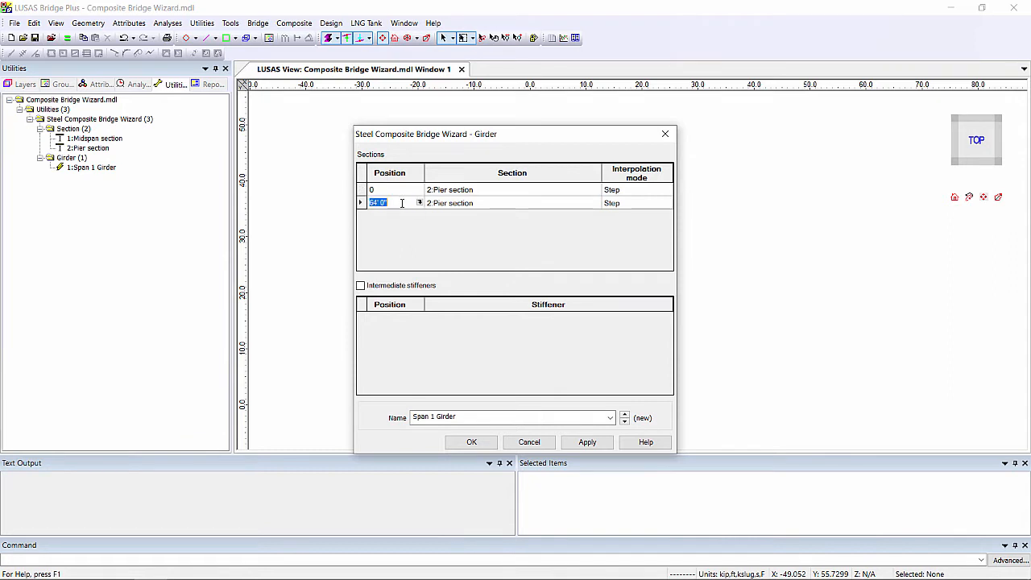
{"action": "left_click", "coordinate": [594, 203]}
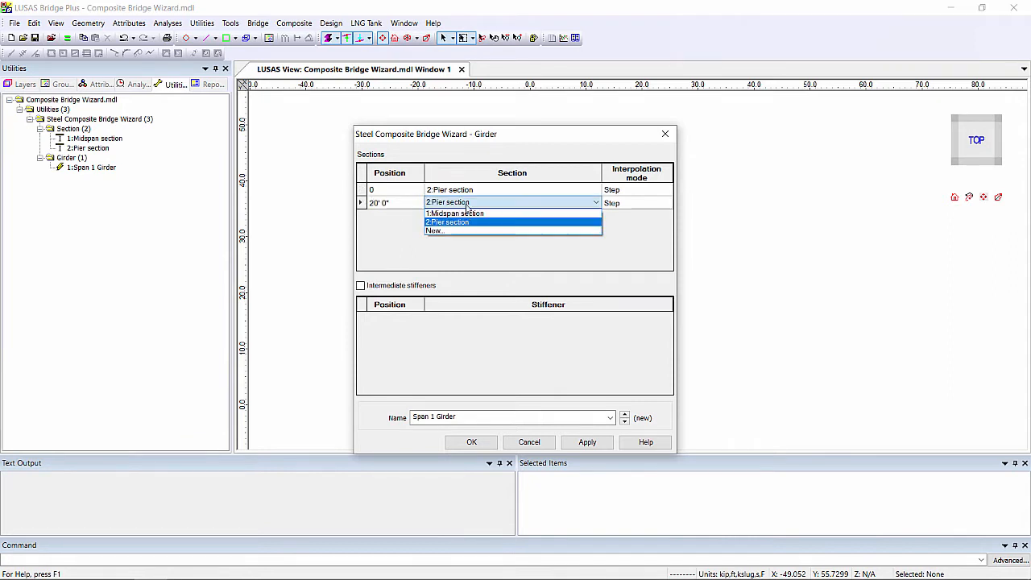
{"action": "left_click", "coordinate": [454, 212]}
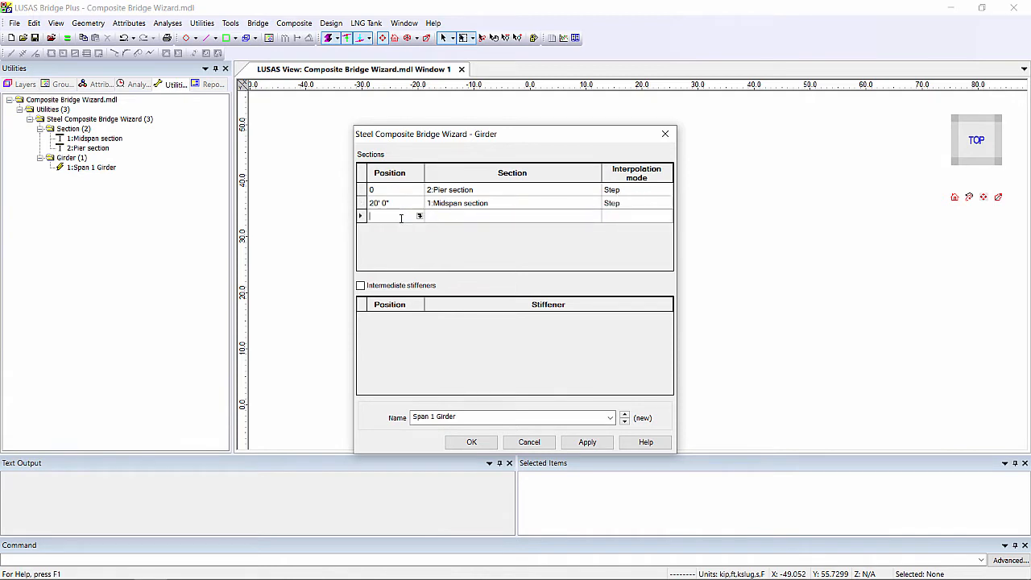
{"action": "type", "text": "80"}
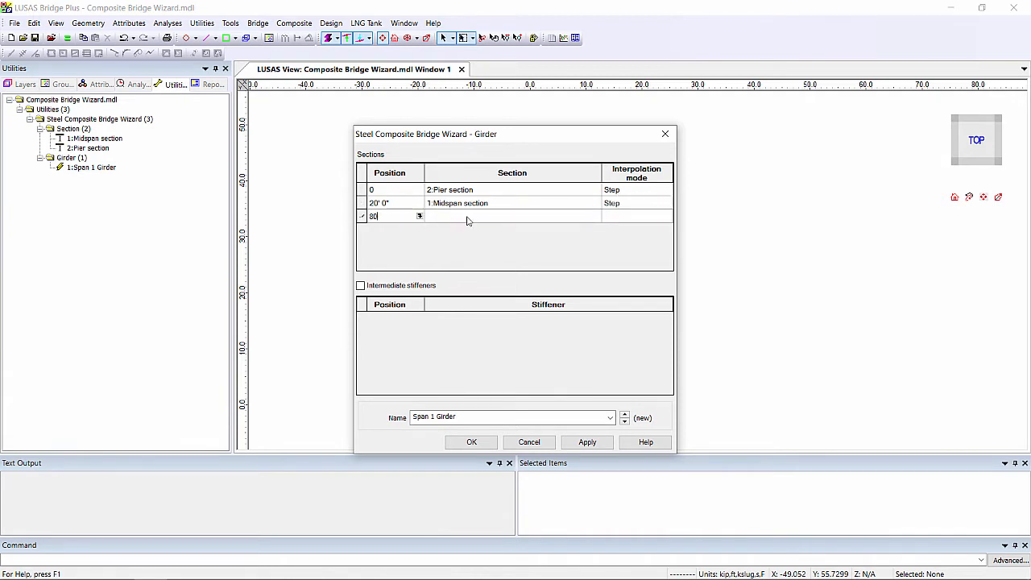
{"action": "left_click", "coordinate": [667, 216]}
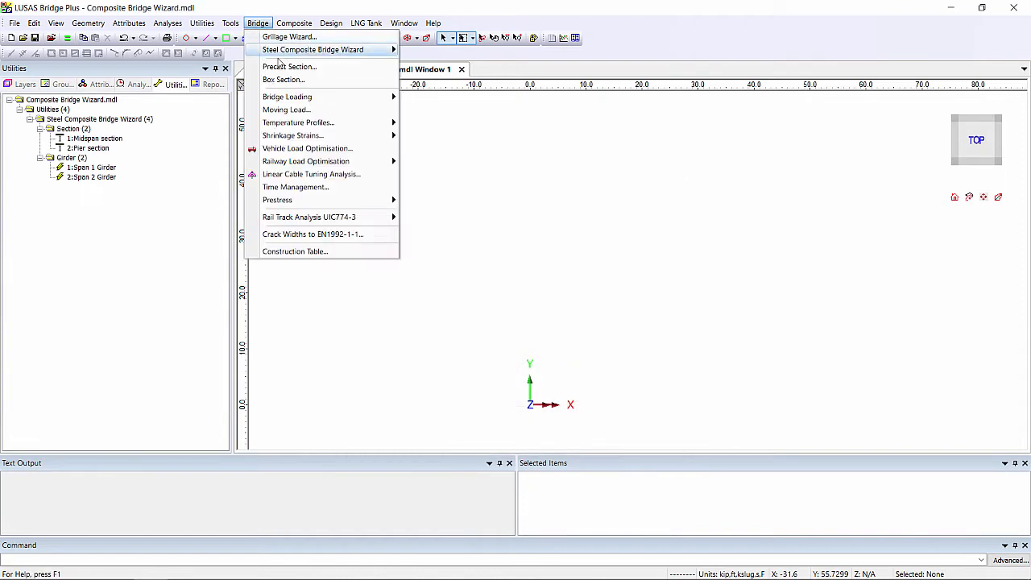
{"action": "mouse_move", "coordinate": [312, 49]}
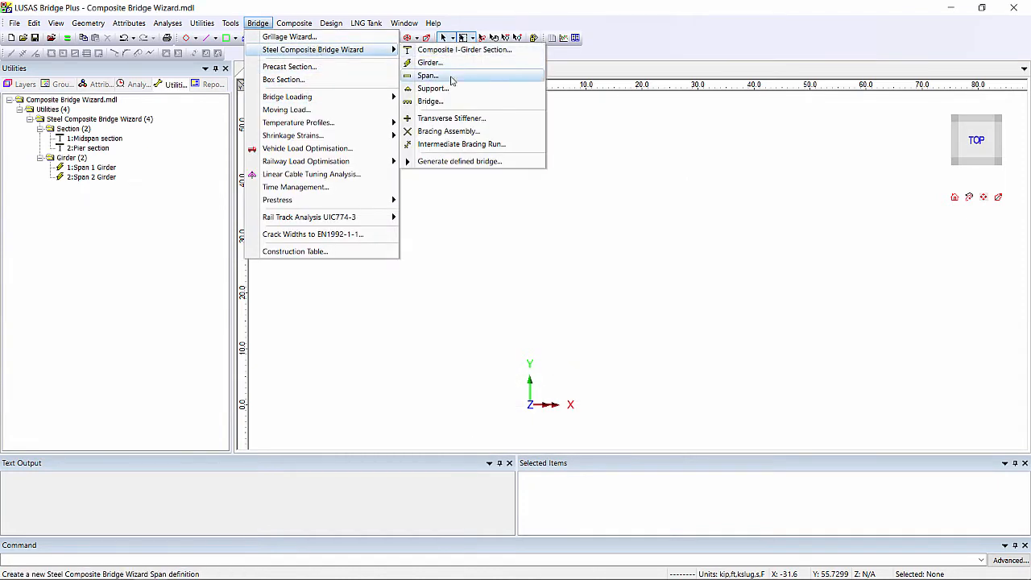
Define Span 1 as four girders using Span 1 Girder.
{"action": "left_click", "coordinate": [427, 76]}
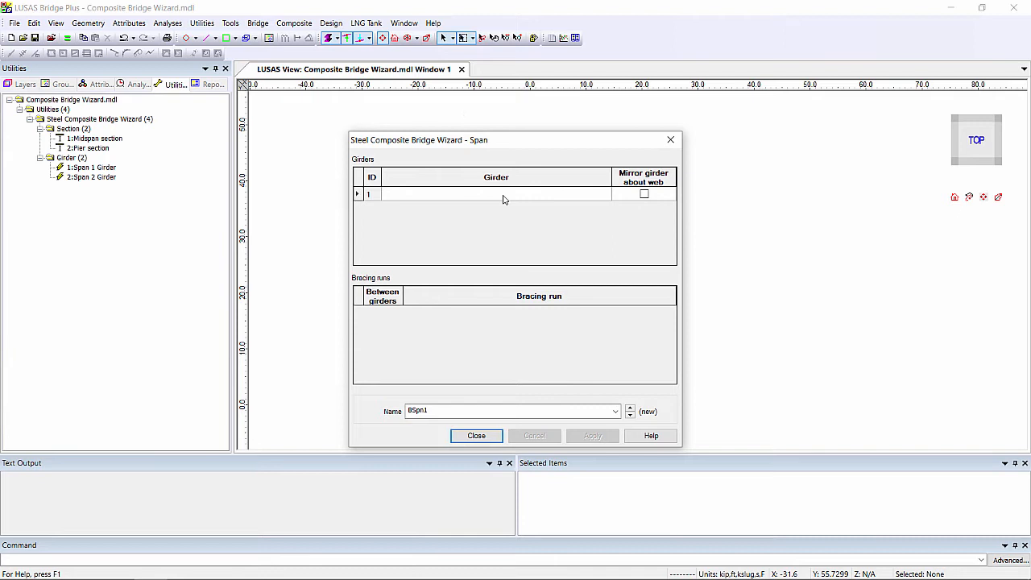
{"action": "left_click", "coordinate": [606, 193]}
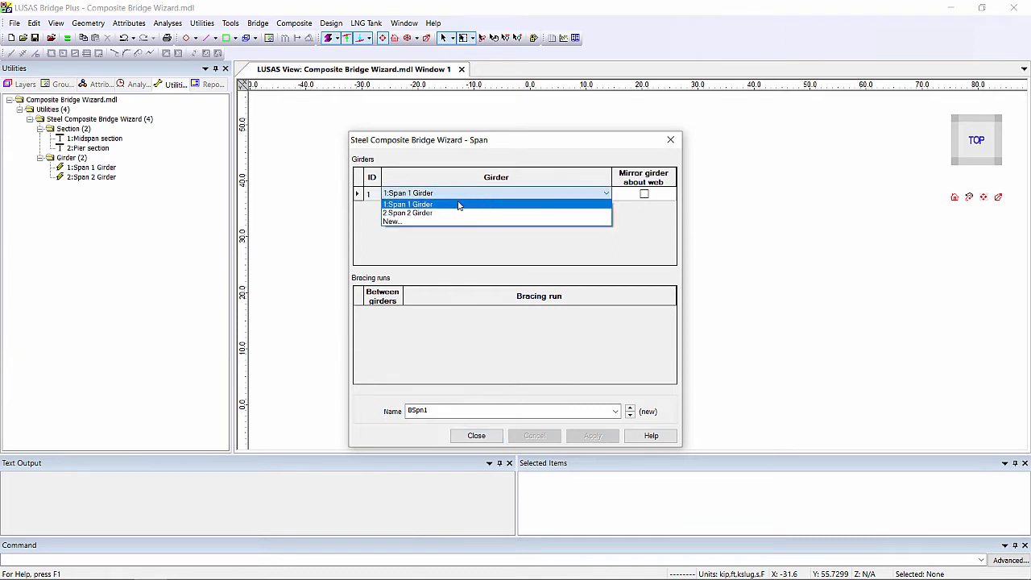
{"action": "left_click", "coordinate": [407, 203]}
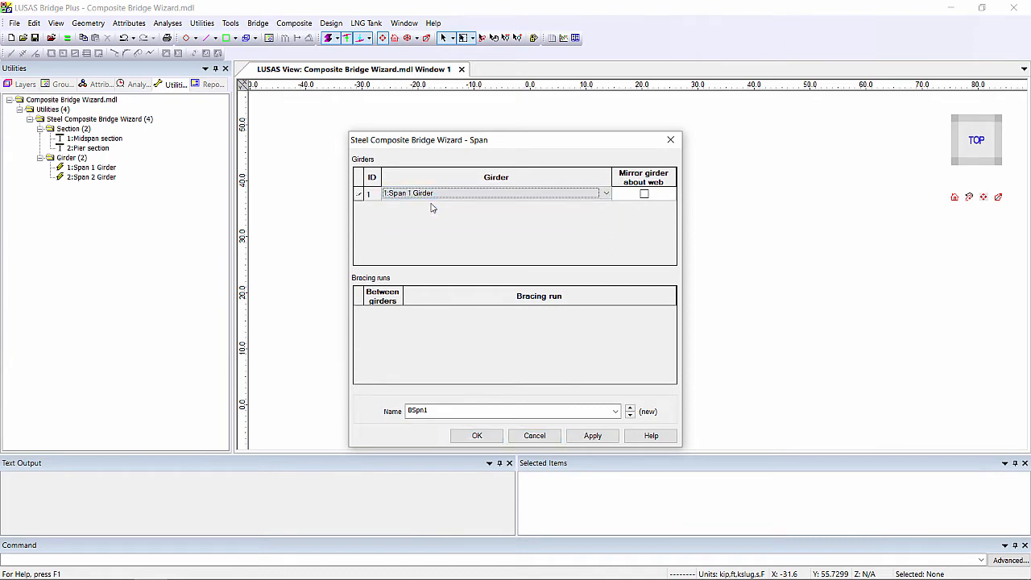
{"action": "type", "text": "Span"}
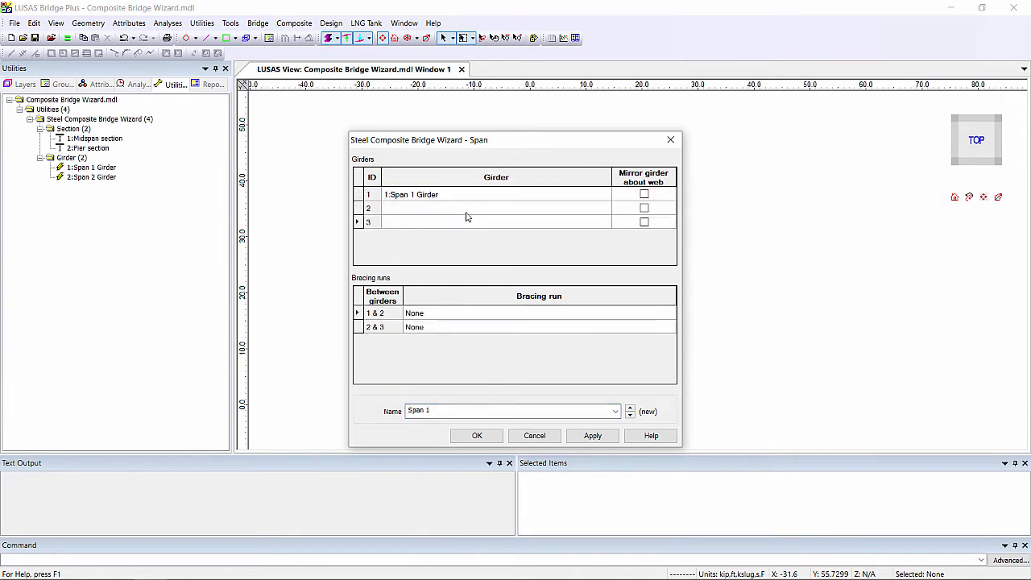
{"action": "left_click", "coordinate": [496, 206]}
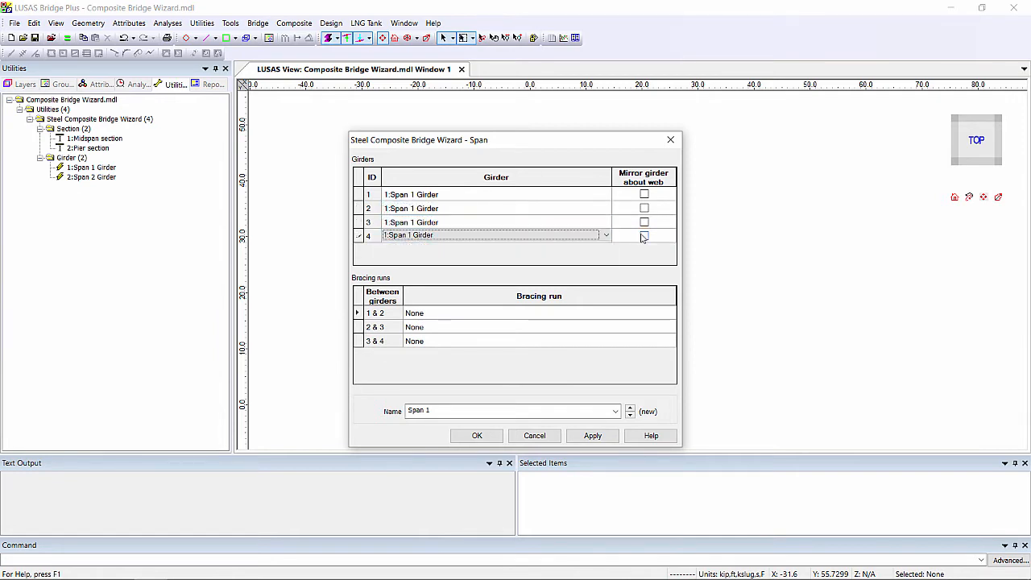
{"action": "mouse_move", "coordinate": [514, 197]}
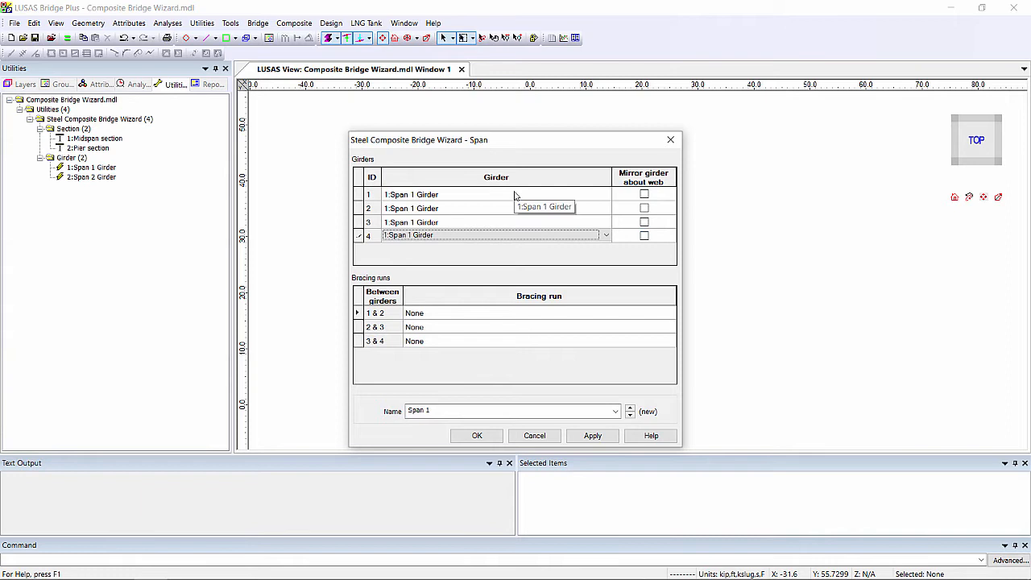
{"action": "mouse_move", "coordinate": [645, 242]}
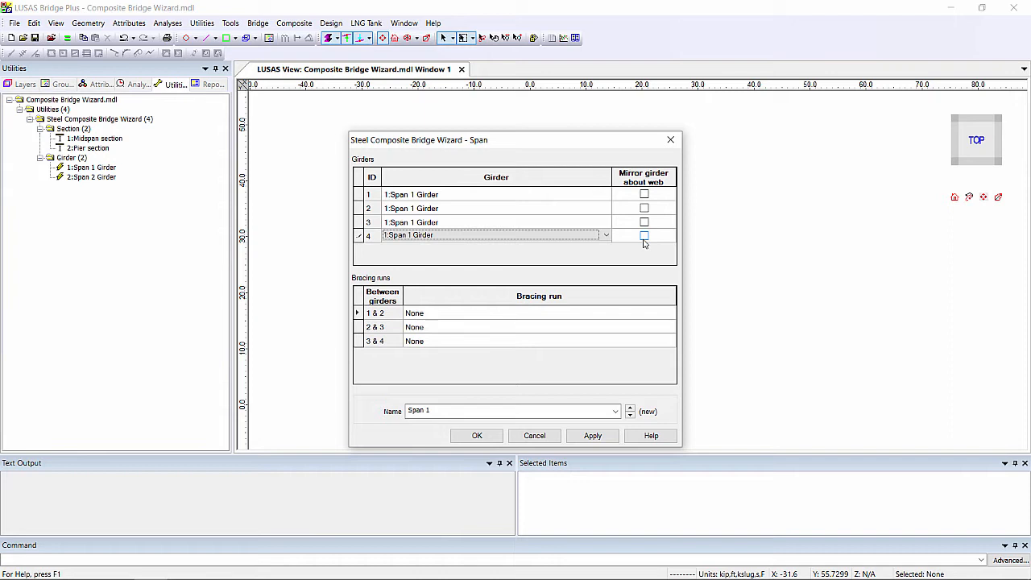
{"action": "mouse_move", "coordinate": [632, 248]}
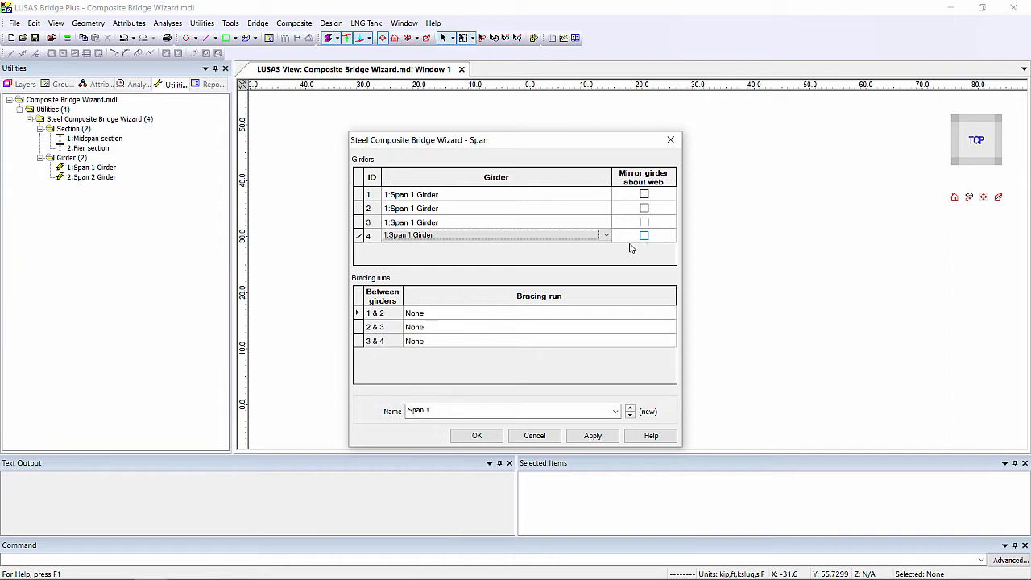
{"action": "left_click", "coordinate": [593, 435]}
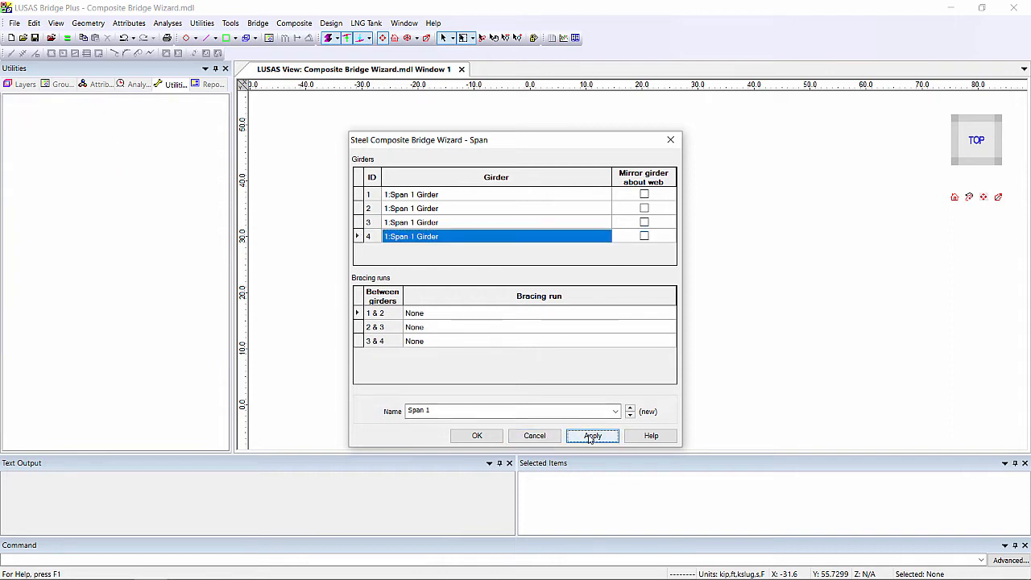
{"action": "left_click", "coordinate": [593, 435]}
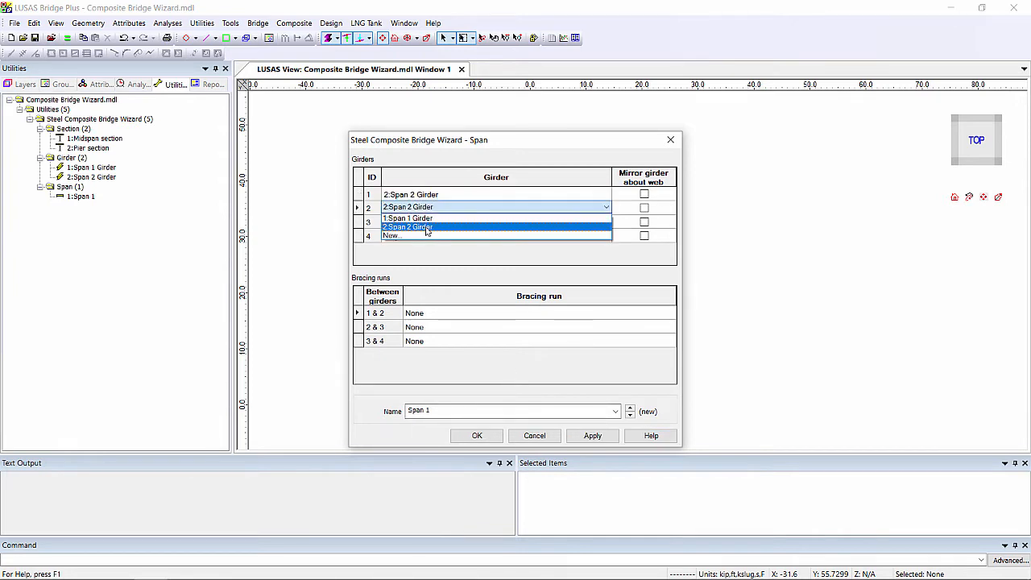
Define Span 2 using Span 2 Girder for the girders and finish the span definitions.
{"action": "left_click", "coordinate": [406, 217]}
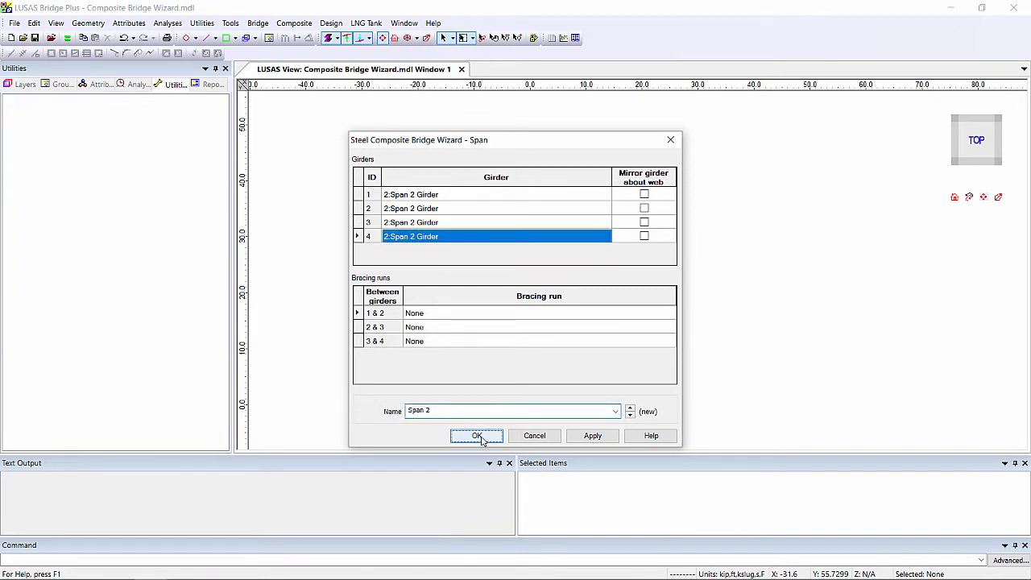
{"action": "left_click", "coordinate": [477, 435]}
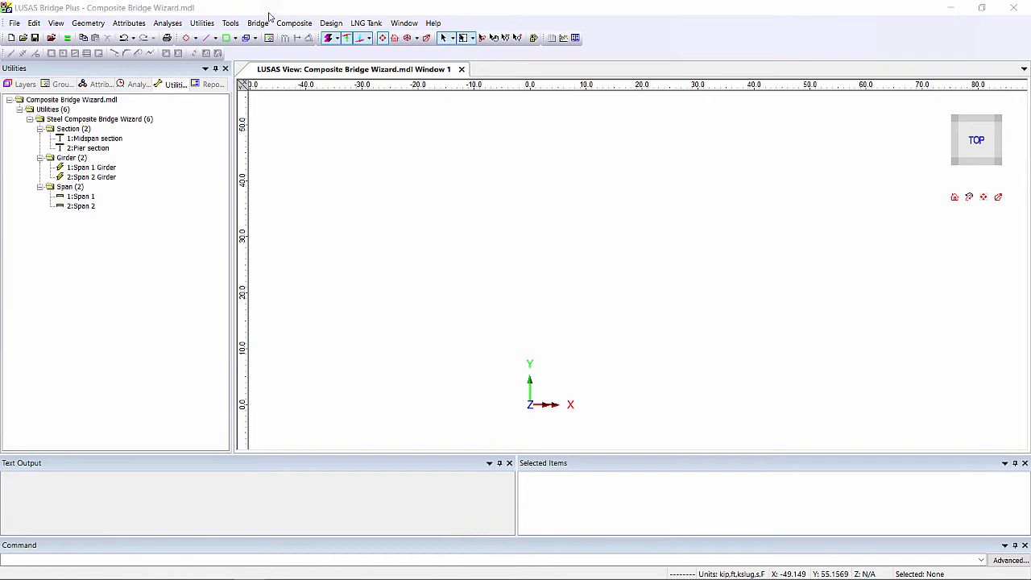
Define the Guided Pier support with its girder restraints.
{"action": "left_click", "coordinate": [257, 23]}
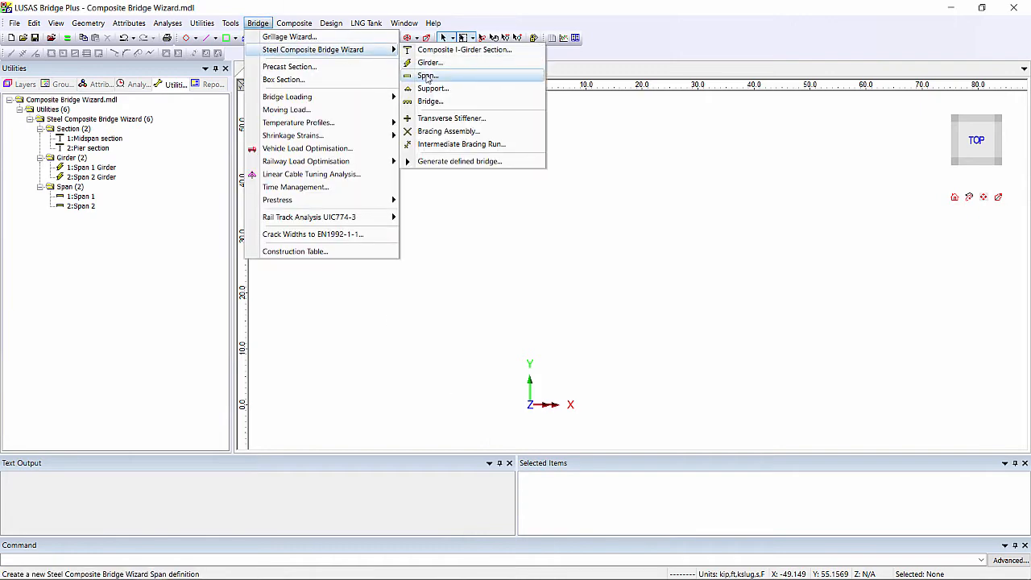
{"action": "left_click", "coordinate": [432, 87]}
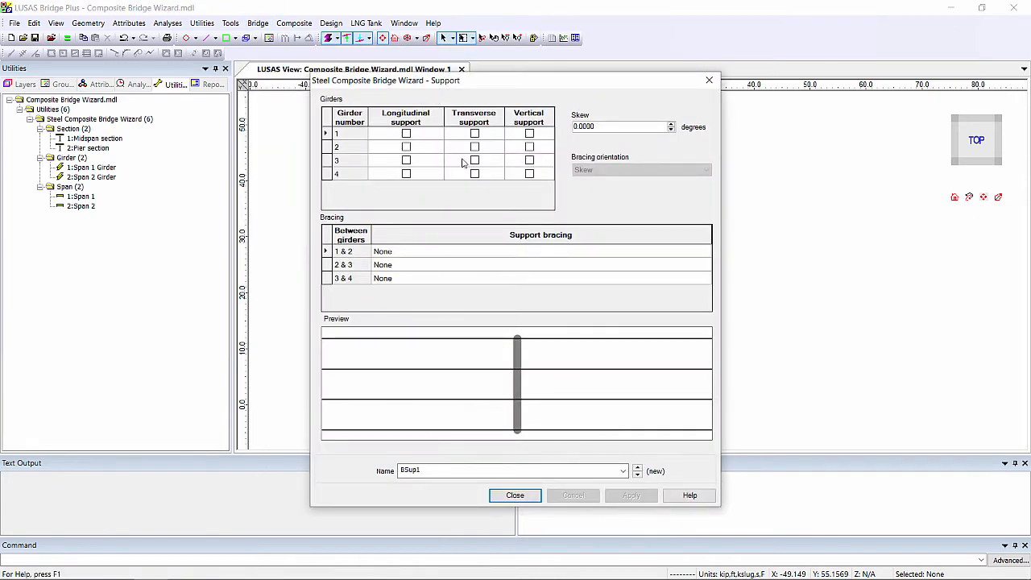
{"action": "left_click", "coordinate": [474, 160]}
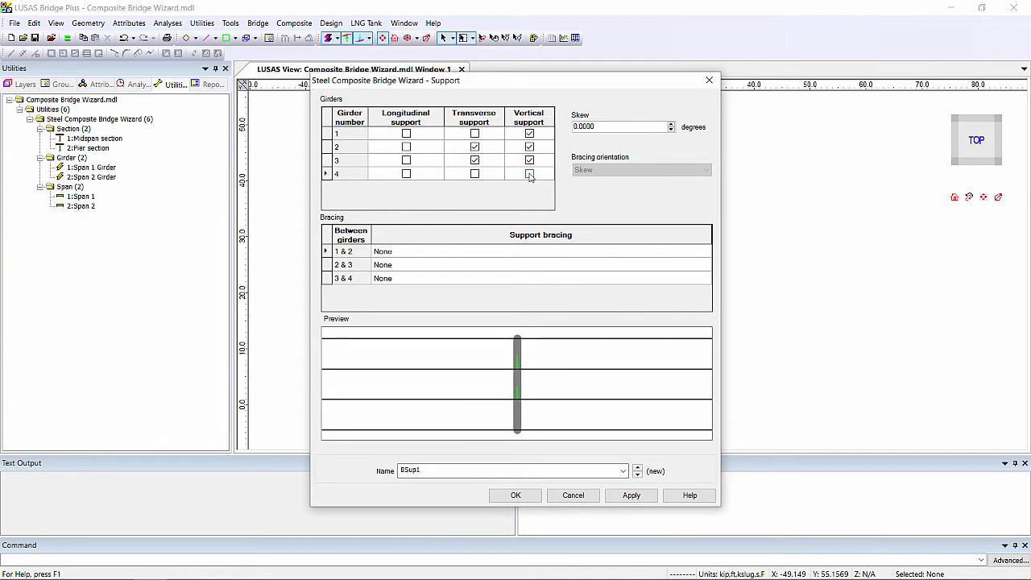
{"action": "left_click", "coordinate": [529, 174]}
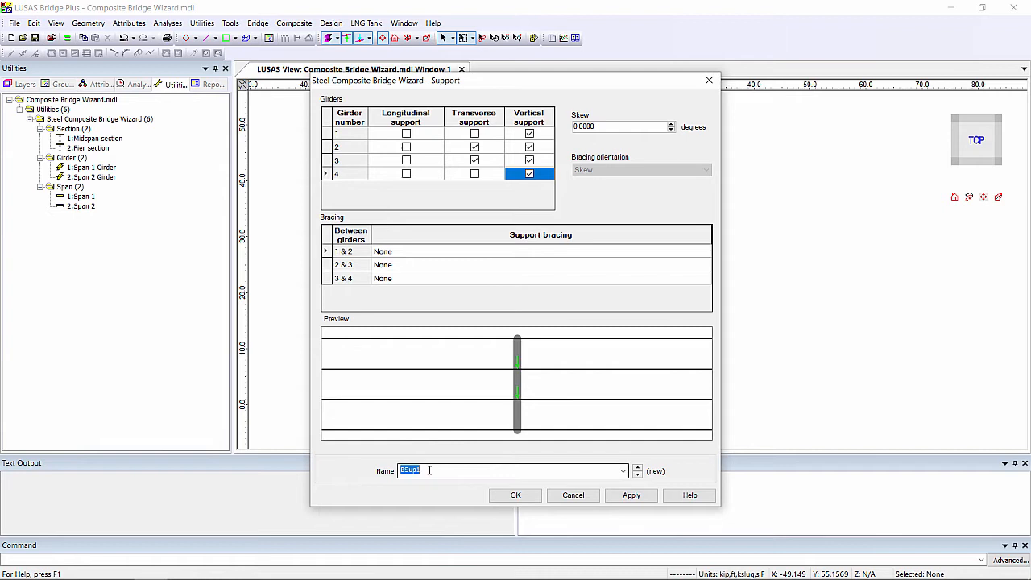
{"action": "type", "text": "Guided Pier"}
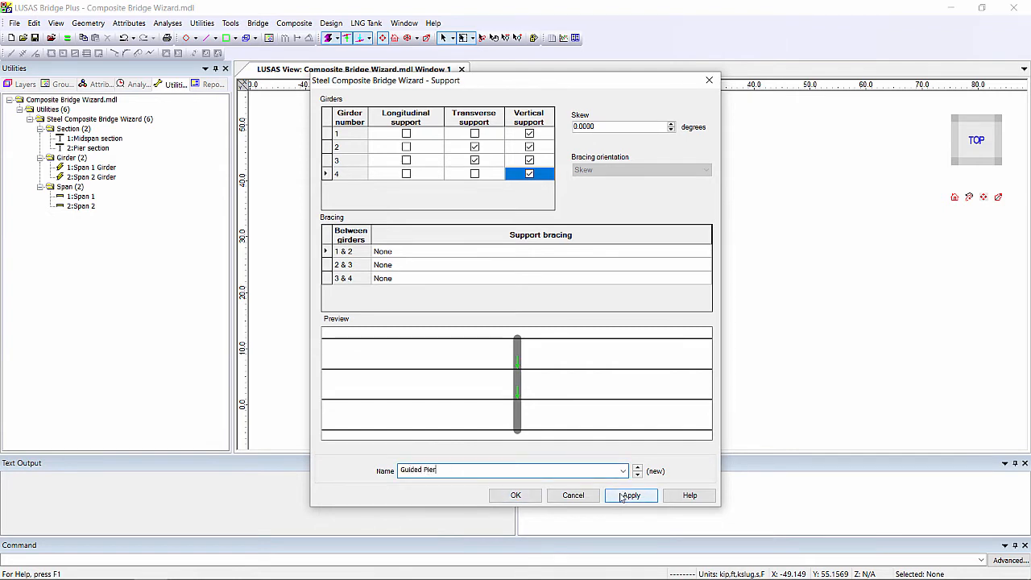
{"action": "left_click", "coordinate": [631, 494]}
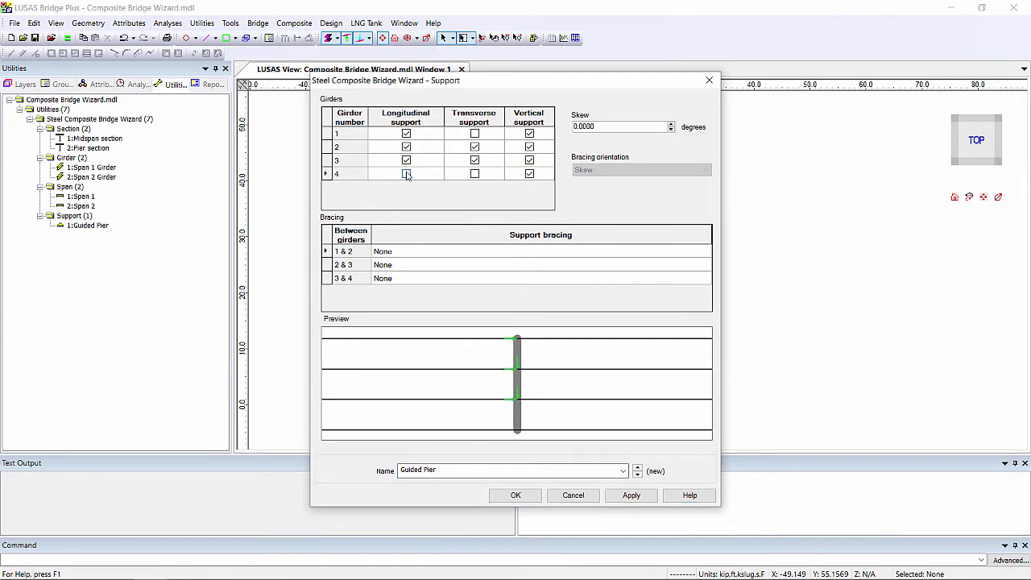
Define FixedPier, additionally restraining all four girders longitudinally.
{"action": "left_click", "coordinate": [406, 174]}
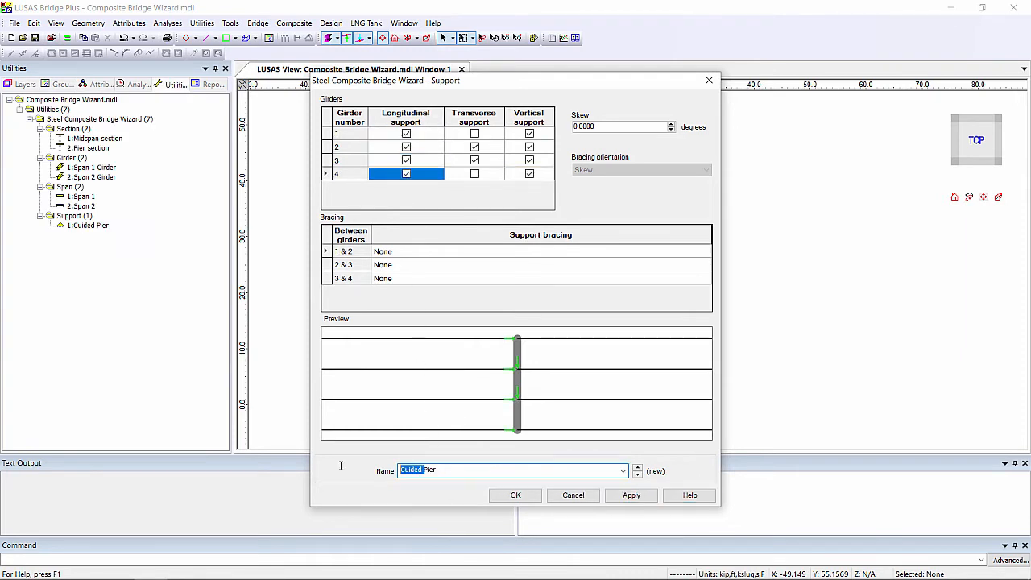
{"action": "type", "text": "FixedPier"}
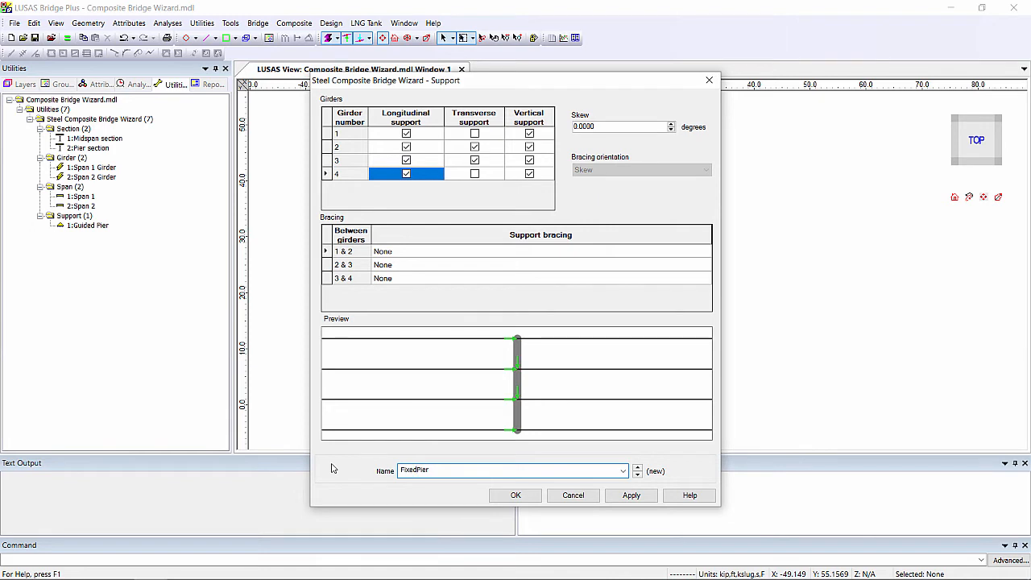
{"action": "left_click", "coordinate": [516, 494]}
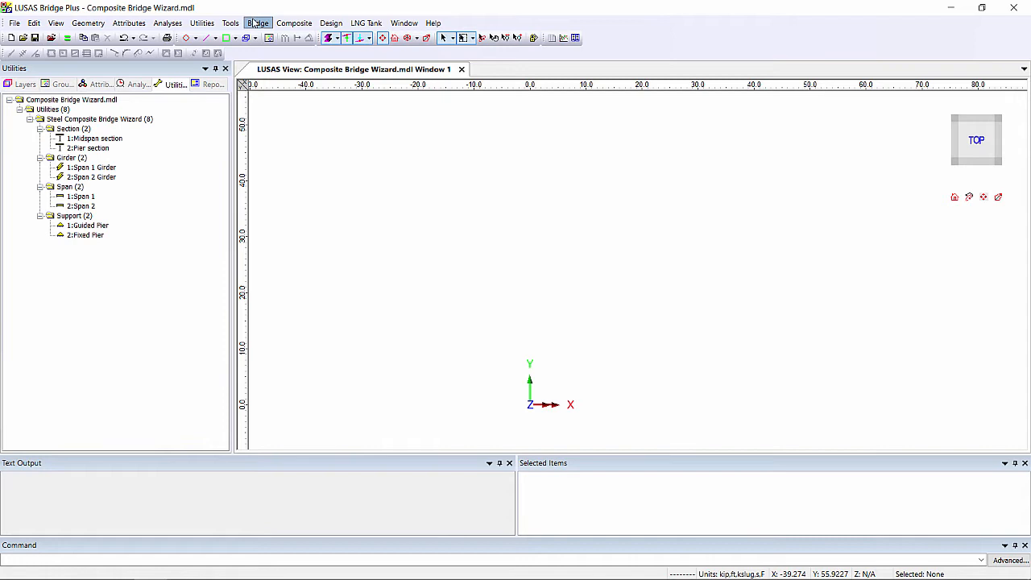
Define the right-curving Bridge with its radius, three spans and Guided/Guided/Fixed/Guided pier supports.
{"action": "left_click", "coordinate": [258, 23]}
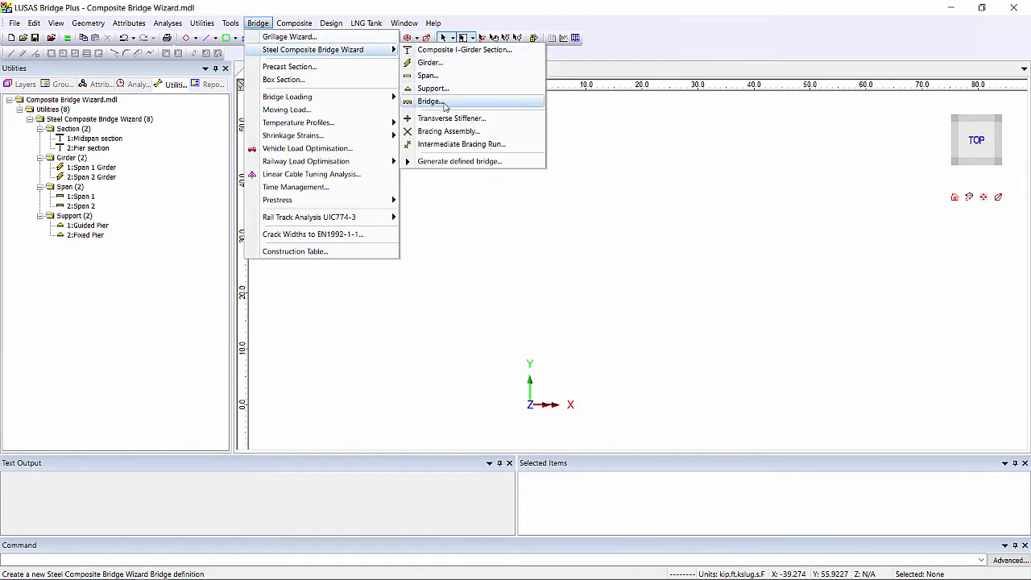
{"action": "left_click", "coordinate": [429, 100]}
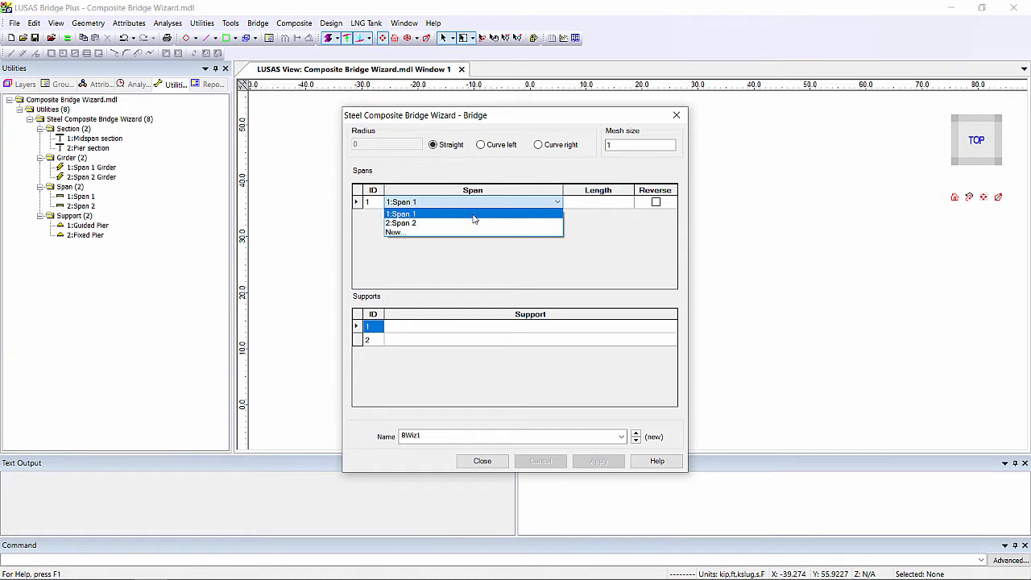
{"action": "left_click", "coordinate": [399, 213]}
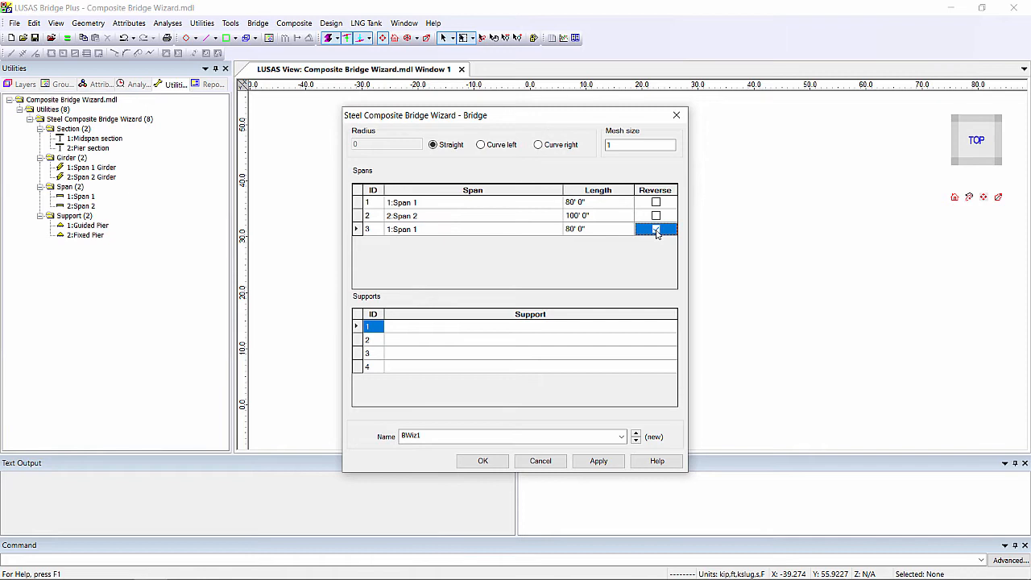
{"action": "left_click", "coordinate": [656, 229]}
{"action": "type", "text": "2"}
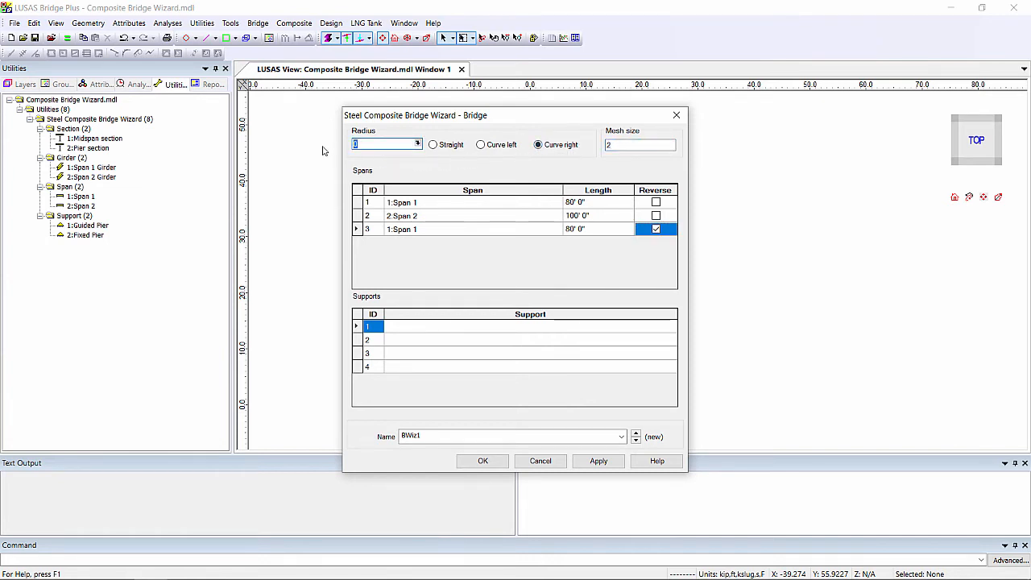
{"action": "type", "text": "600"}
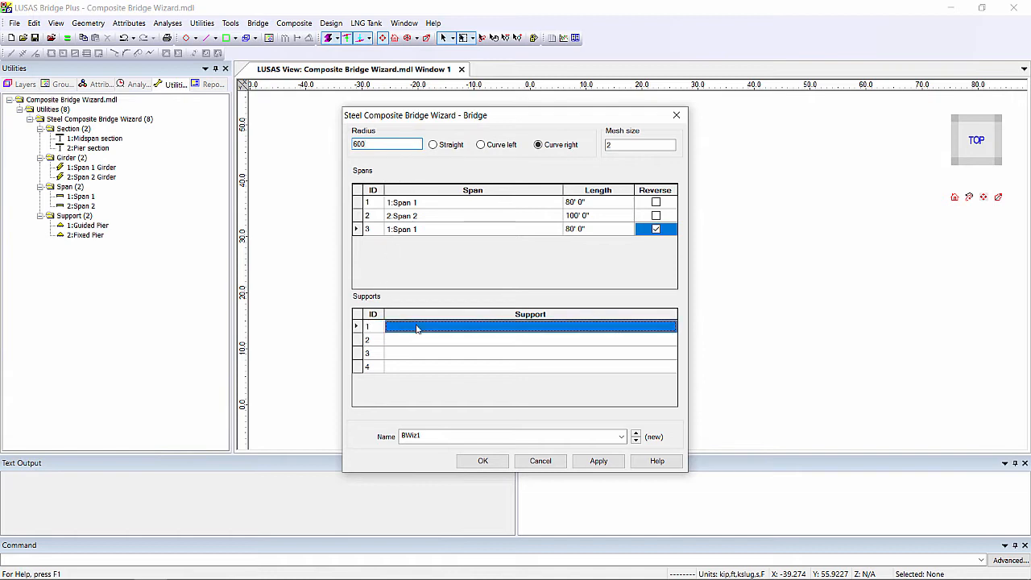
{"action": "left_click", "coordinate": [670, 338]}
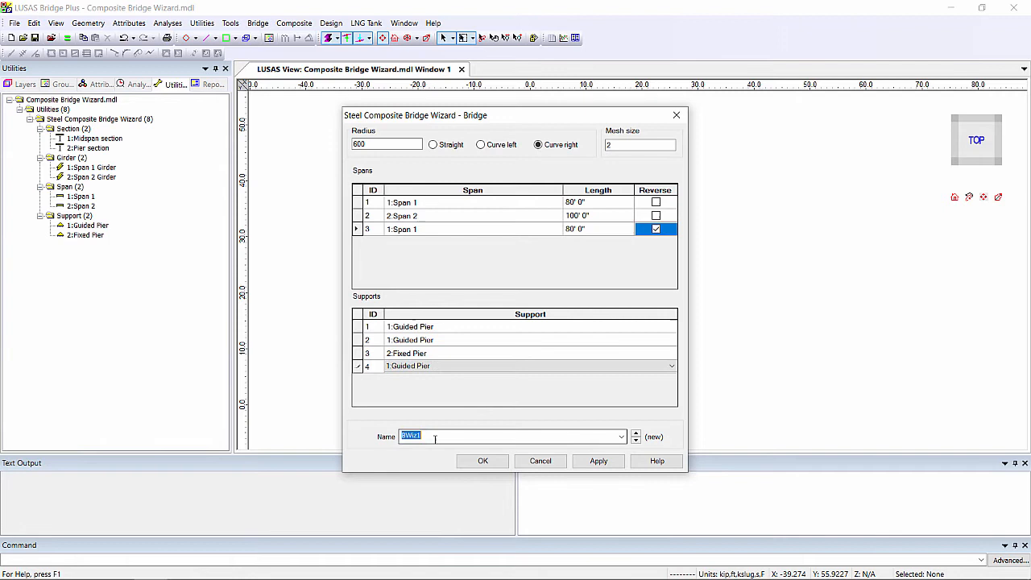
{"action": "type", "text": "Bridge"}
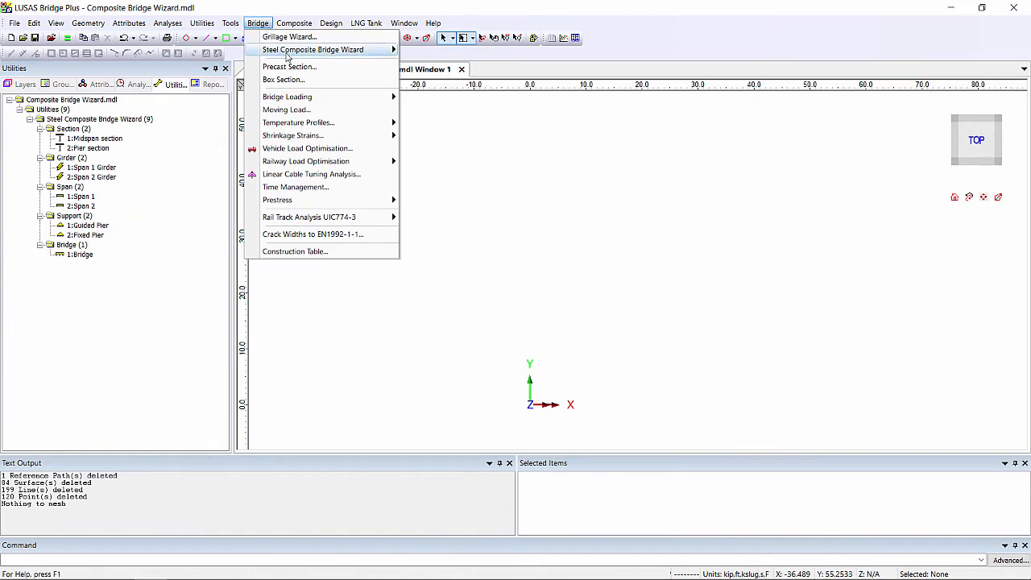
Generate the model from 1:Bridge, replacing existing geometry.
{"action": "left_click", "coordinate": [313, 49]}
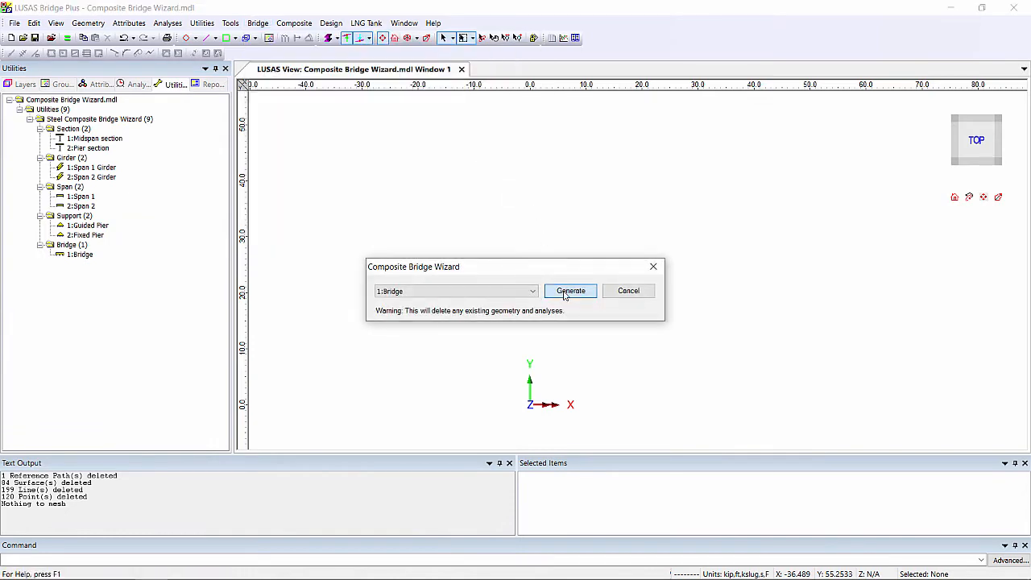
{"action": "left_click", "coordinate": [571, 290]}
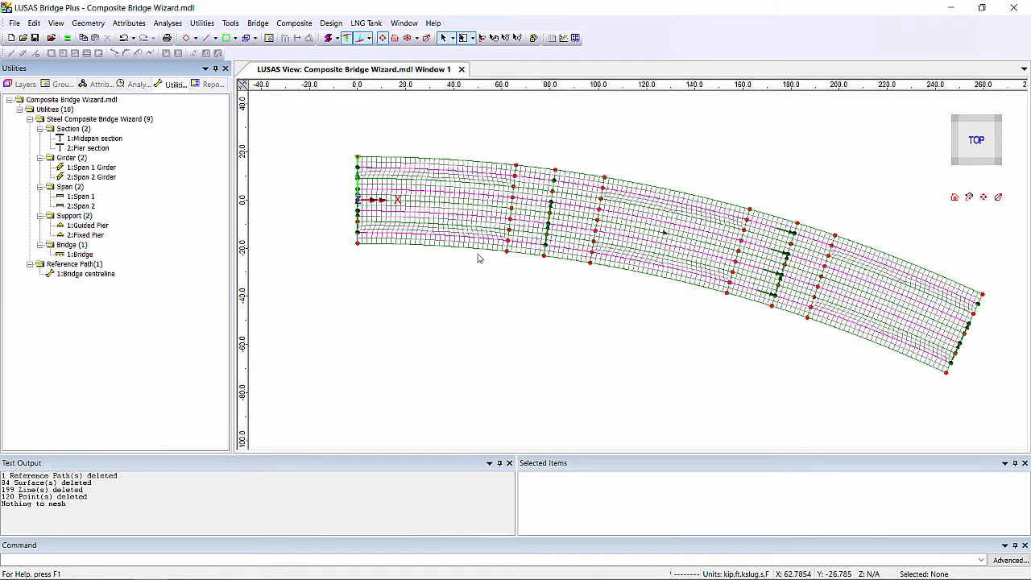
{"action": "mouse_move", "coordinate": [597, 303]}
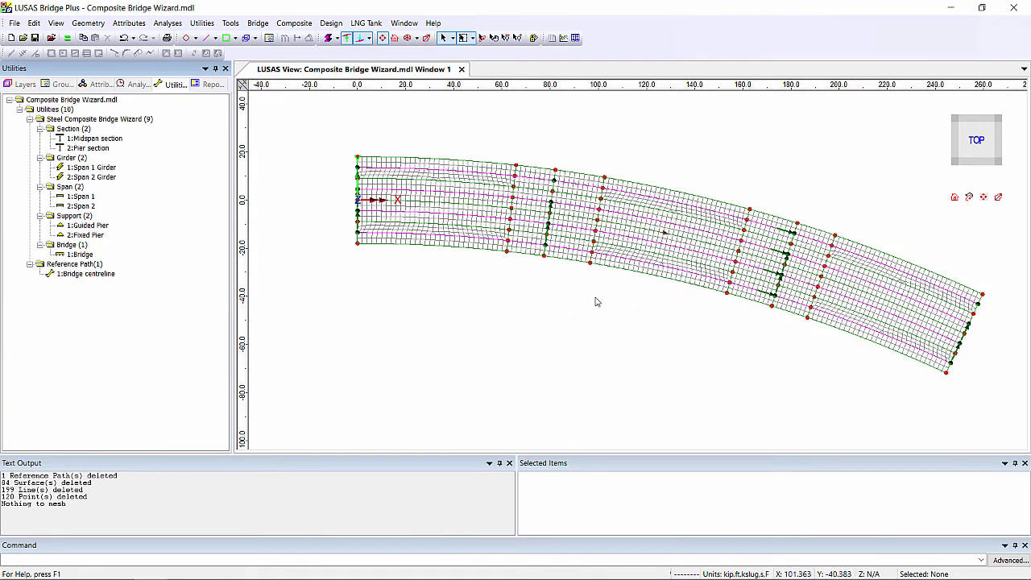
{"action": "mouse_move", "coordinate": [772, 297]}
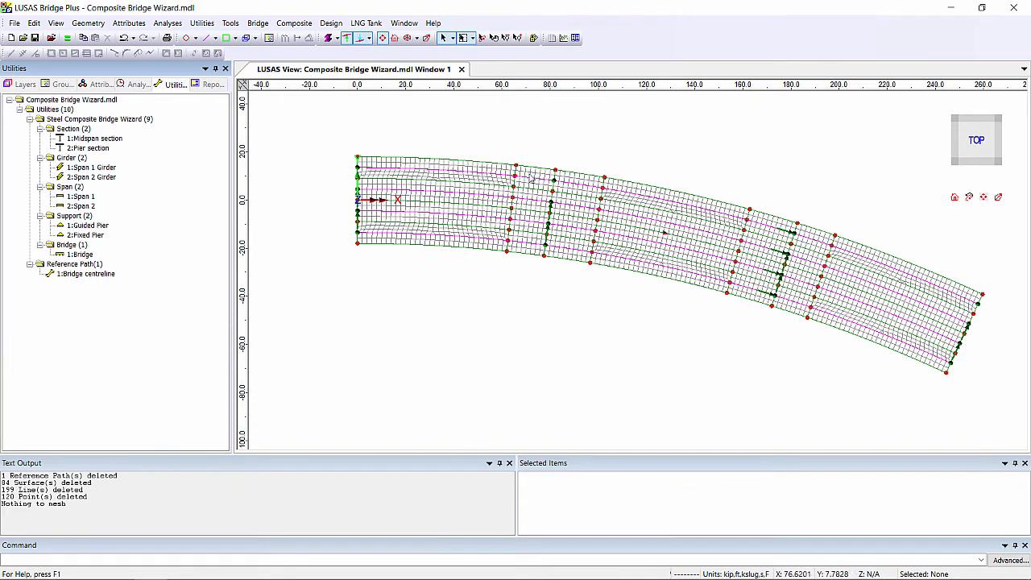
{"action": "mouse_move", "coordinate": [530, 264]}
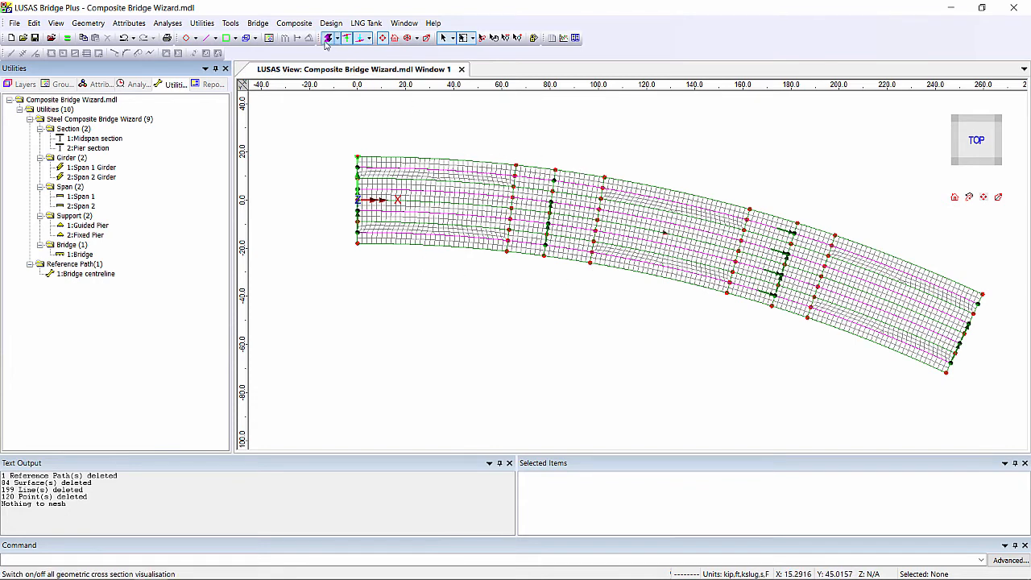
{"action": "left_click", "coordinate": [325, 38]}
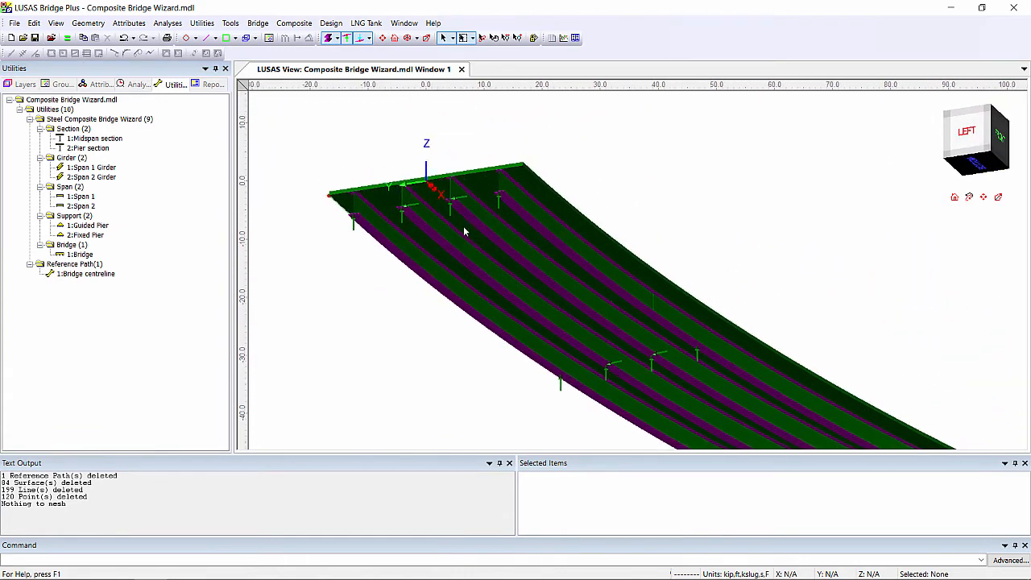
{"action": "mouse_move", "coordinate": [460, 206]}
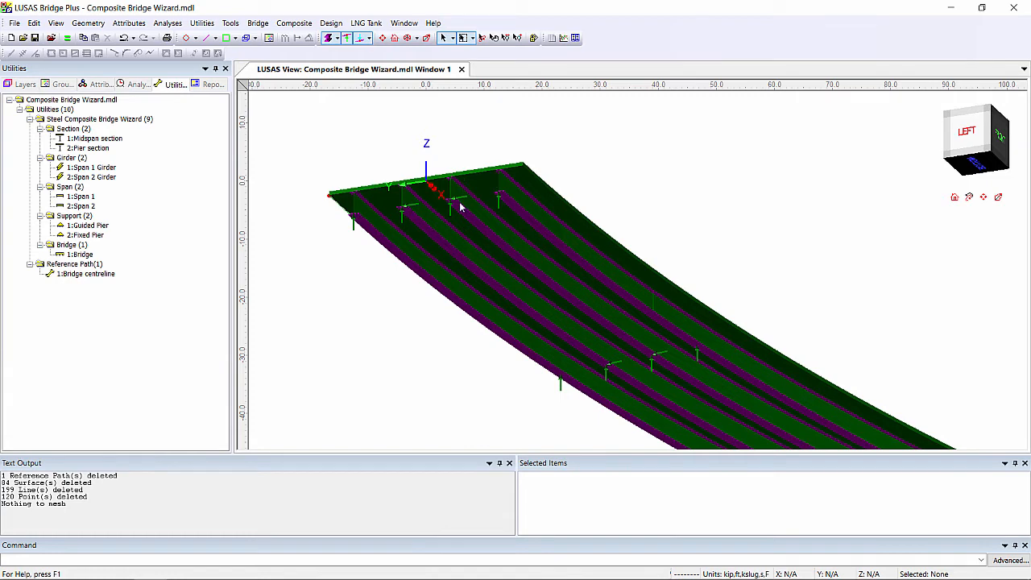
{"action": "mouse_move", "coordinate": [513, 295]}
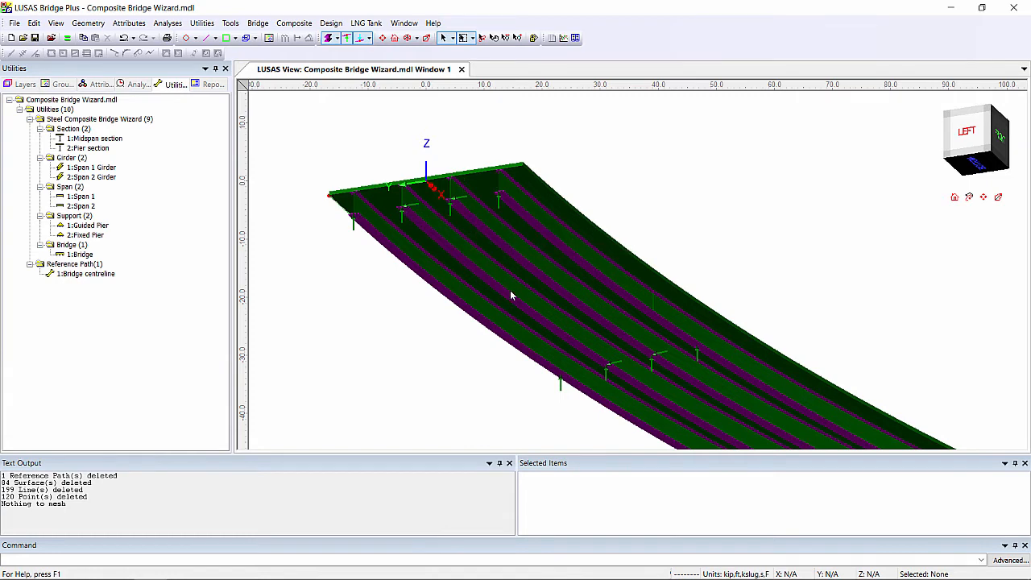
{"action": "mouse_move", "coordinate": [340, 159]}
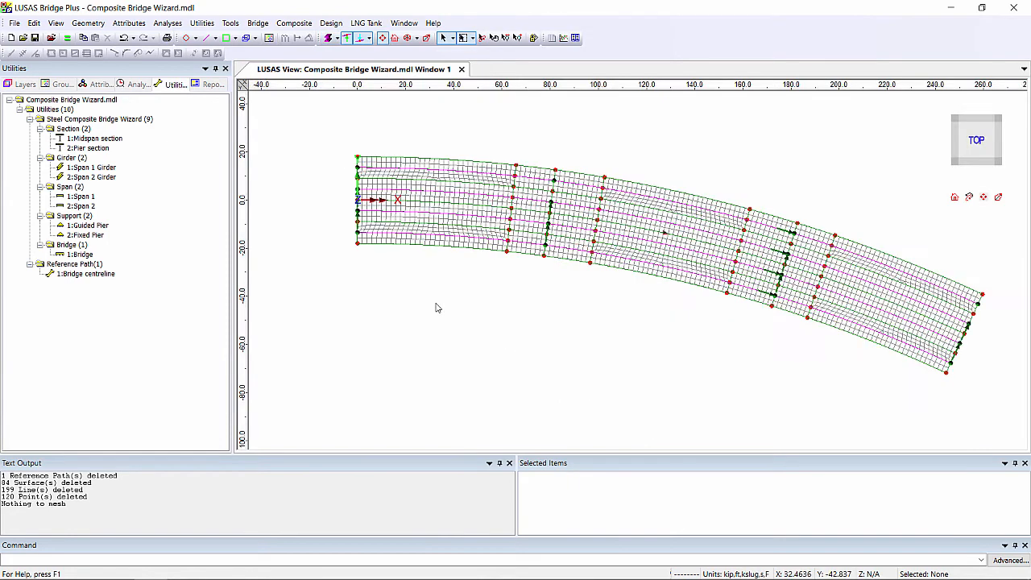
{"action": "left_click", "coordinate": [258, 23]}
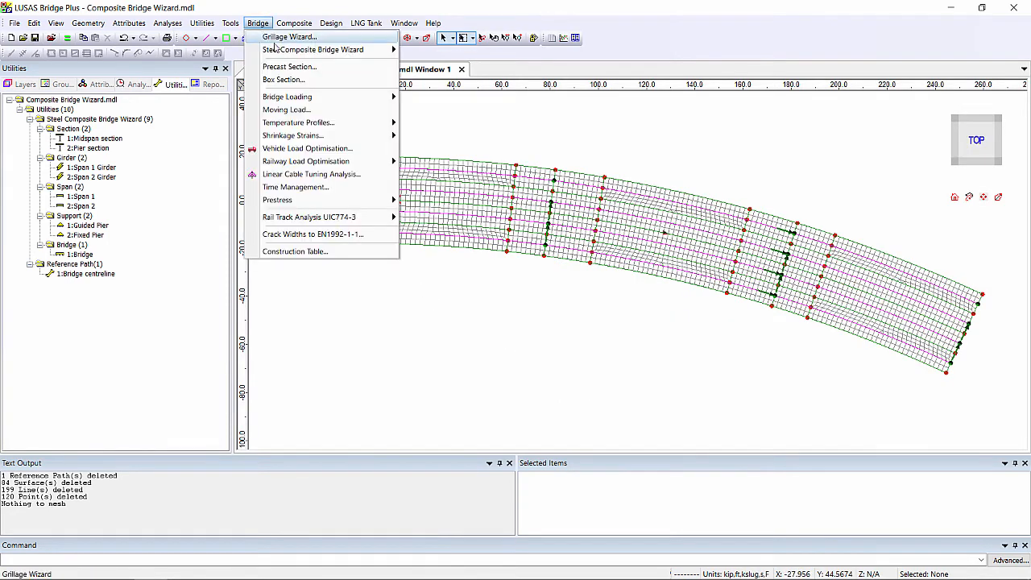
Define an 8 in by 0.5 in transverse stiffener on the left, named Left of web stiffener.
{"action": "left_click", "coordinate": [313, 48]}
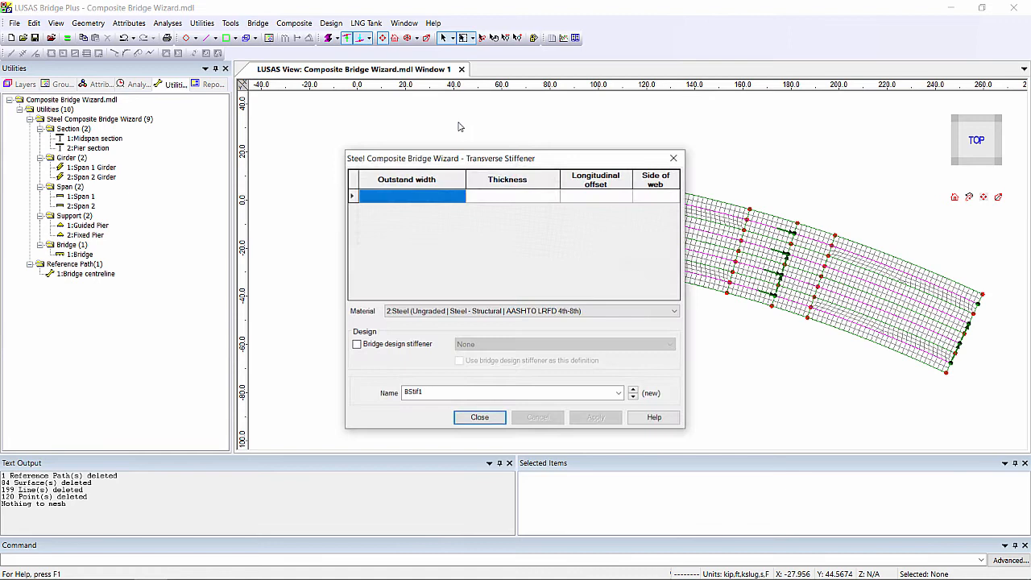
{"action": "type", "text": "8"}
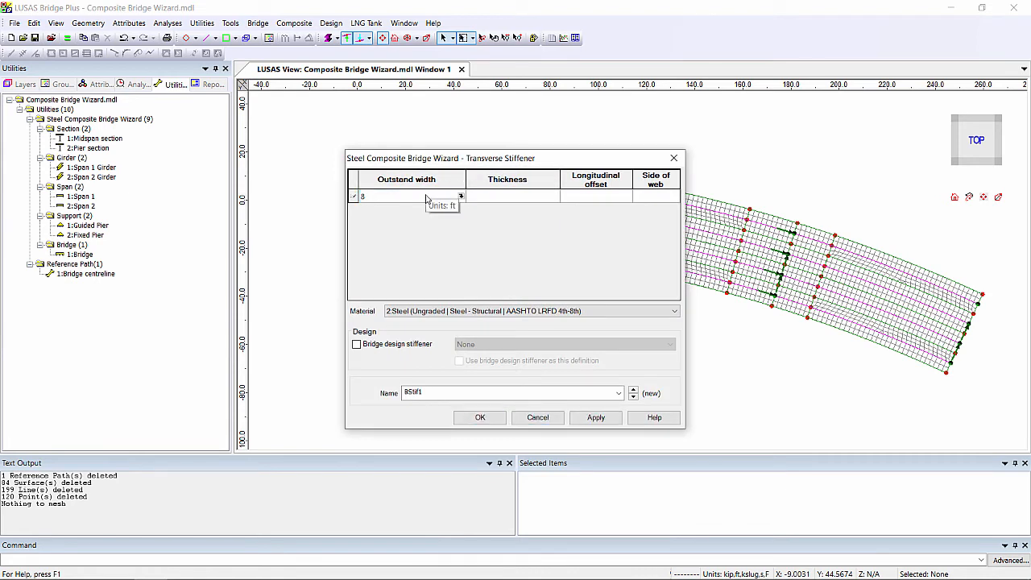
{"action": "type", "text": "'"}
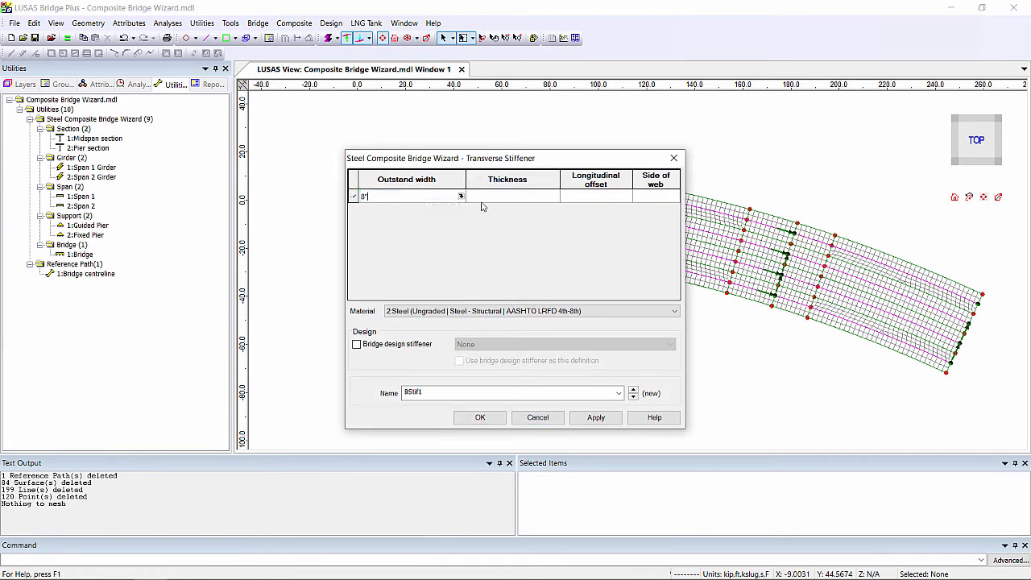
{"action": "type", "text": "0.5\""}
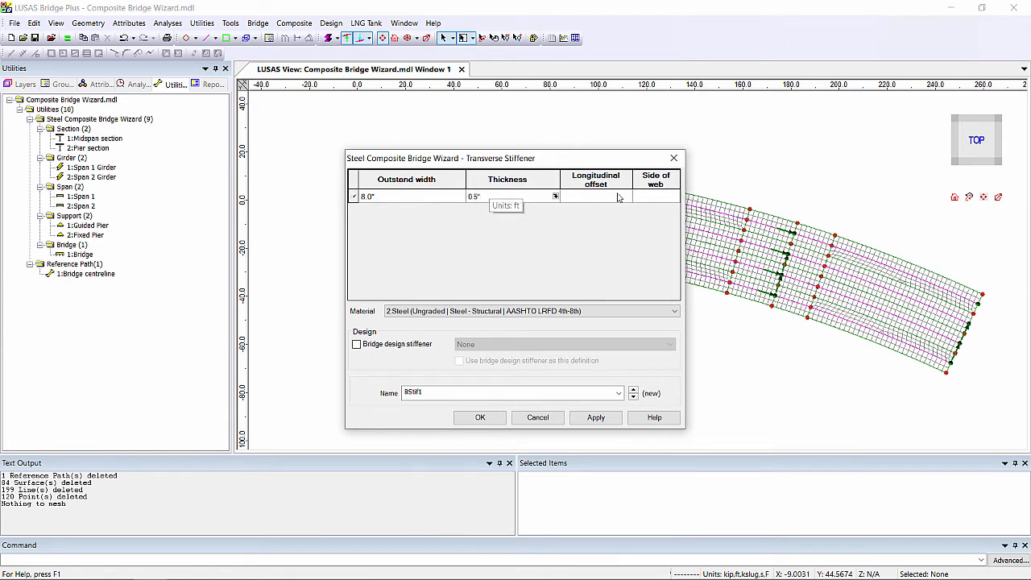
{"action": "left_click", "coordinate": [655, 196]}
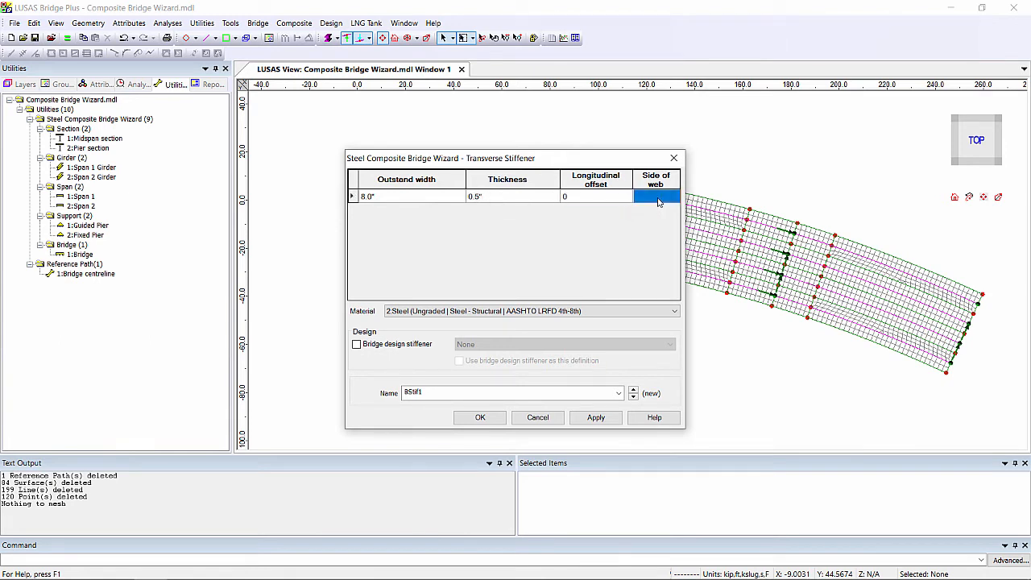
{"action": "left_click", "coordinate": [656, 196]}
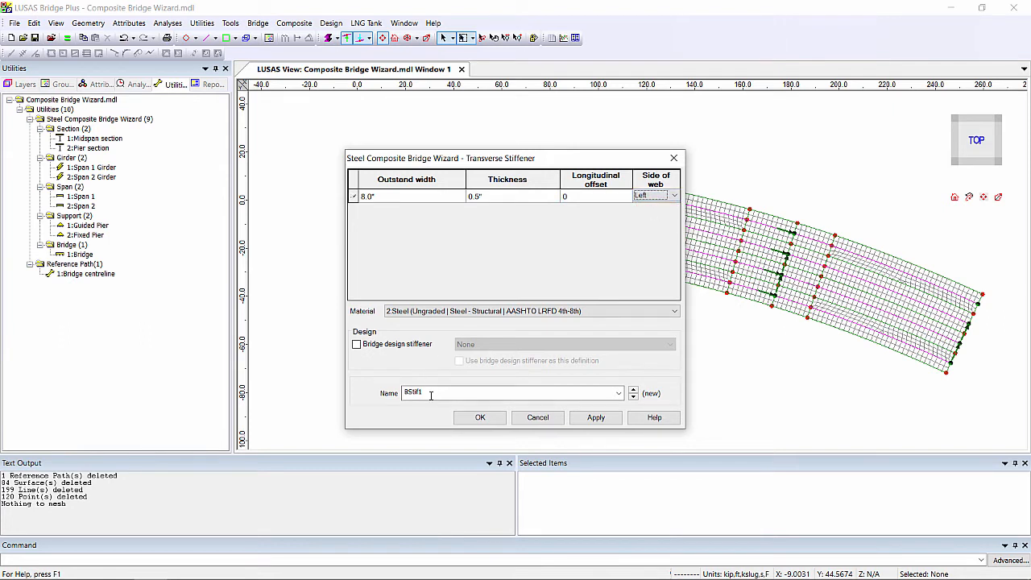
{"action": "type", "text": "Left of web s"}
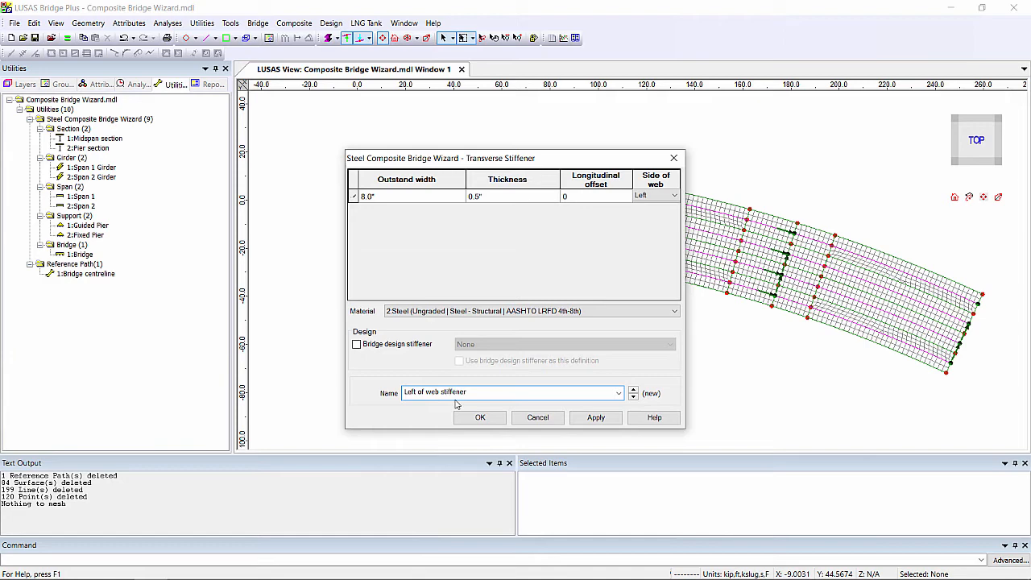
{"action": "left_click", "coordinate": [596, 417]}
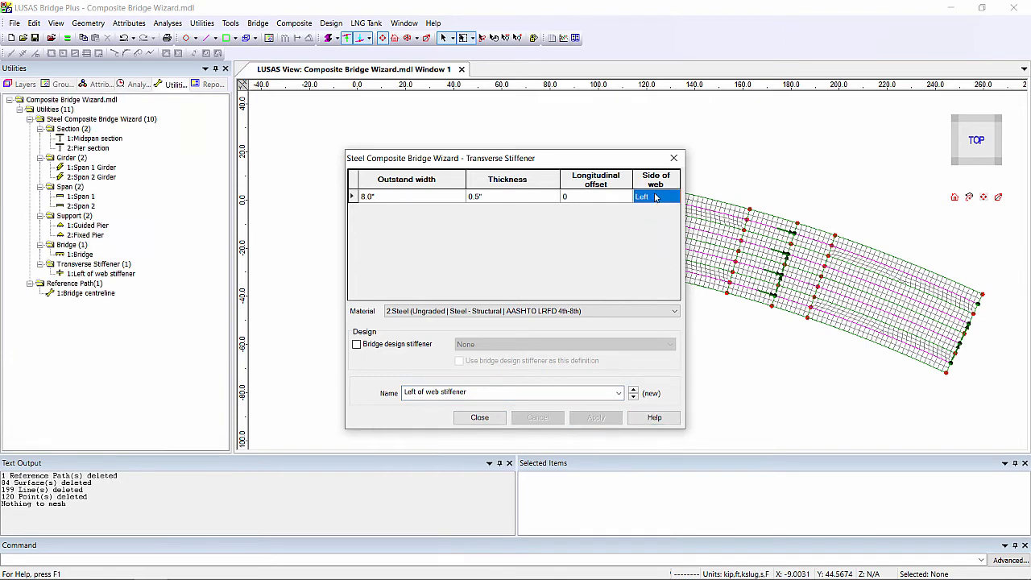
Switch the stiffener to the right side and save it as Right of web stiffener.
{"action": "left_click", "coordinate": [656, 197]}
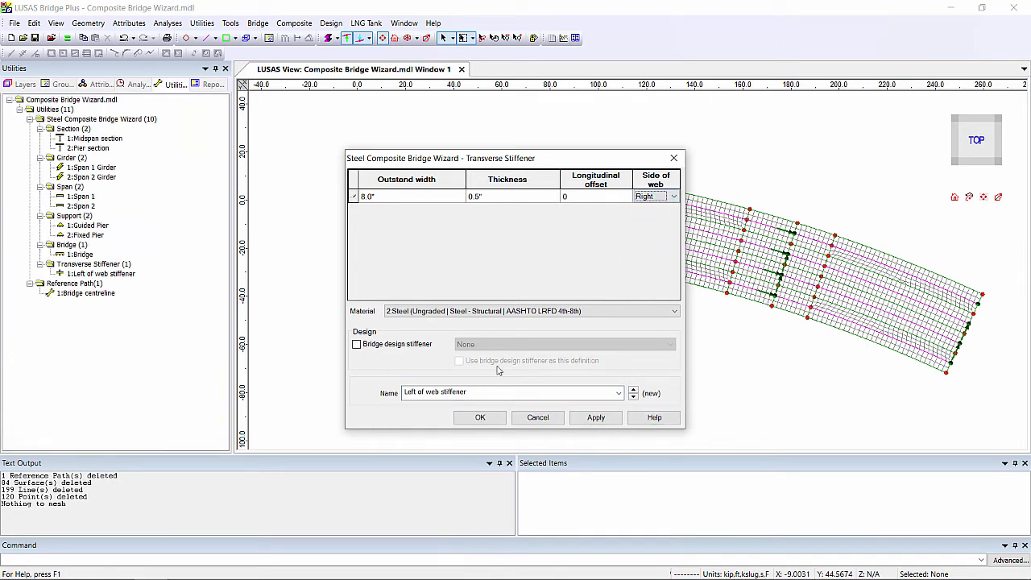
{"action": "left_click", "coordinate": [512, 393]}
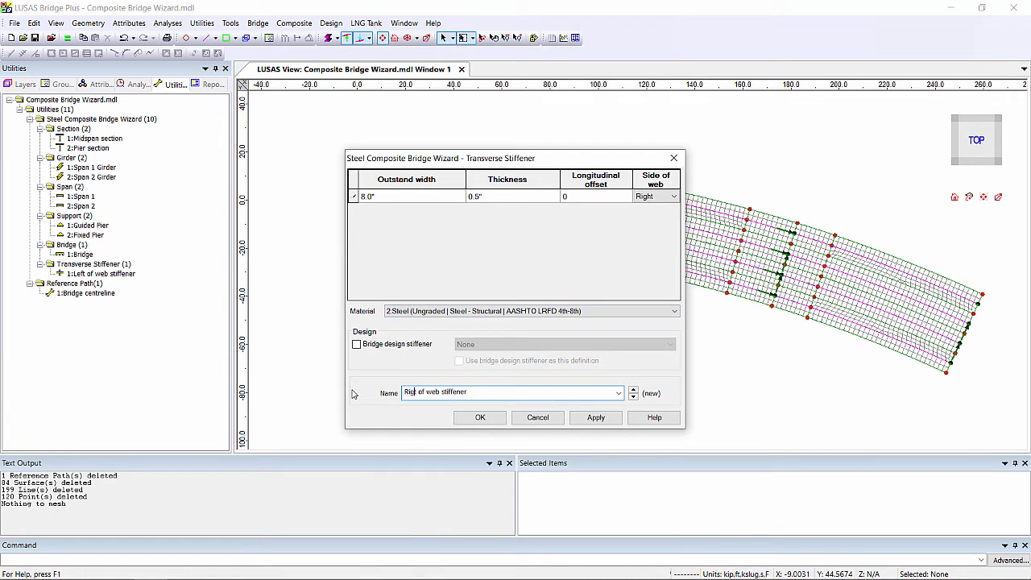
{"action": "left_click", "coordinate": [480, 417]}
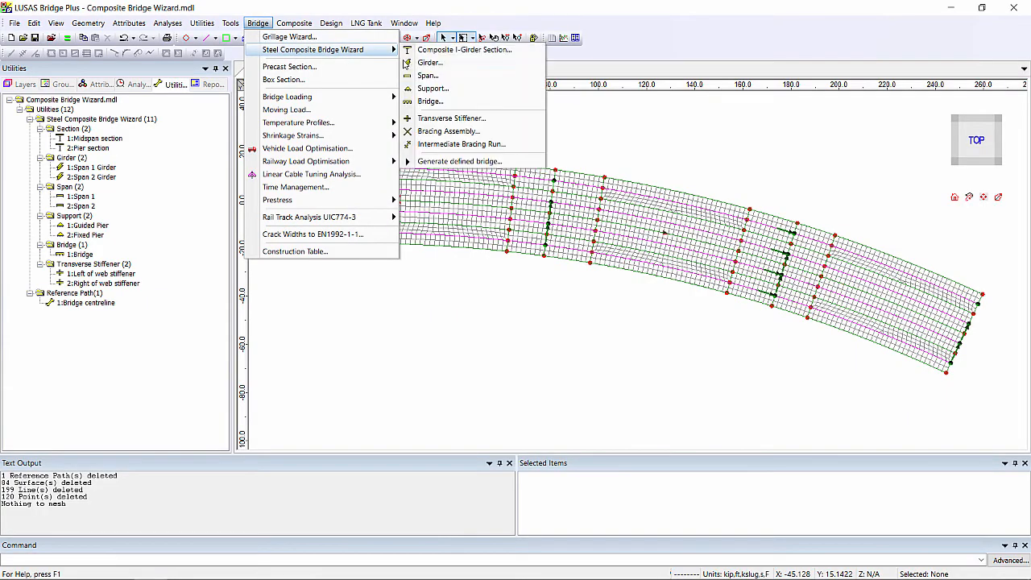
Start a steel bracing assembly with members running to bottom of web and mid-point, adding a third member.
{"action": "left_click", "coordinate": [448, 130]}
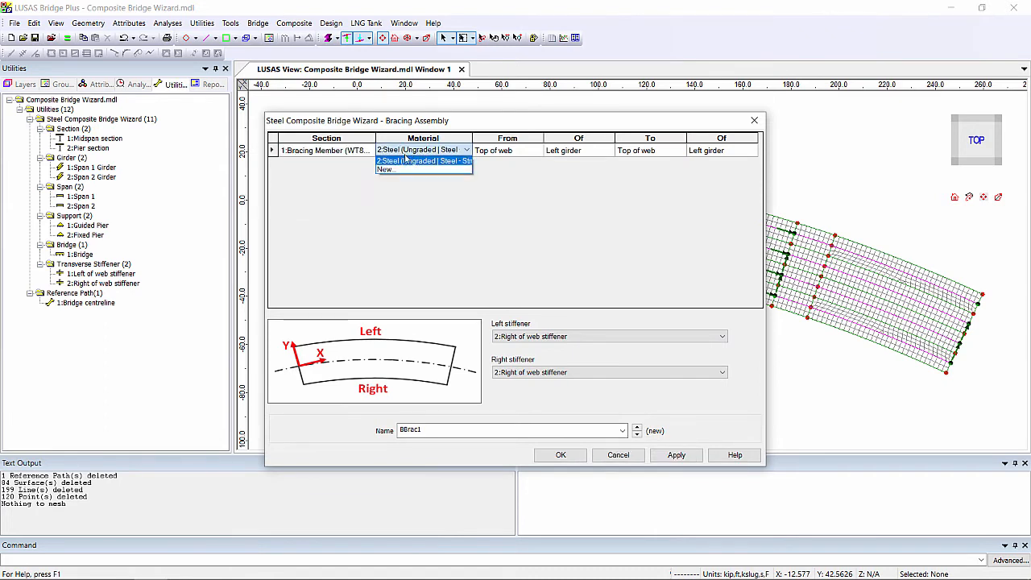
{"action": "left_click", "coordinate": [419, 161]}
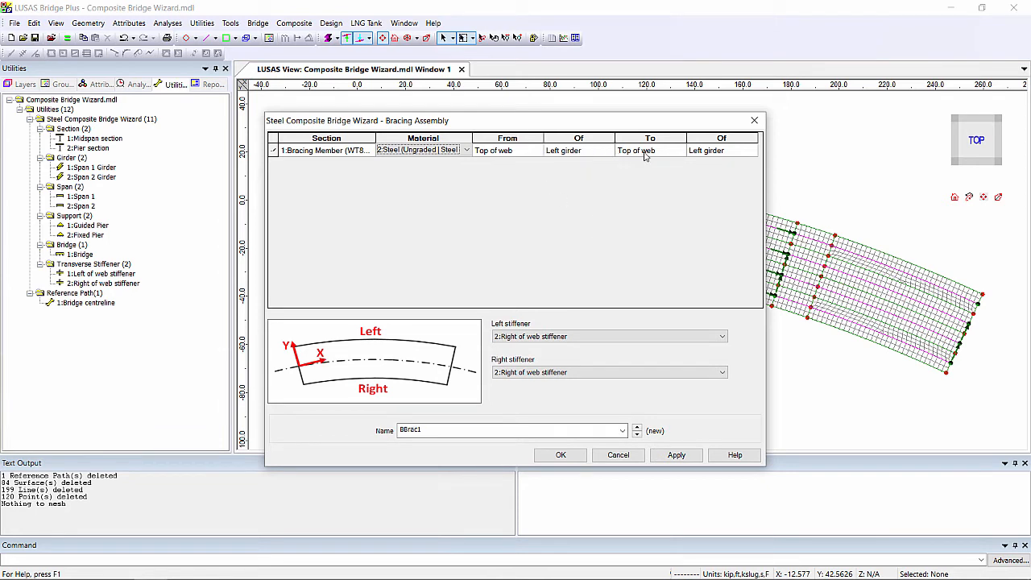
{"action": "left_click", "coordinate": [751, 149]}
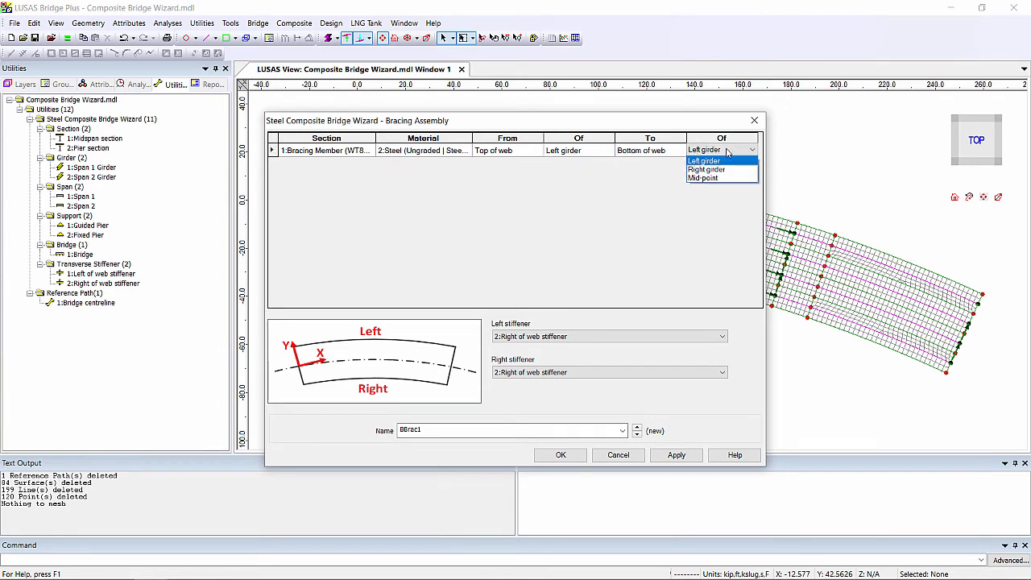
{"action": "left_click", "coordinate": [702, 177]}
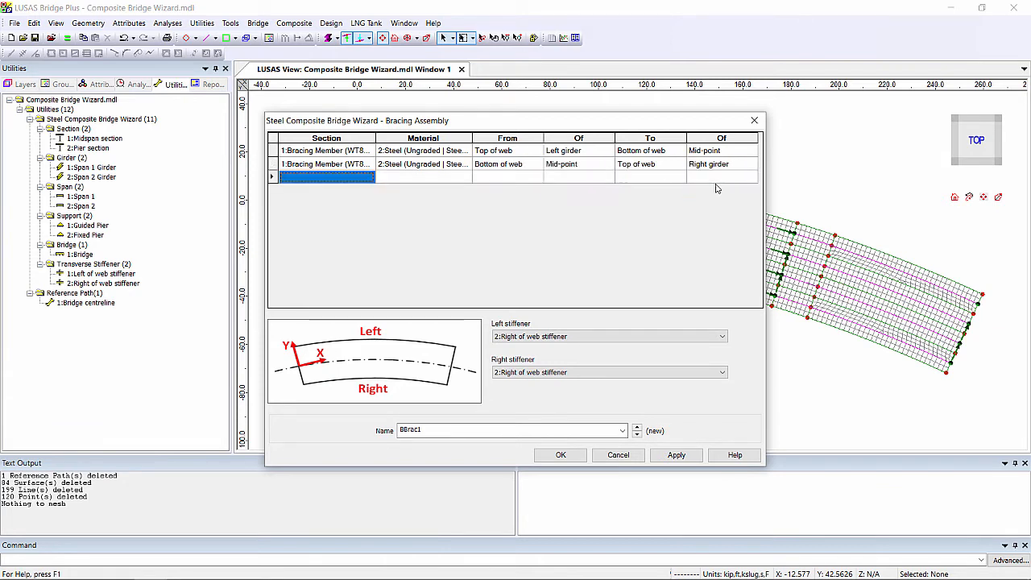
{"action": "left_click", "coordinate": [326, 175]}
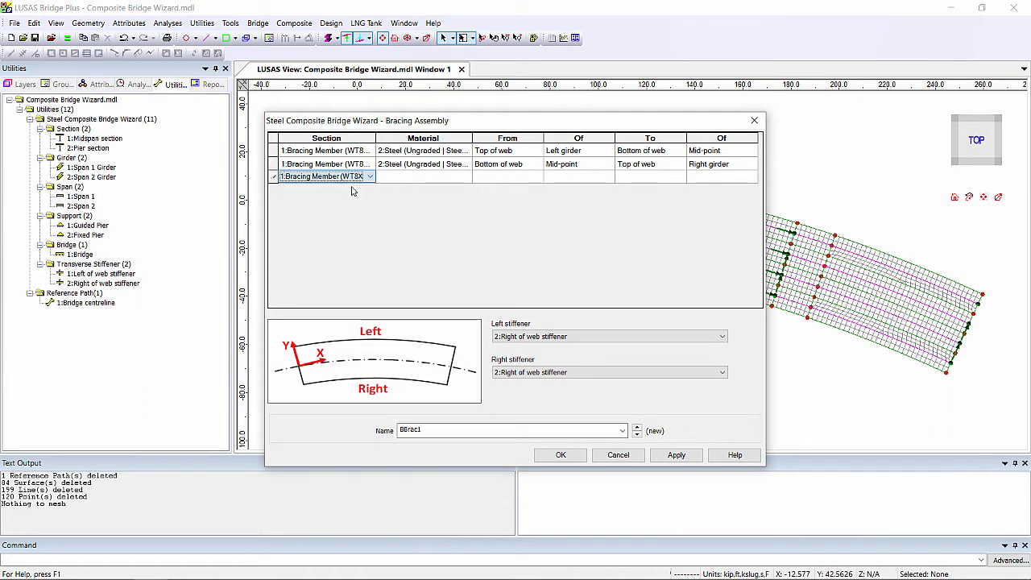
{"action": "left_click", "coordinate": [538, 176]}
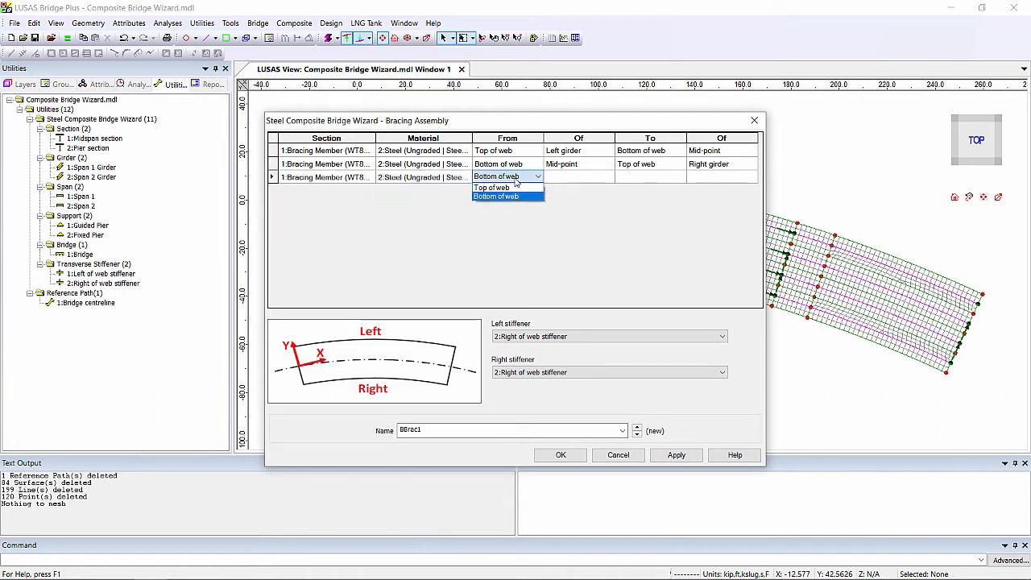
{"action": "left_click", "coordinate": [496, 197]}
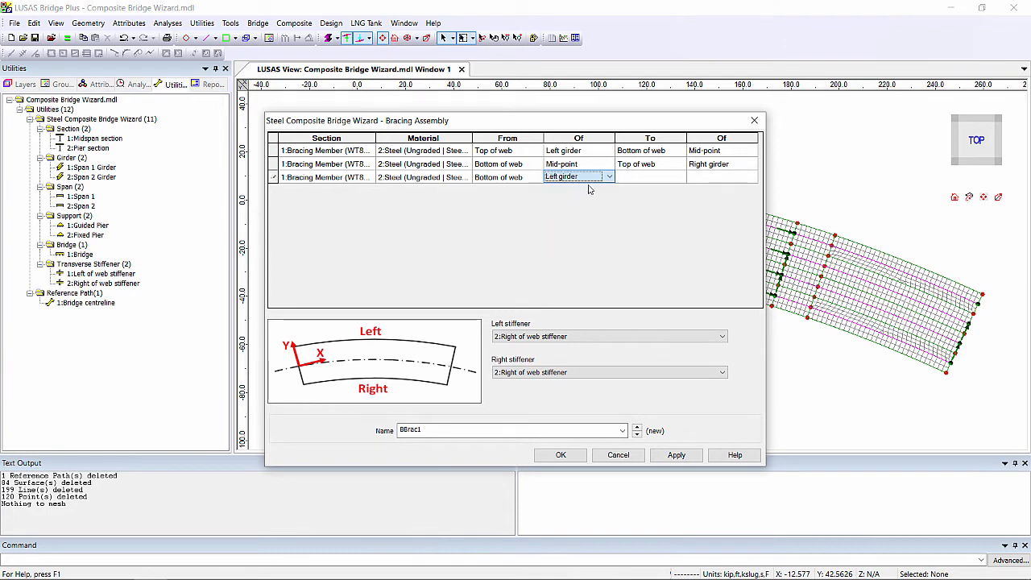
Add a fourth member from the mid-point, name it K-bracing, use Left of web stiffener on the right girder.
{"action": "left_click", "coordinate": [751, 175]}
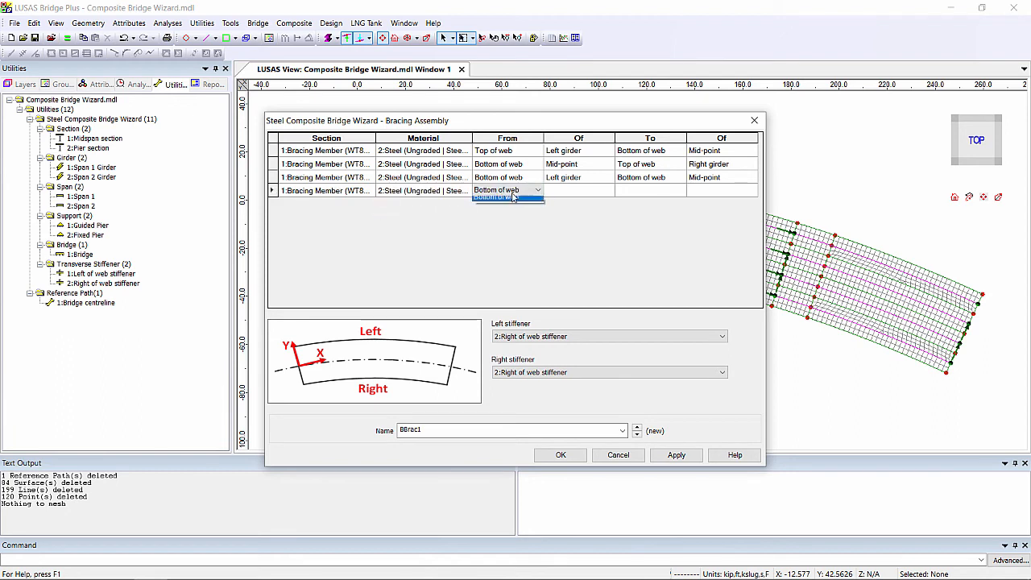
{"action": "left_click", "coordinate": [609, 191]}
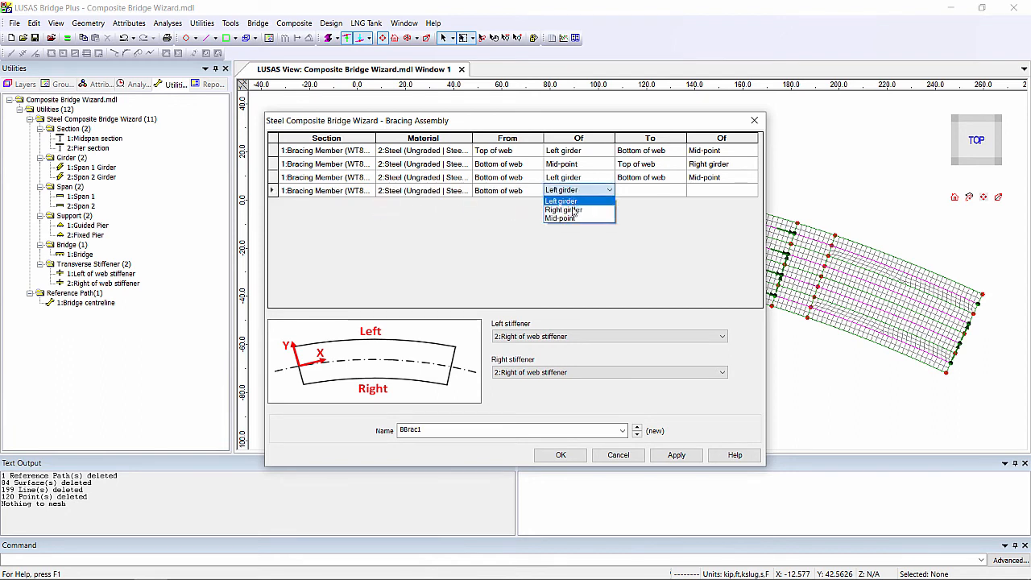
{"action": "left_click", "coordinate": [561, 219]}
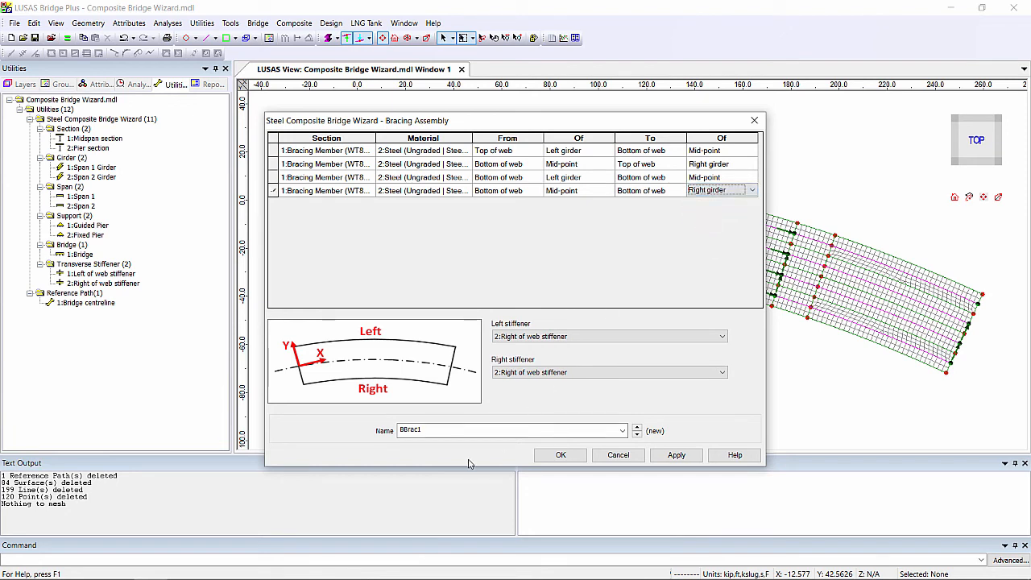
{"action": "left_click", "coordinate": [508, 428]}
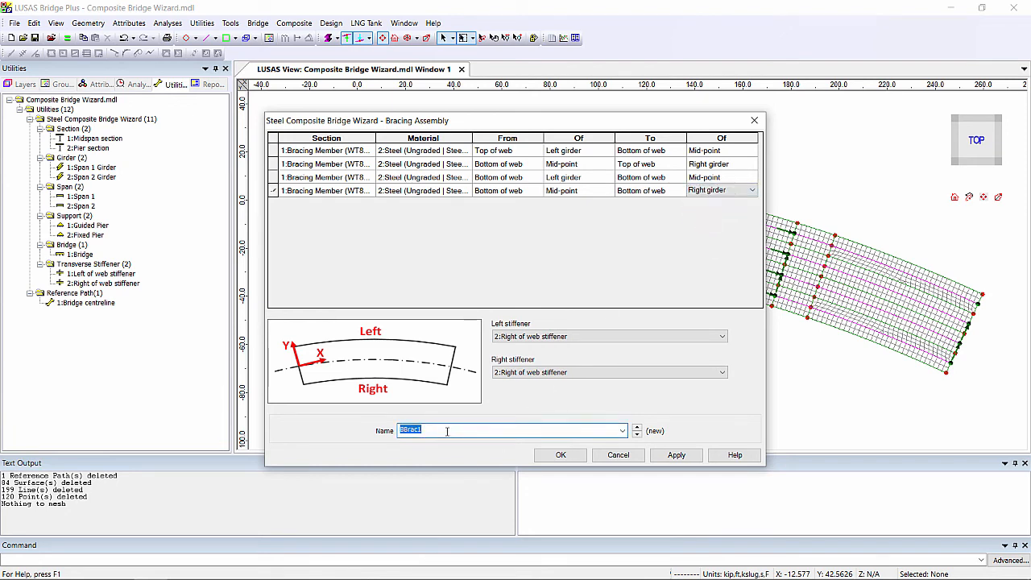
{"action": "type", "text": "K-bracing"}
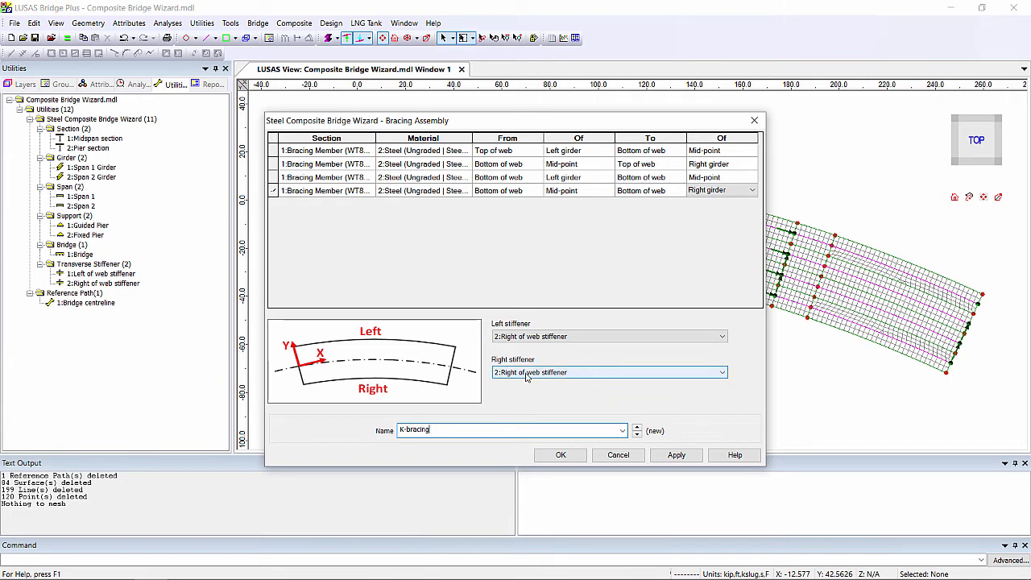
{"action": "left_click", "coordinate": [609, 337]}
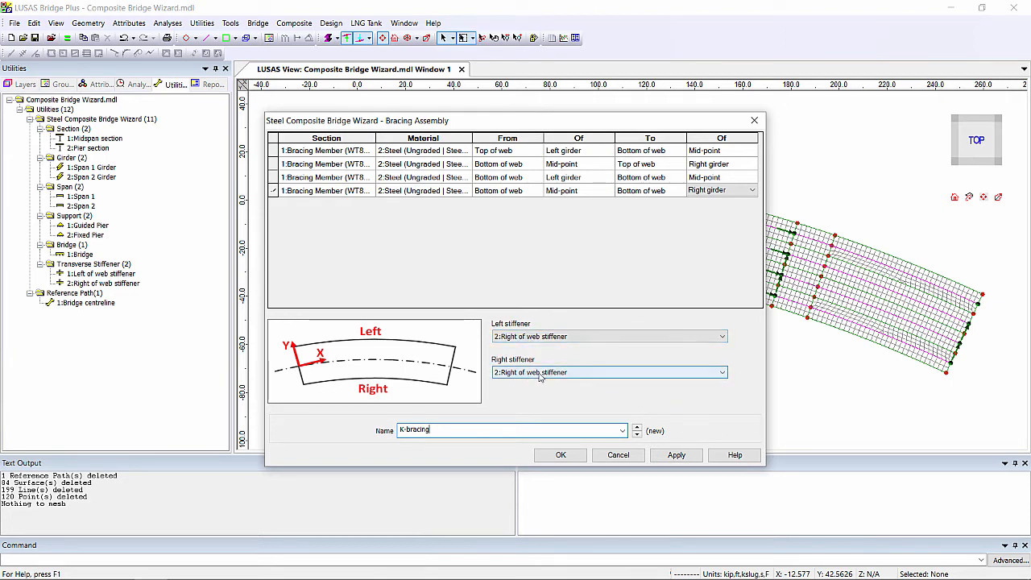
{"action": "left_click", "coordinate": [609, 371]}
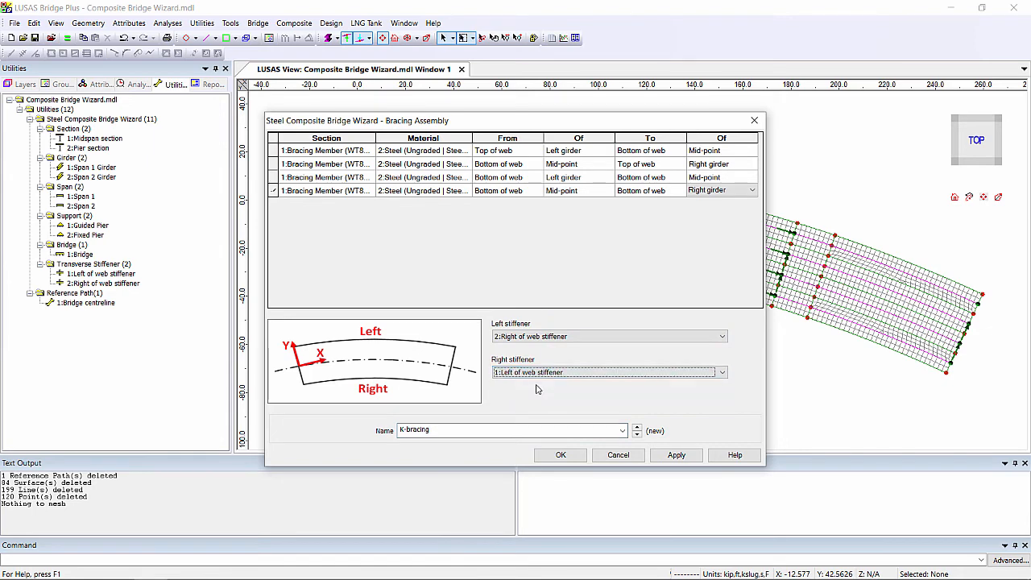
{"action": "mouse_move", "coordinate": [540, 392]}
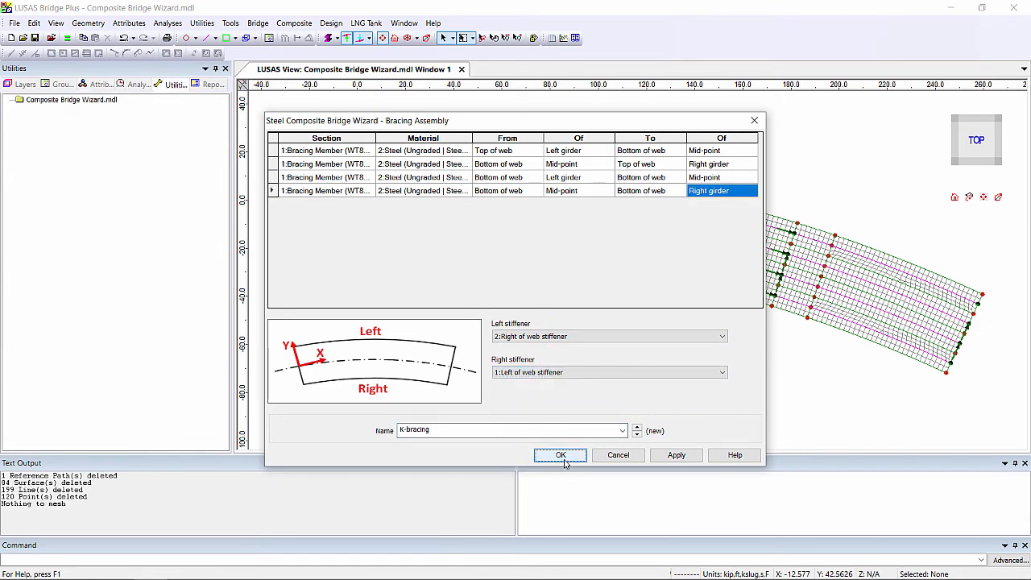
{"action": "left_click", "coordinate": [560, 454]}
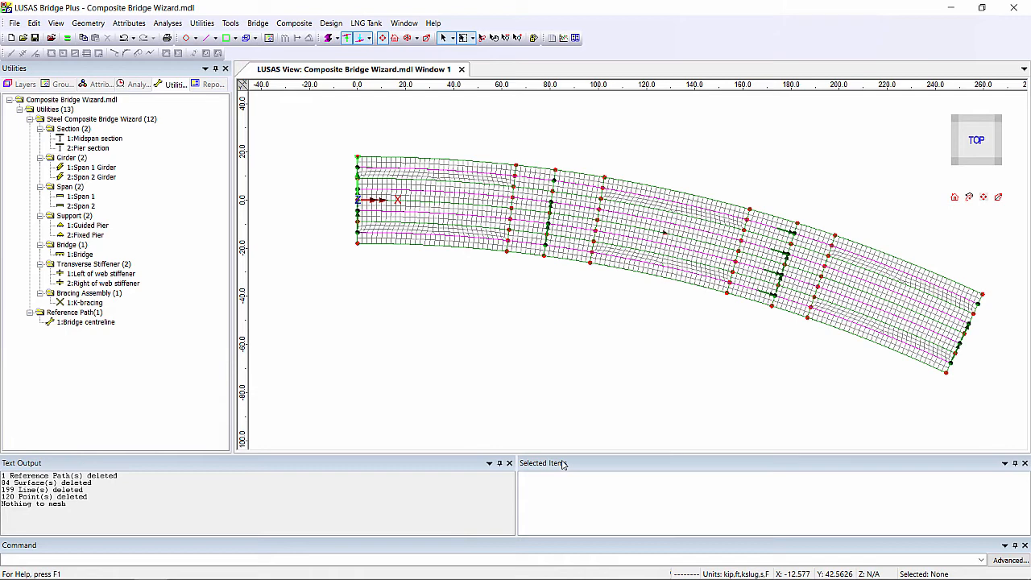
{"action": "mouse_move", "coordinate": [79, 245]}
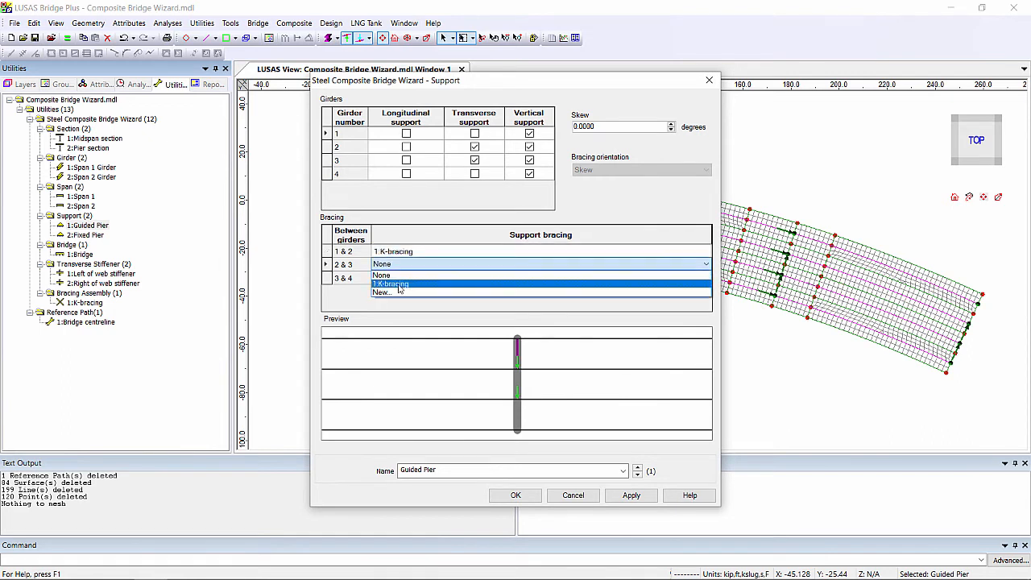
Set K-bracing between girders 2&3, confirm the pier support bracing and return to the Bridge menu.
{"action": "left_click", "coordinate": [390, 283]}
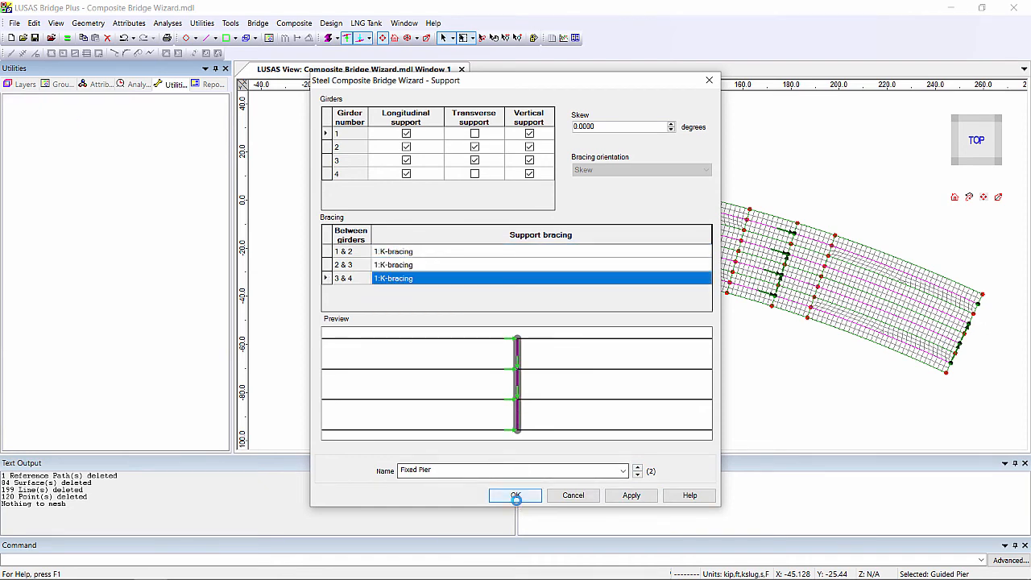
{"action": "left_click", "coordinate": [516, 495]}
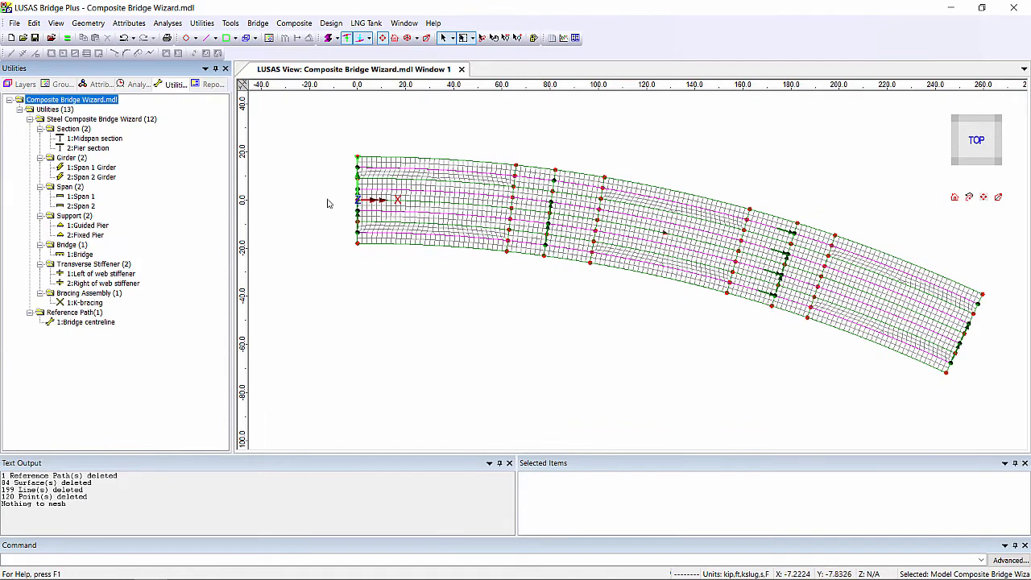
{"action": "left_click", "coordinate": [258, 23]}
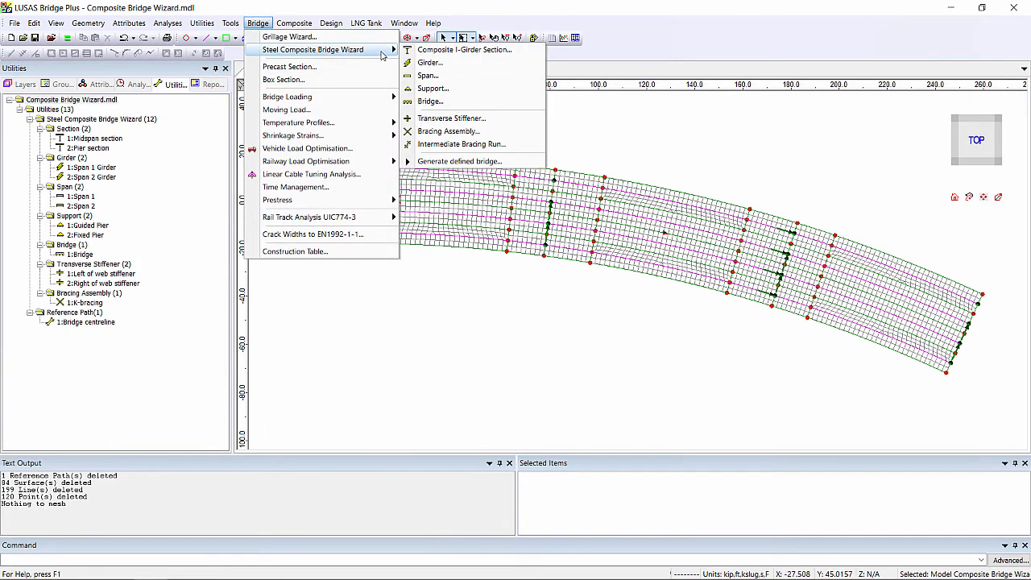
Define the Span 1 Bracing run with four locations, square 1:K-bracing, and apply it.
{"action": "left_click", "coordinate": [461, 143]}
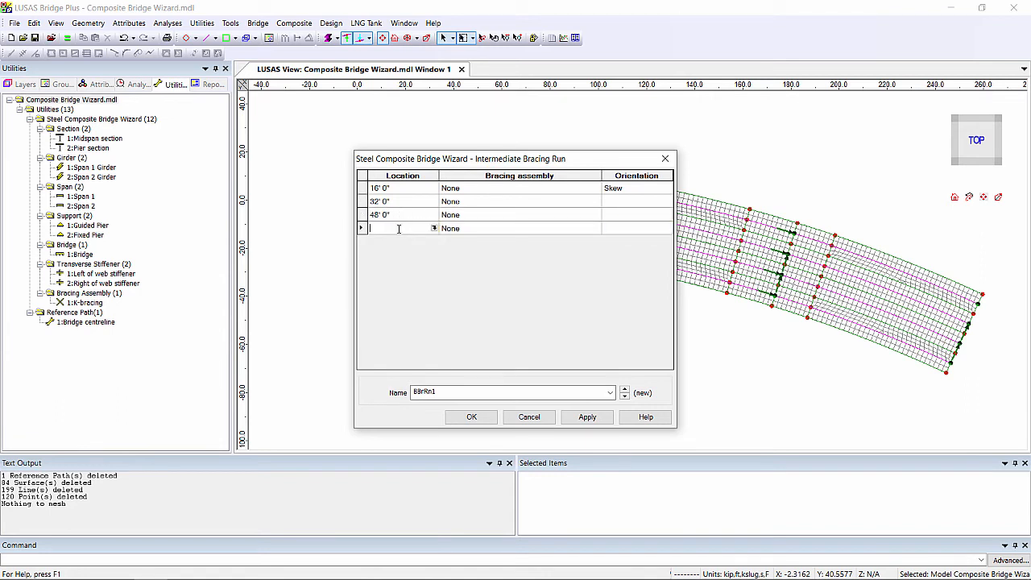
{"action": "left_click", "coordinate": [519, 187]}
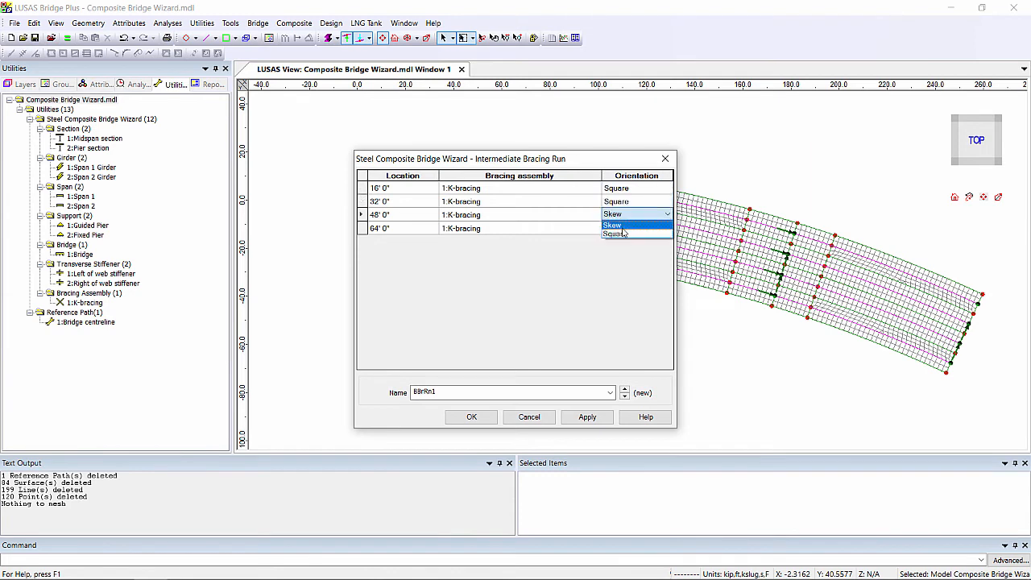
{"action": "left_click", "coordinate": [615, 225]}
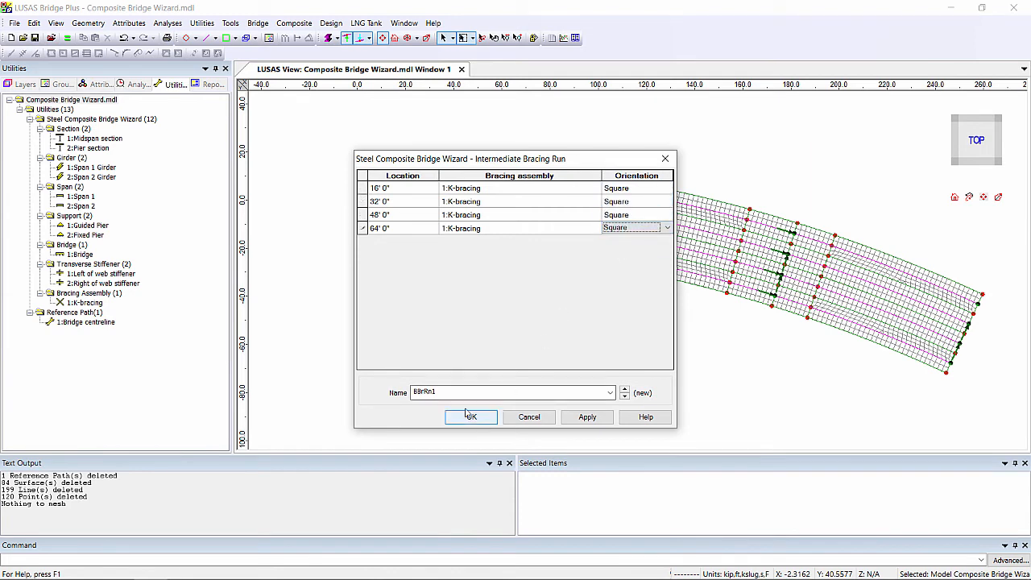
{"action": "type", "text": "Span 1 Bracing"}
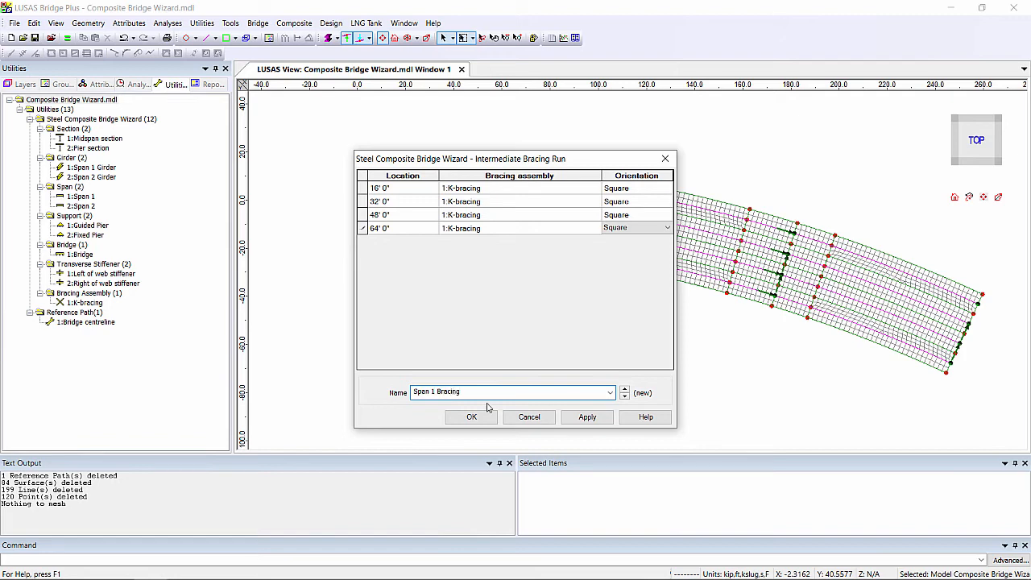
{"action": "left_click", "coordinate": [586, 415]}
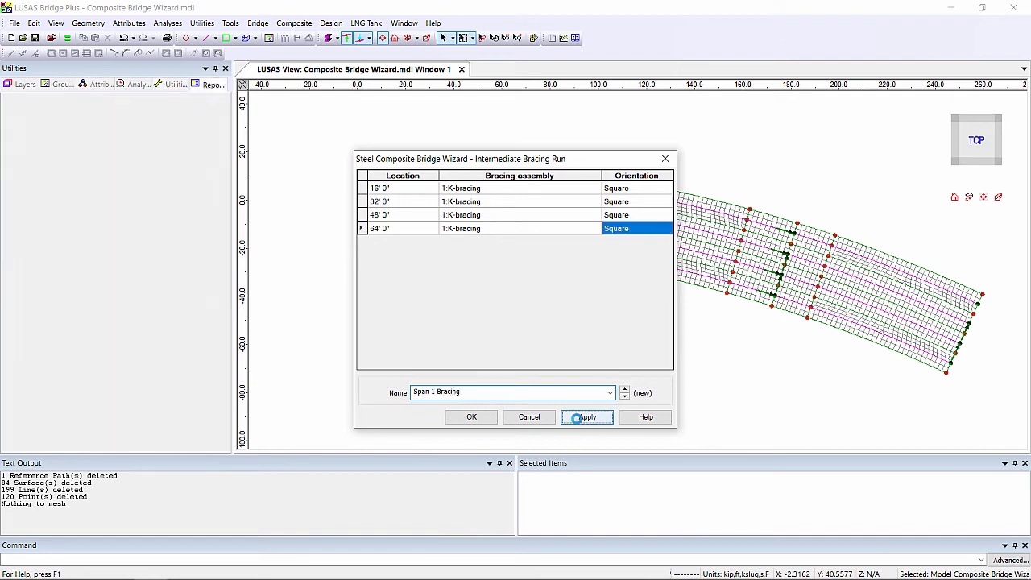
Edit the locations and name for the second run, Span 2 Bracing.
{"action": "left_click", "coordinate": [587, 415]}
{"action": "type", "text": "80"}
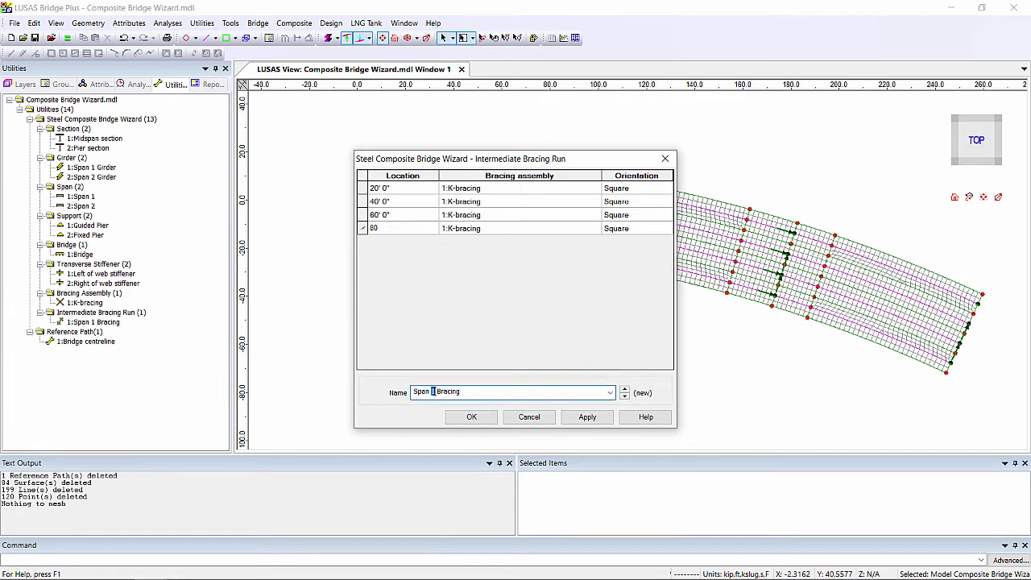
{"action": "left_click", "coordinate": [471, 416]}
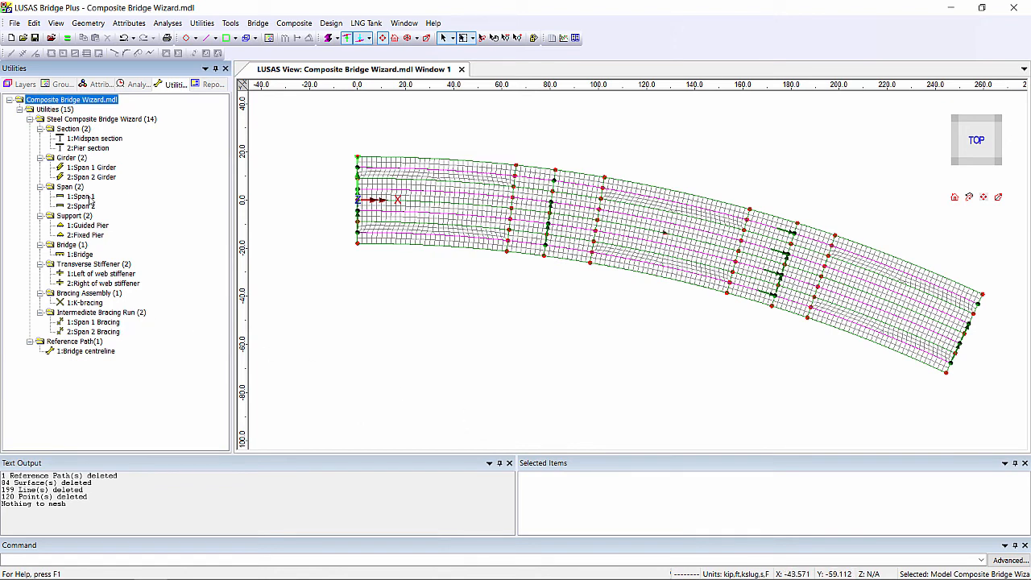
Assign 1:Span 1 Bracing to all Span 1 girder pairs and 2:Span 2 Bracing to Span 2.
{"action": "left_click", "coordinate": [81, 196]}
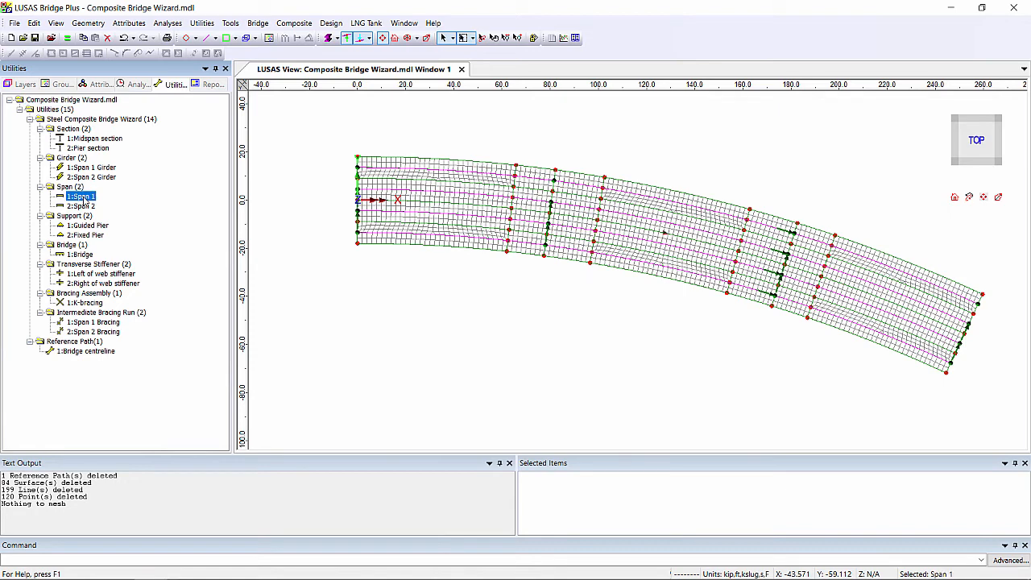
{"action": "double_click", "coordinate": [80, 196]}
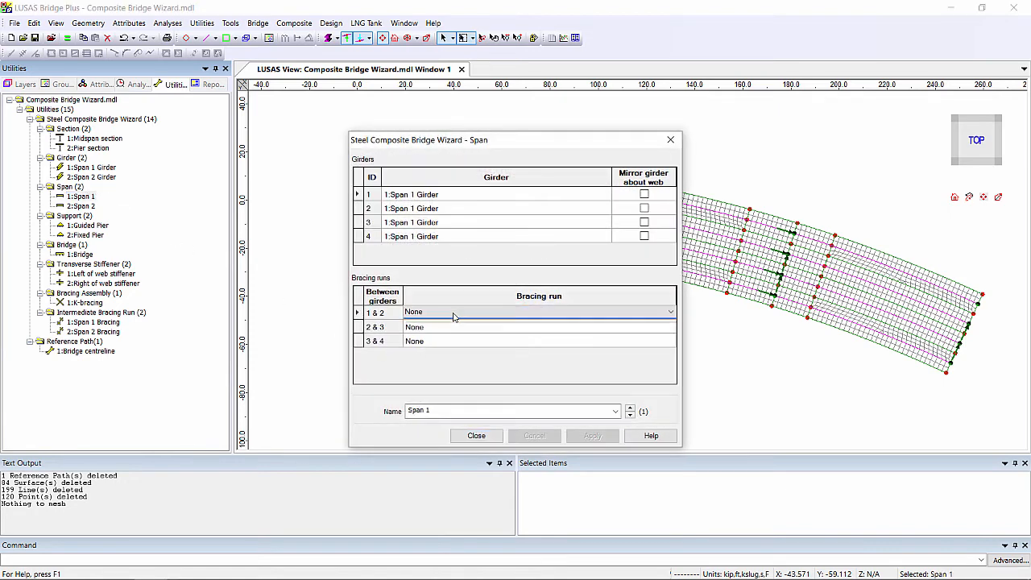
{"action": "left_click", "coordinate": [535, 313]}
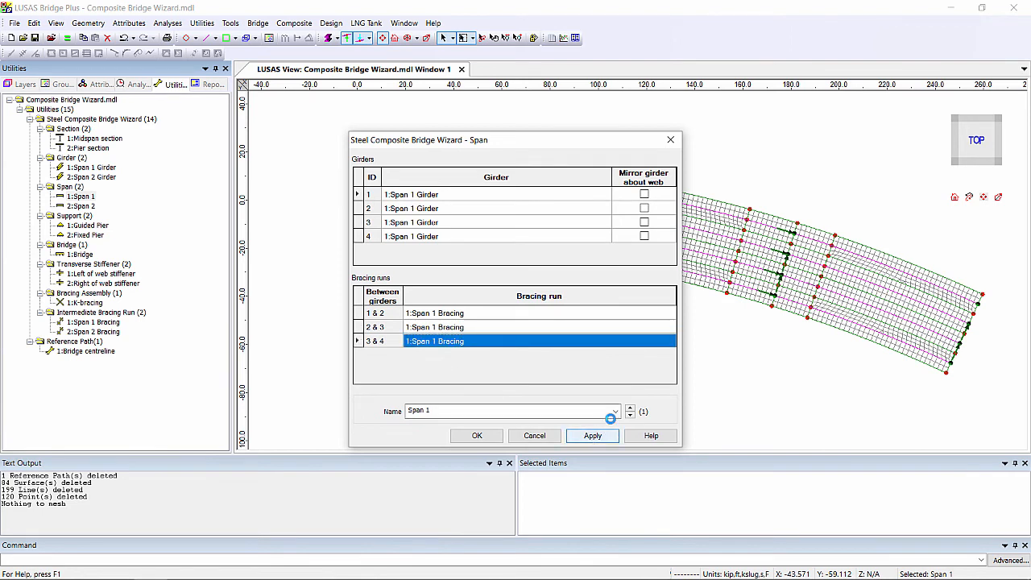
{"action": "left_click", "coordinate": [630, 408]}
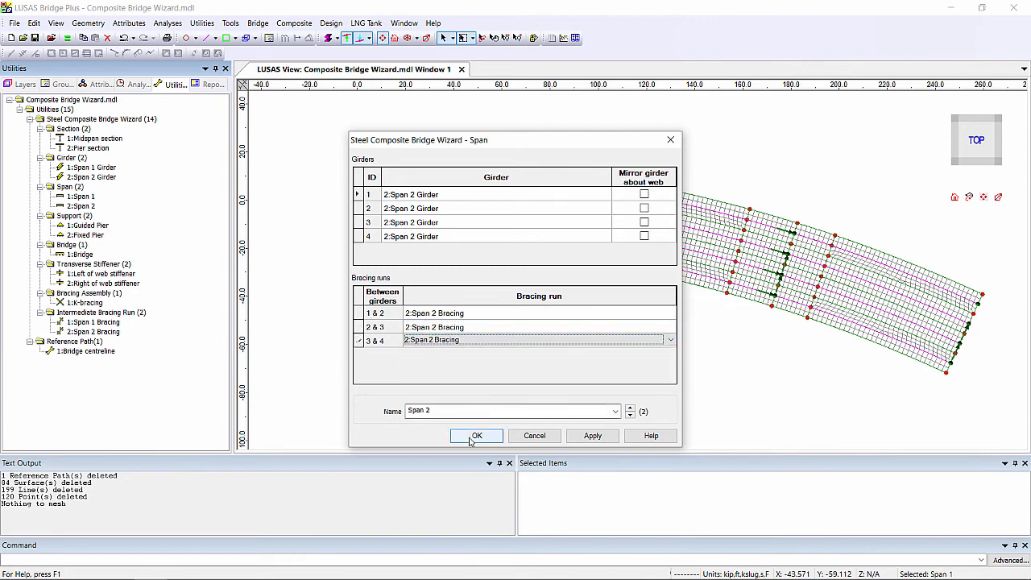
{"action": "left_click", "coordinate": [477, 435]}
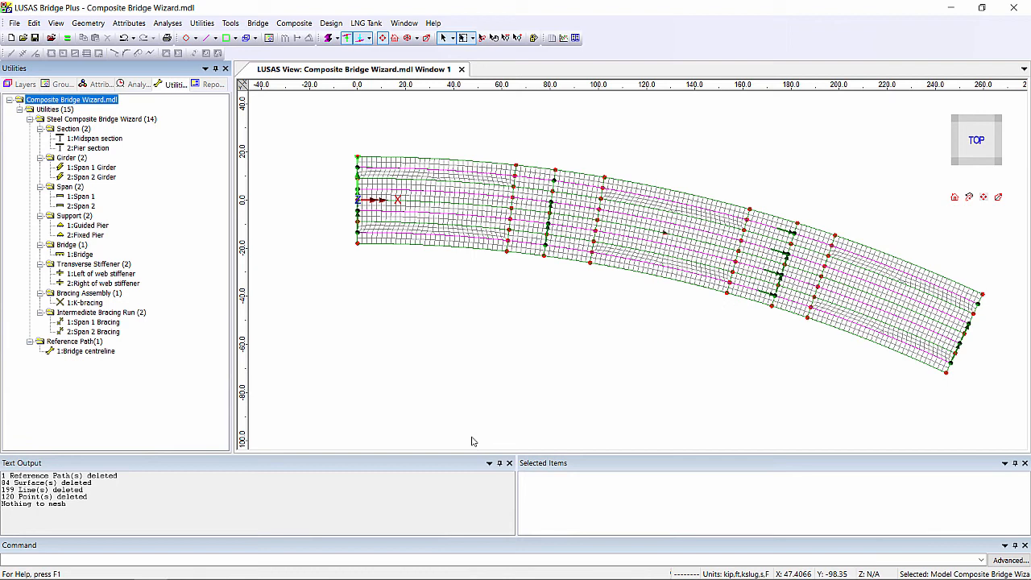
{"action": "mouse_move", "coordinate": [429, 304]}
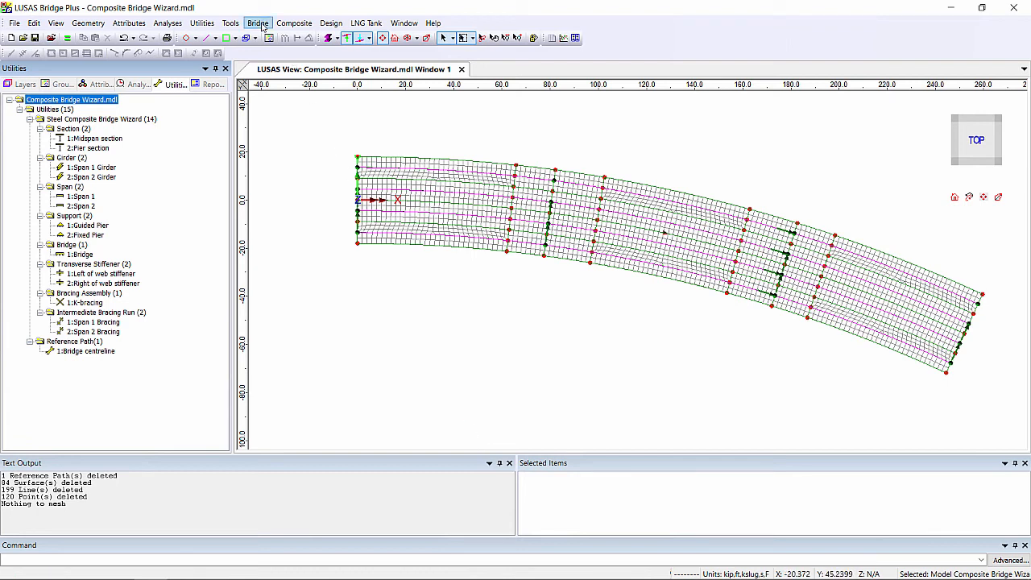
Generate the defined bridge 1:Bridge so girders, deck and bracing are built.
{"action": "left_click", "coordinate": [257, 23]}
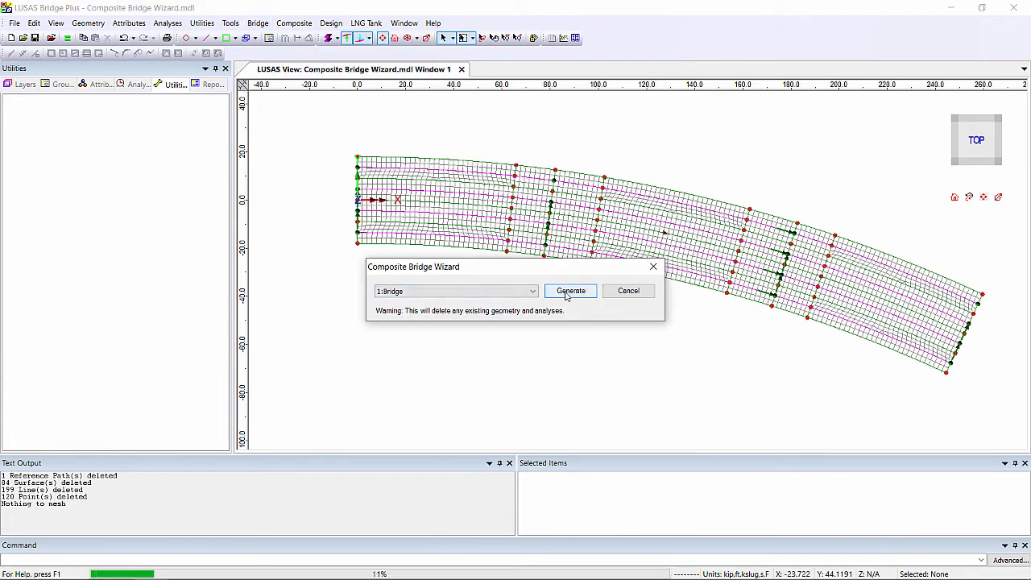
{"action": "left_click", "coordinate": [571, 290]}
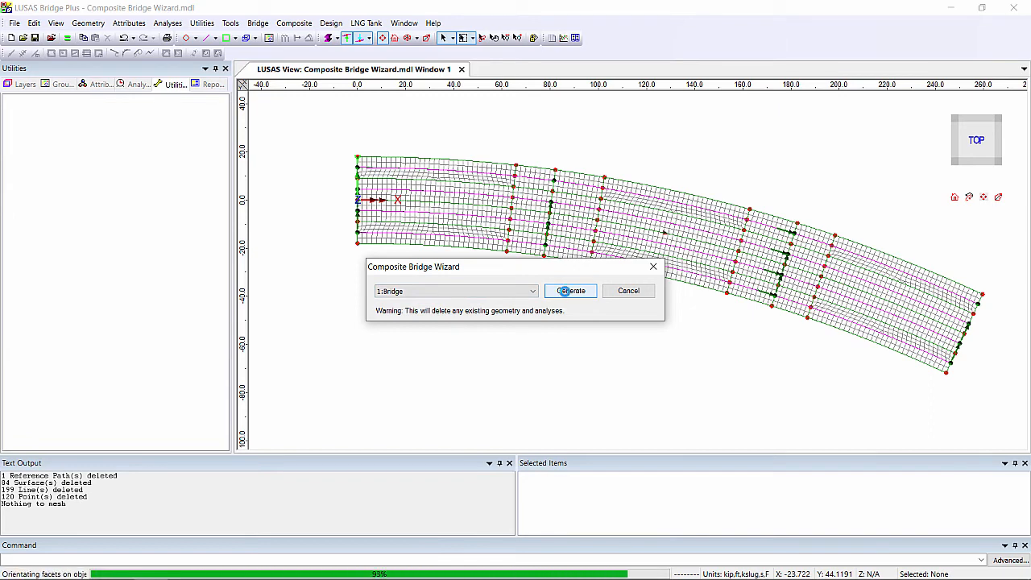
{"action": "left_click", "coordinate": [570, 290]}
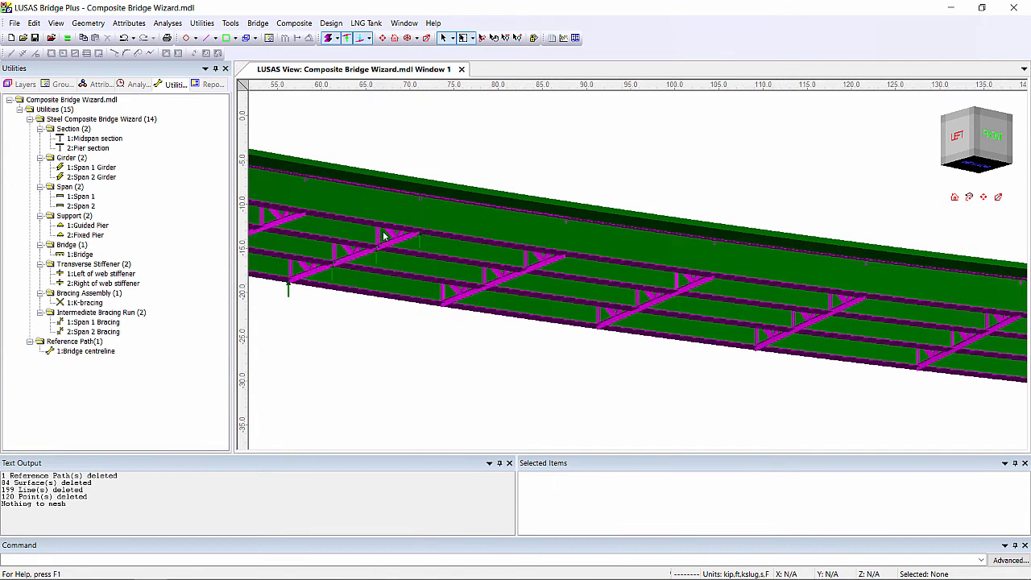
{"action": "mouse_move", "coordinate": [406, 240]}
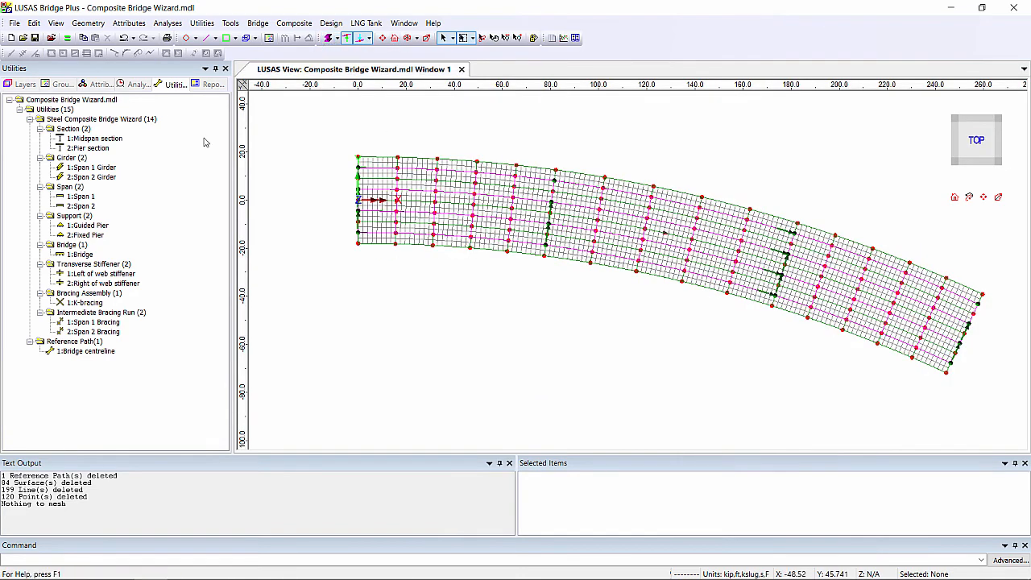
Set Loadcase 1 active and solve the model, saving it with the fastest available solver.
{"action": "left_click", "coordinate": [137, 84]}
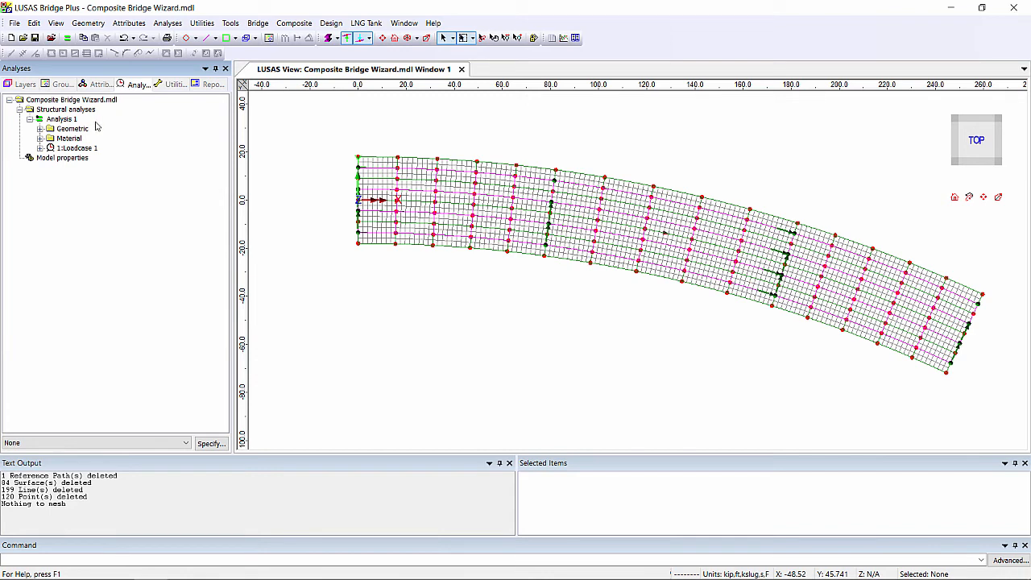
{"action": "right_click", "coordinate": [78, 148]}
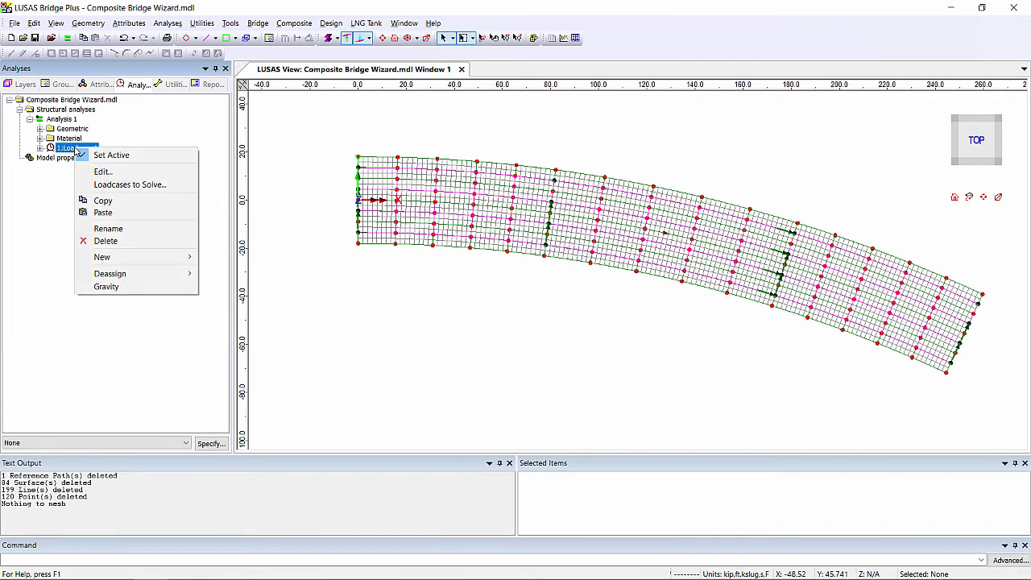
{"action": "mouse_move", "coordinate": [106, 287]}
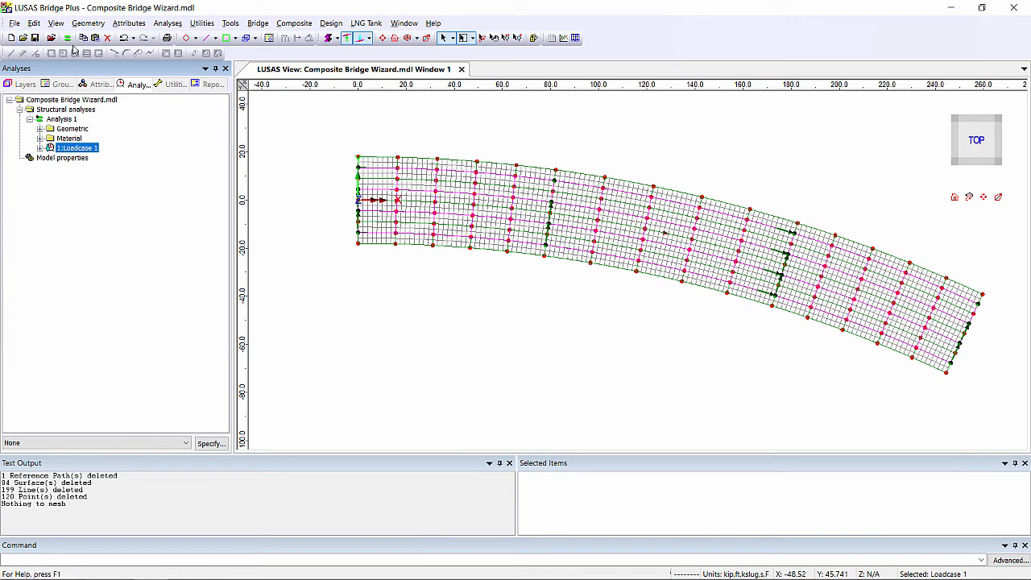
{"action": "left_click", "coordinate": [68, 39]}
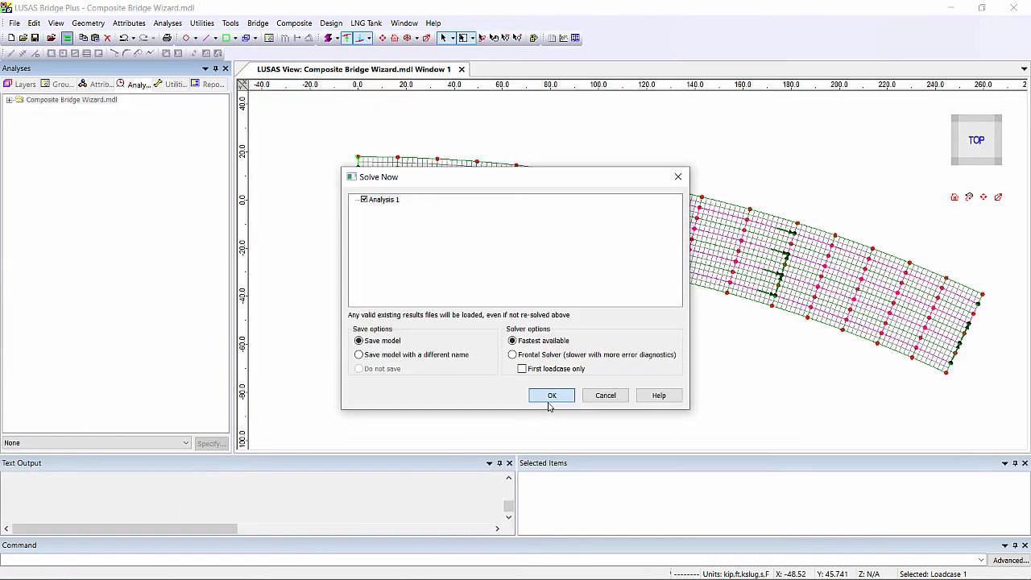
{"action": "left_click", "coordinate": [551, 395]}
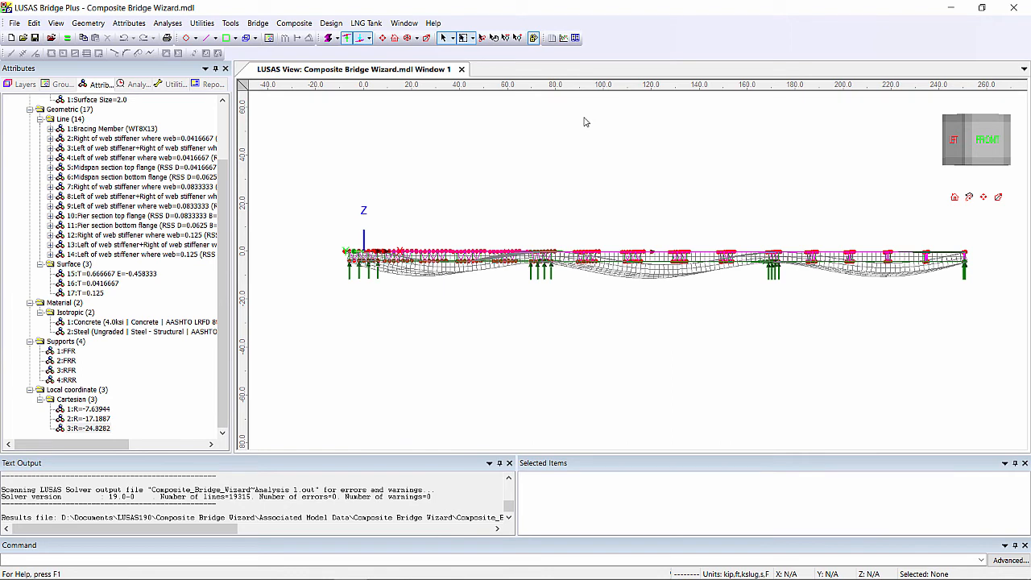
{"action": "mouse_move", "coordinate": [583, 121]}
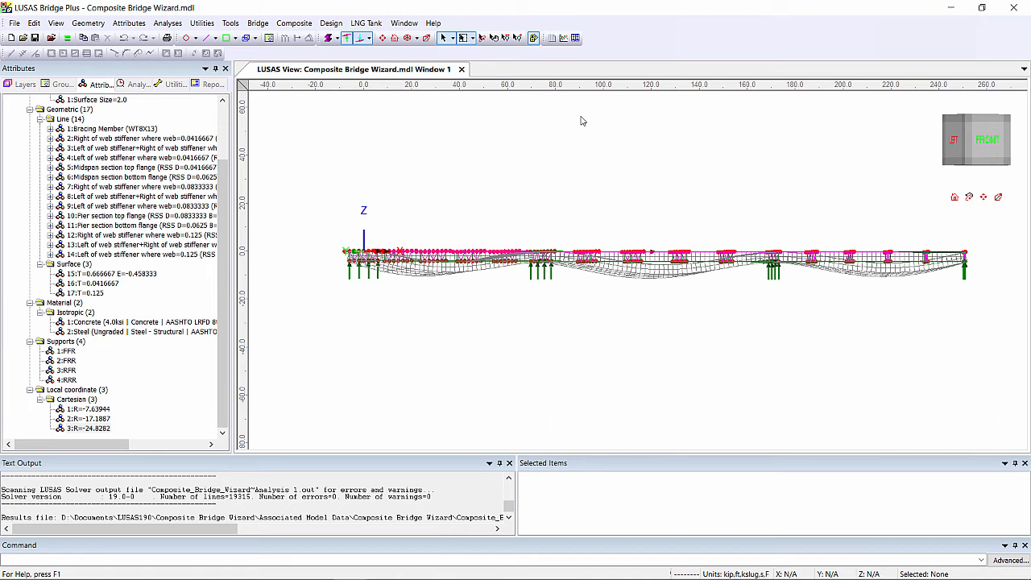
{"action": "mouse_move", "coordinate": [583, 121]}
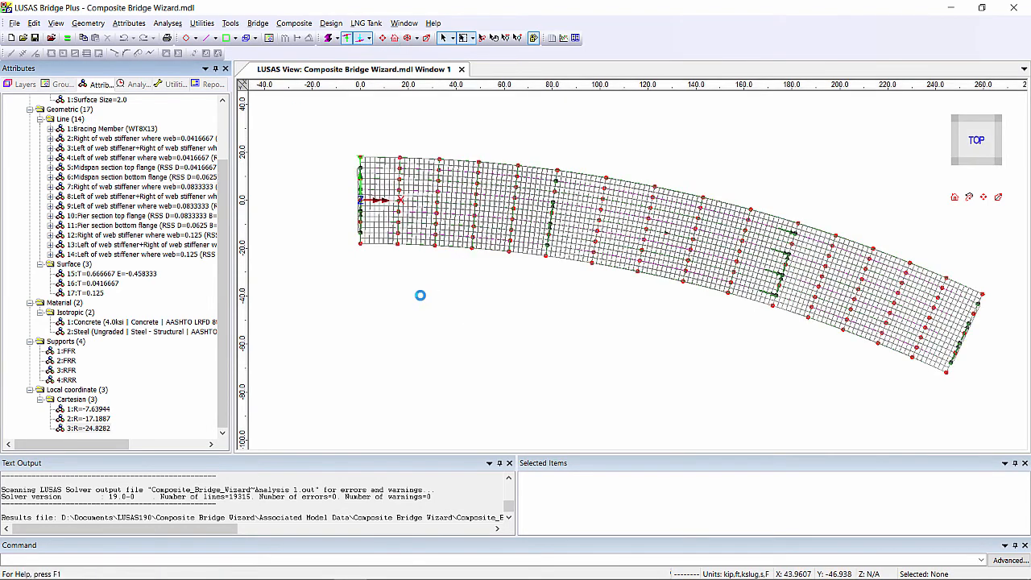
Make the Girder span lines group only visible and select the Girder 1 members.
{"action": "left_click", "coordinate": [61, 84]}
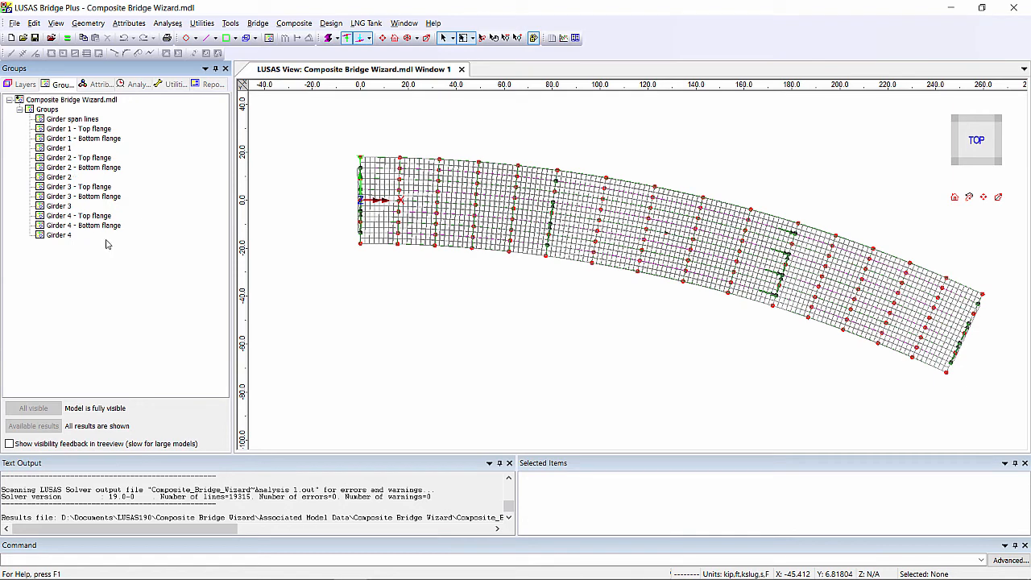
{"action": "right_click", "coordinate": [72, 119]}
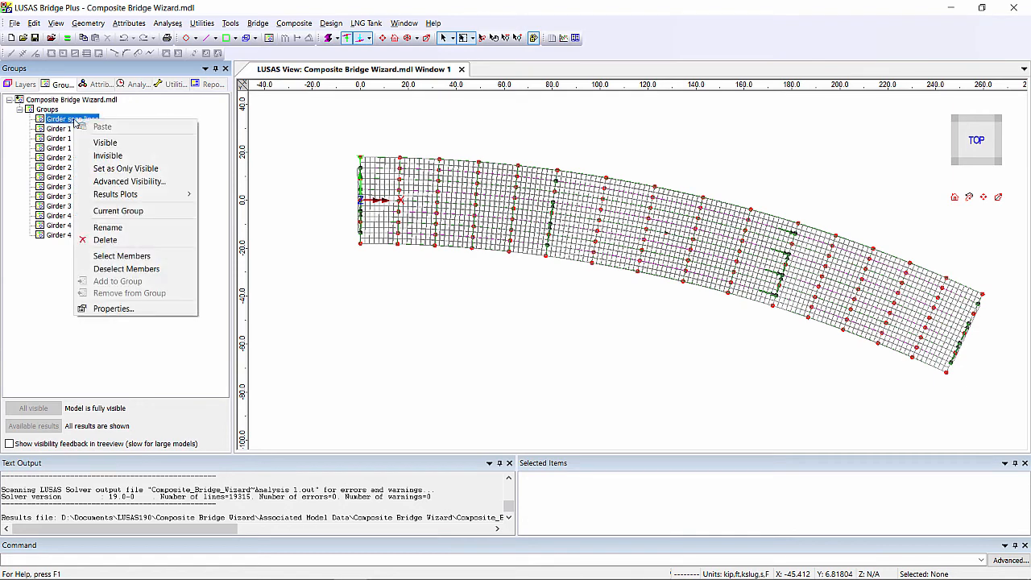
{"action": "left_click", "coordinate": [126, 169]}
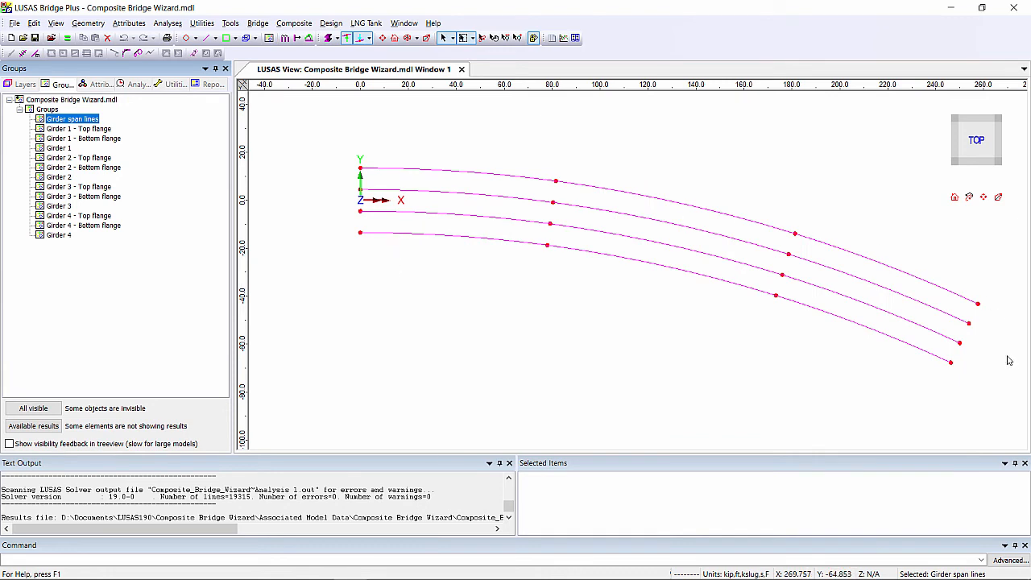
{"action": "mouse_move", "coordinate": [634, 280]}
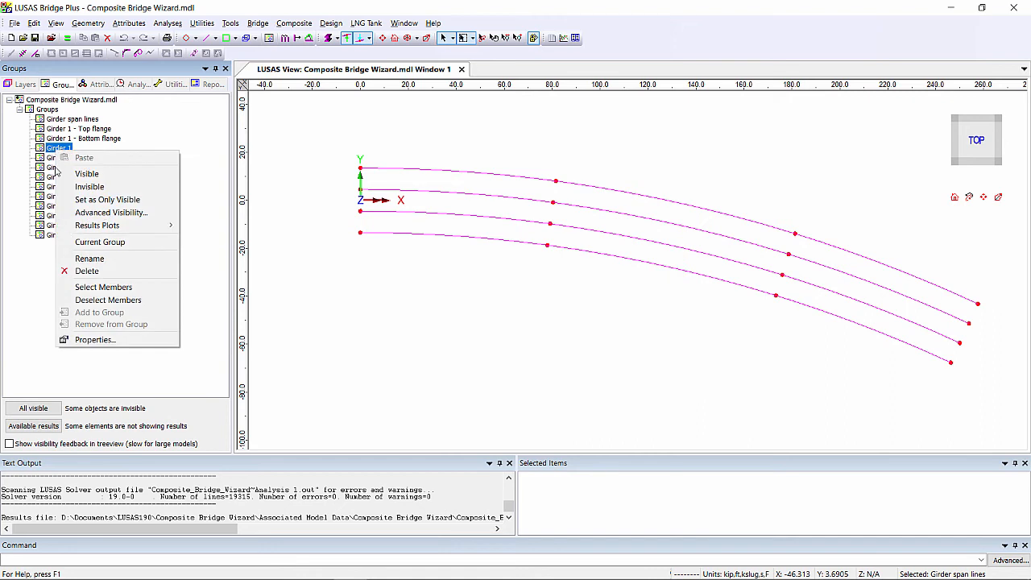
{"action": "left_click", "coordinate": [104, 286]}
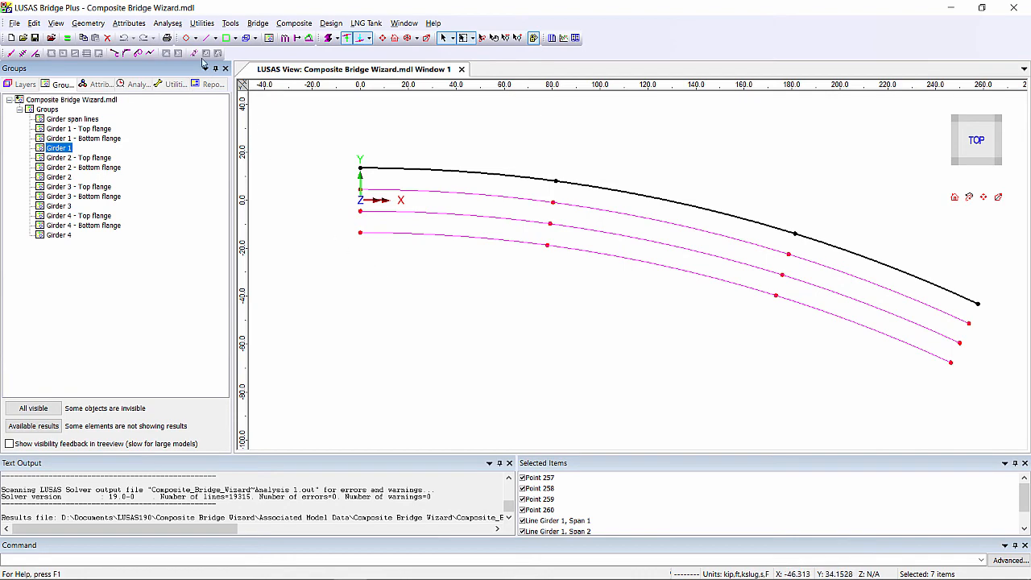
{"action": "left_click", "coordinate": [202, 23]}
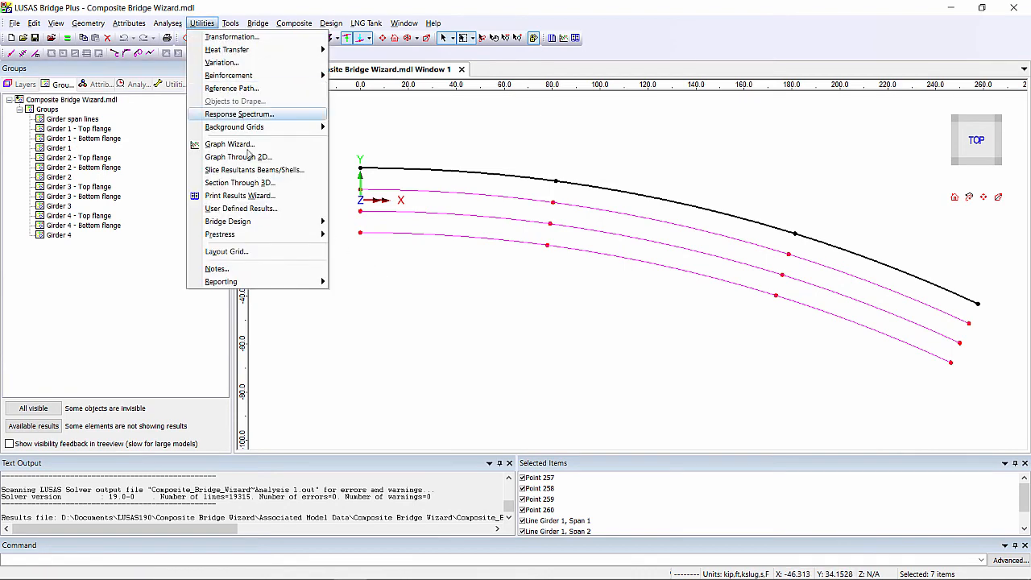
Create Girder 1 slice resultants at constant spacing 10 with slice width enabled.
{"action": "left_click", "coordinate": [254, 169]}
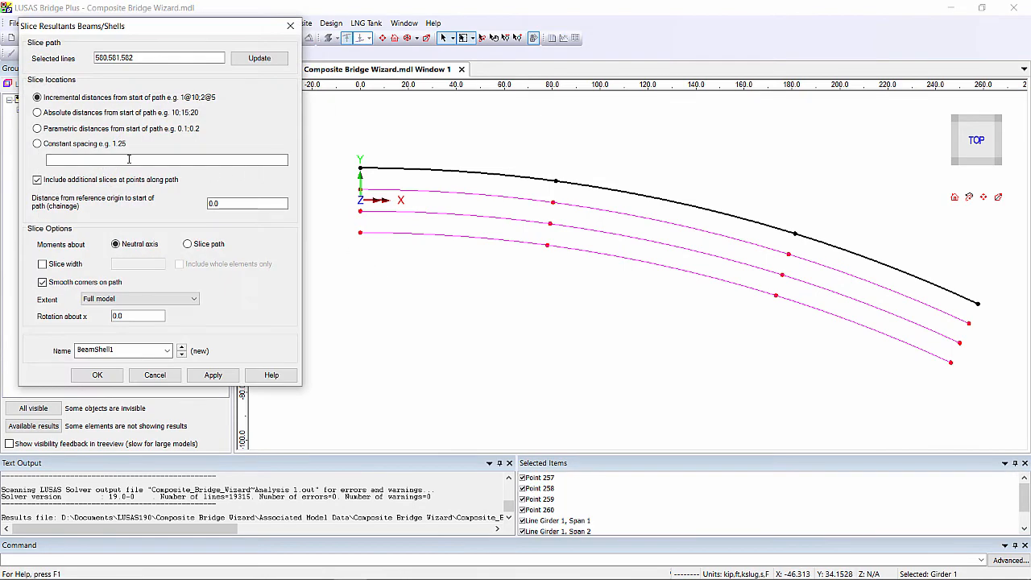
{"action": "left_click", "coordinate": [37, 143]}
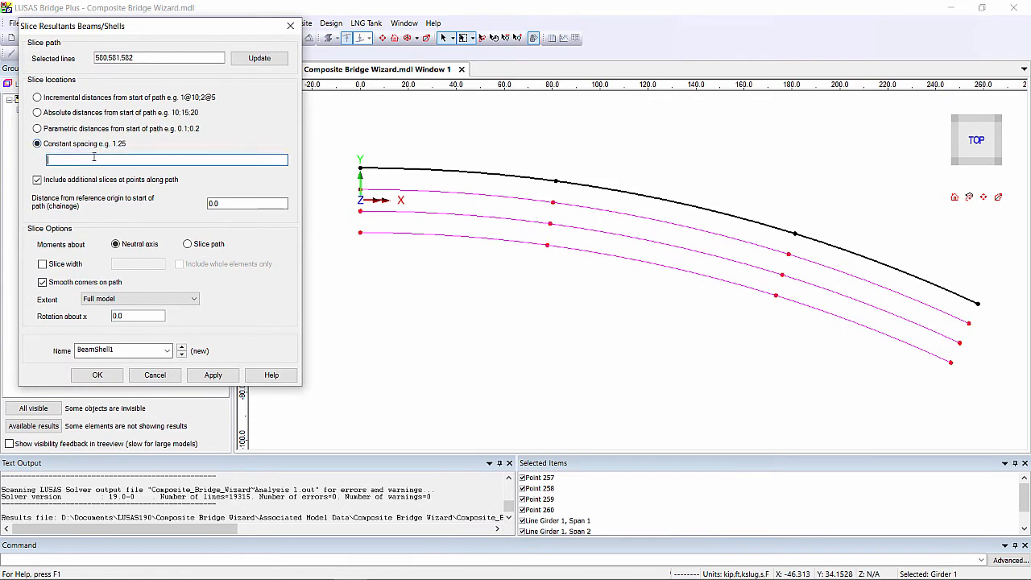
{"action": "type", "text": "10"}
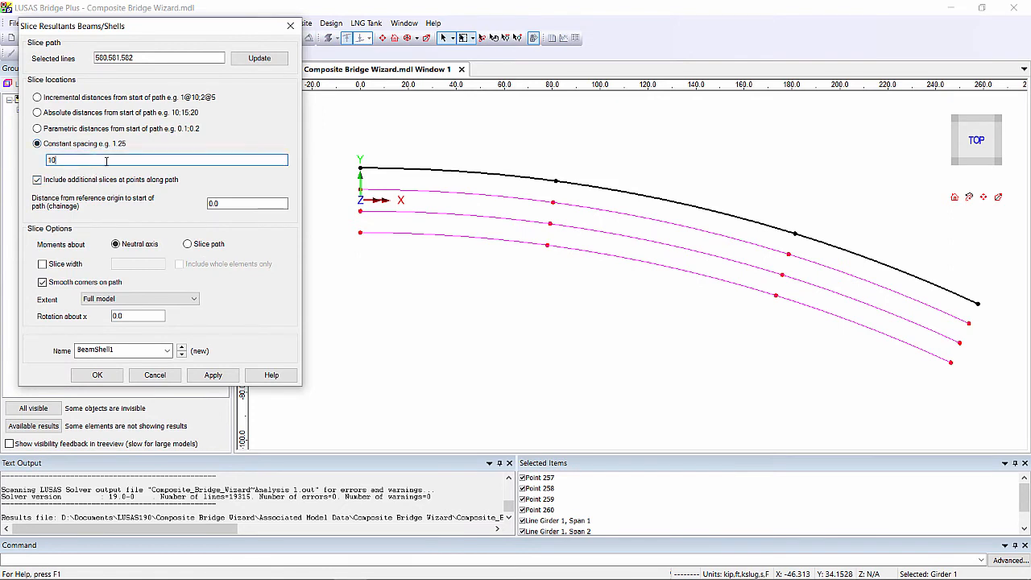
{"action": "left_click", "coordinate": [42, 264]}
{"action": "type", "text": "Girder 1"}
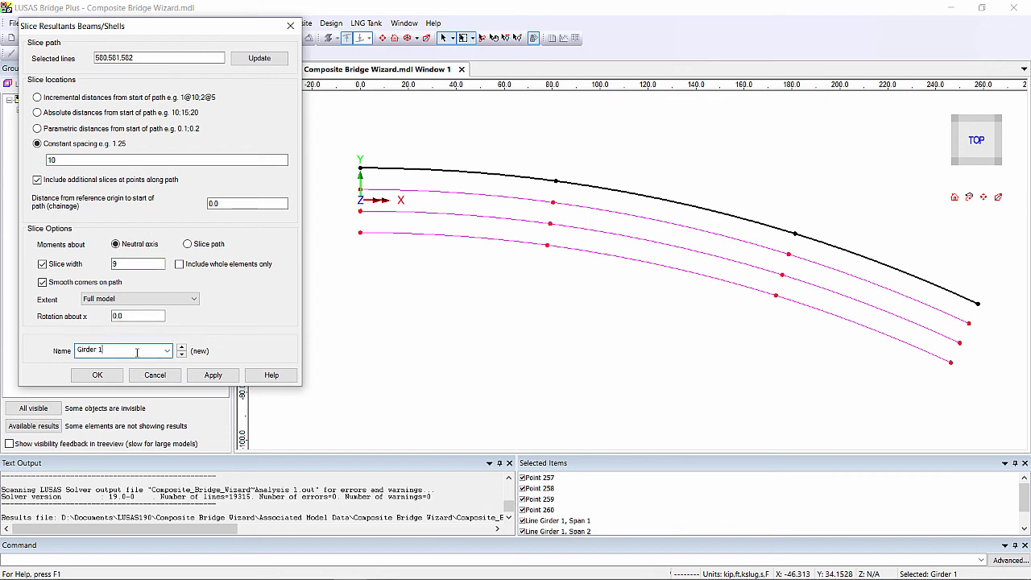
{"action": "left_click", "coordinate": [97, 374]}
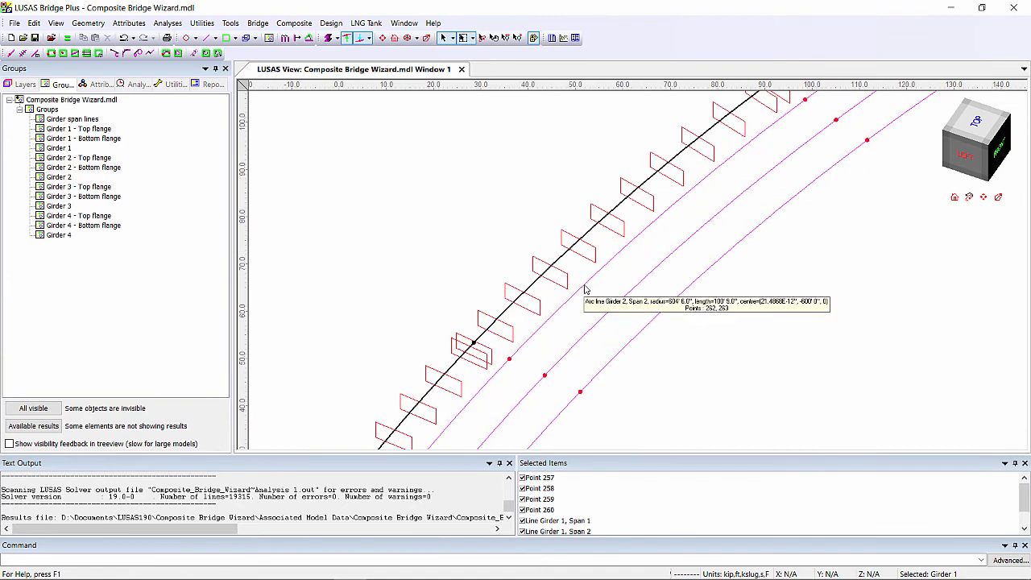
Make the whole model visible again in the view.
{"action": "right_click", "coordinate": [586, 288]}
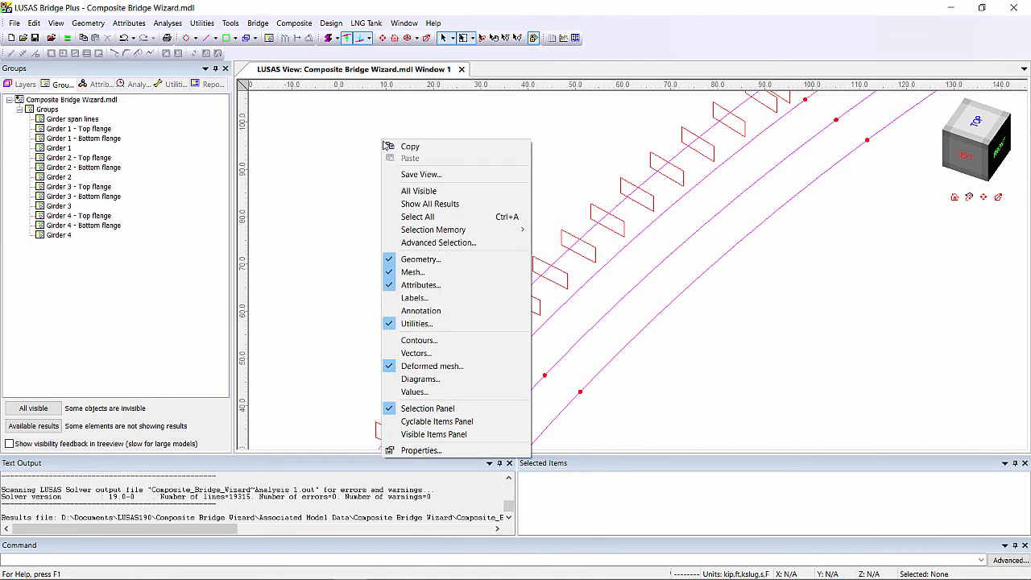
{"action": "left_click", "coordinate": [419, 190]}
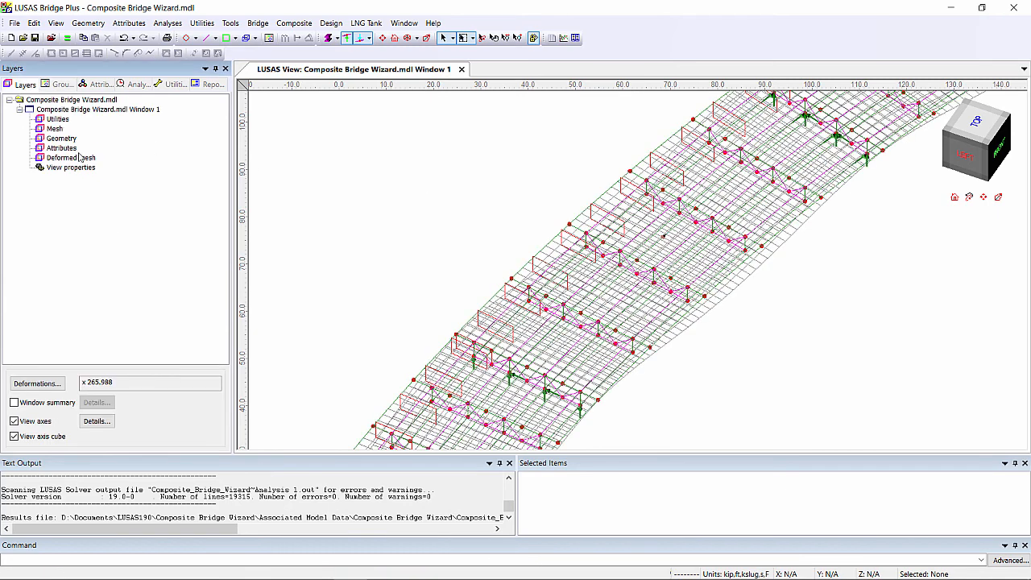
{"action": "left_click", "coordinate": [71, 158]}
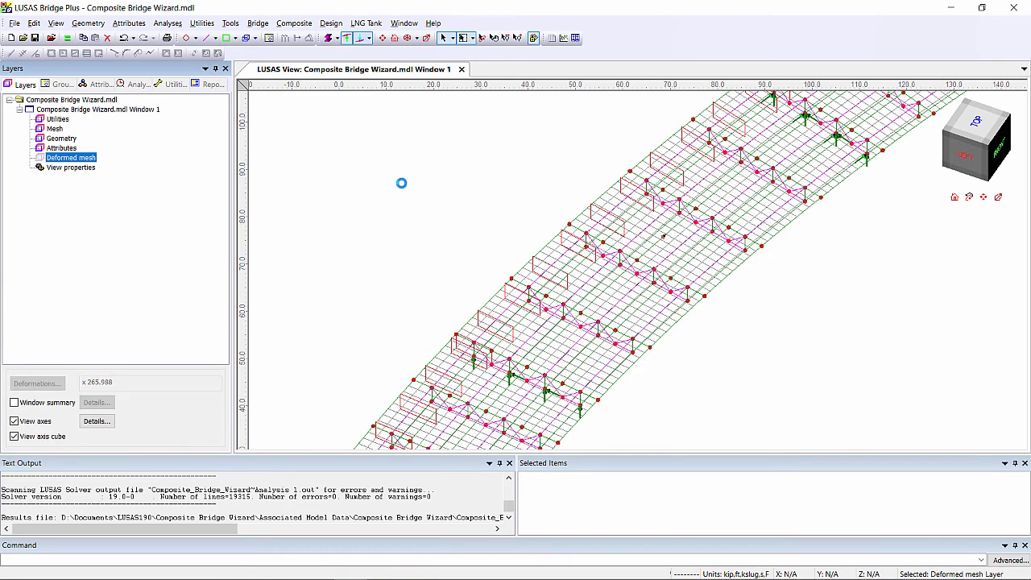
Add a diagram of Beam/Shell Slice Resultants component My for Girder 1.
{"action": "right_click", "coordinate": [402, 184]}
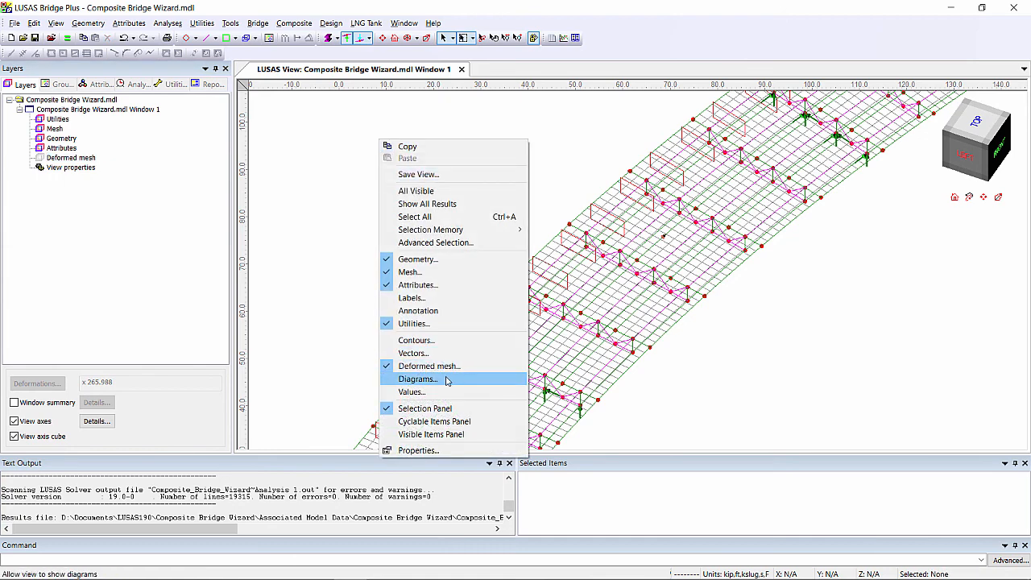
{"action": "left_click", "coordinate": [417, 379]}
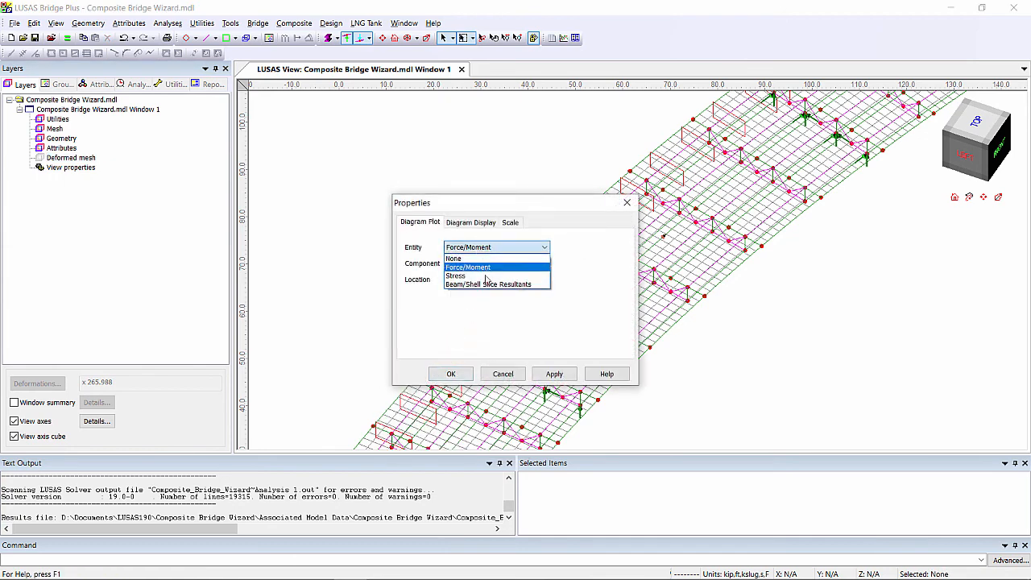
{"action": "left_click", "coordinate": [496, 283]}
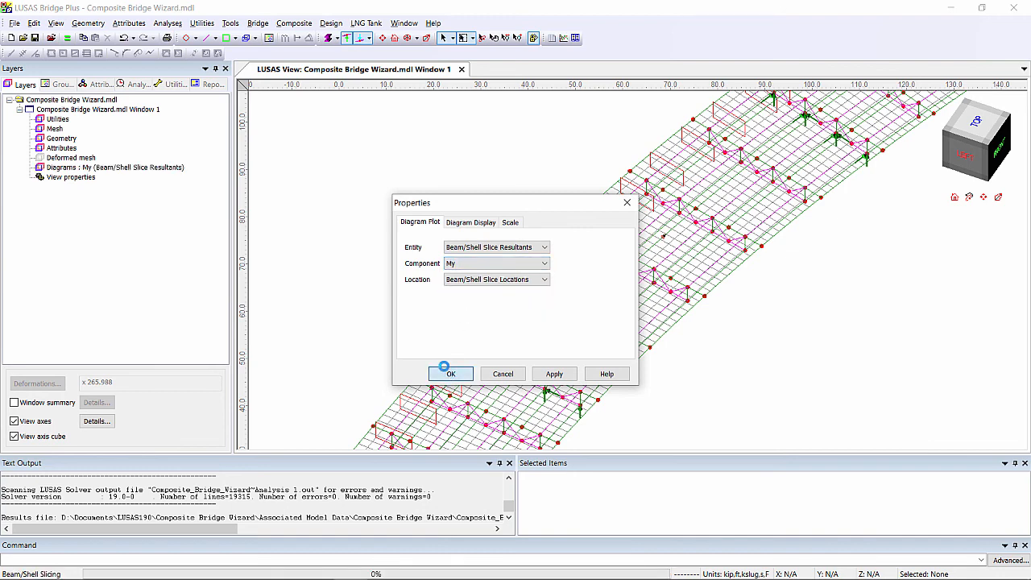
{"action": "left_click", "coordinate": [451, 374]}
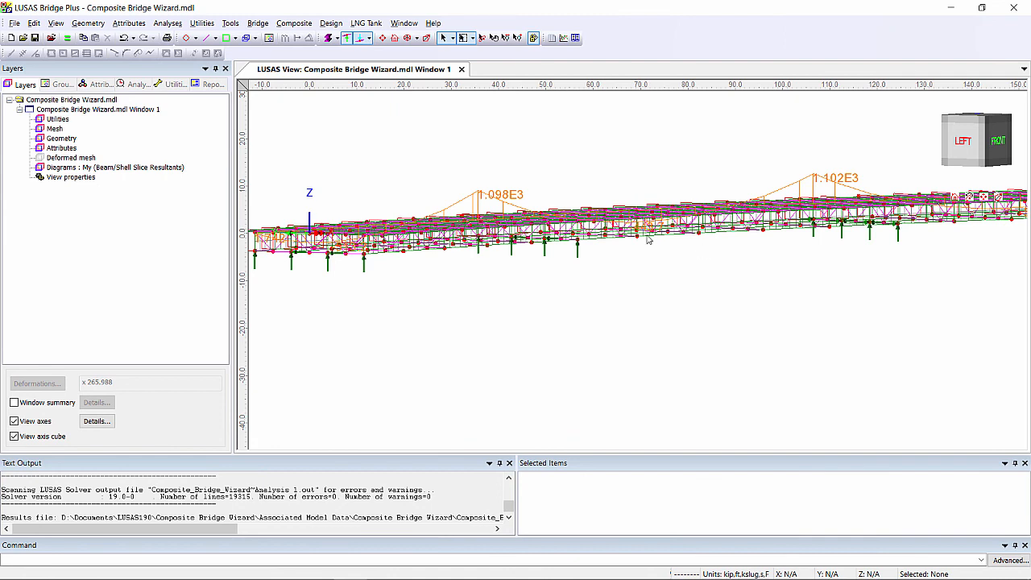
{"action": "mouse_move", "coordinate": [648, 262]}
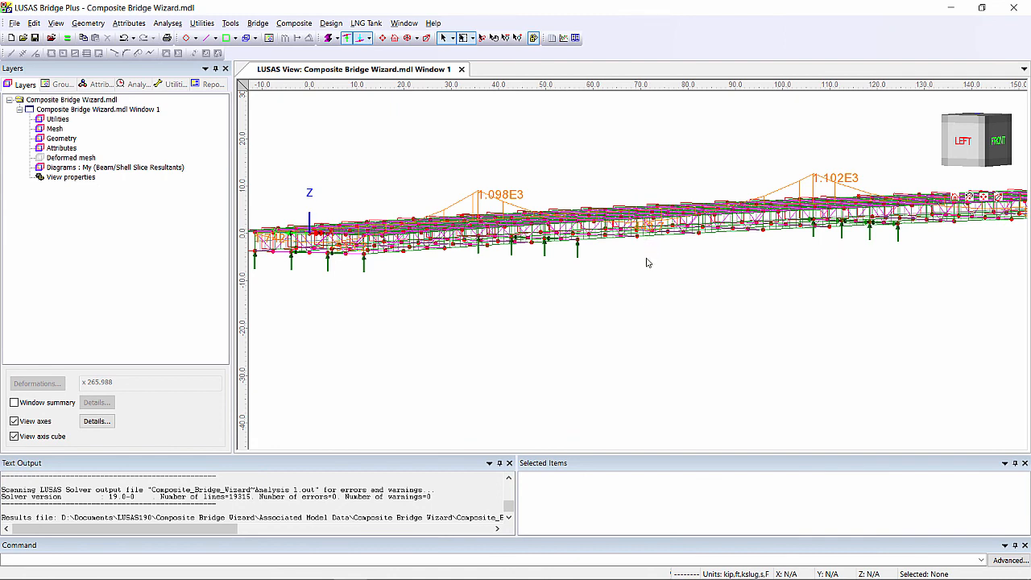